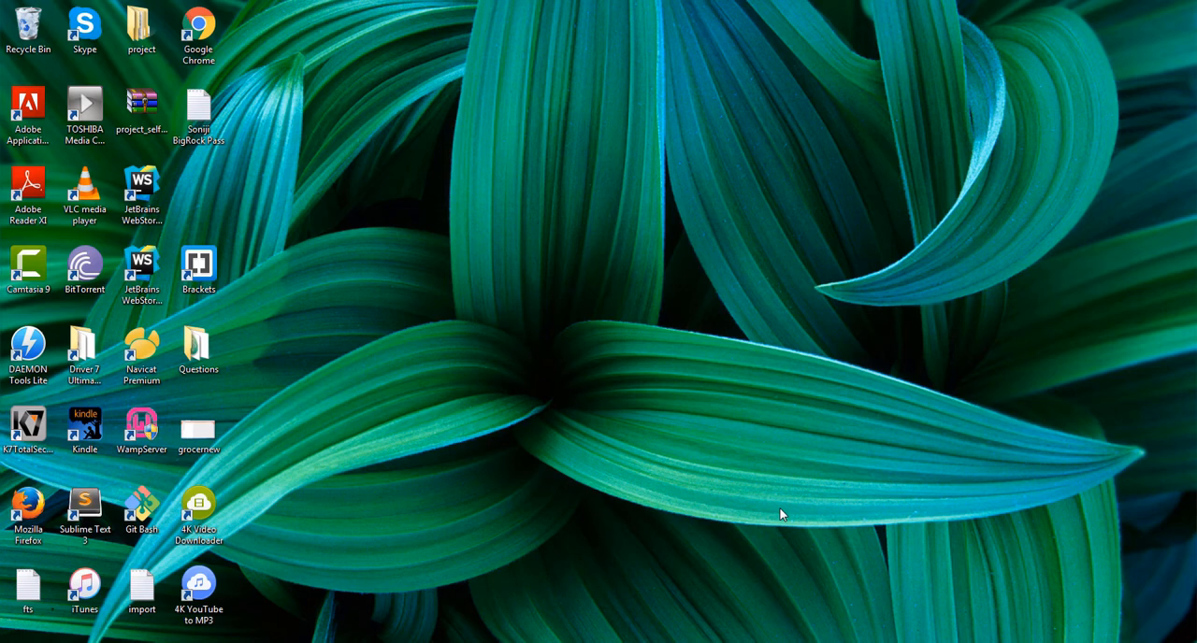
mouse_move(730, 458)
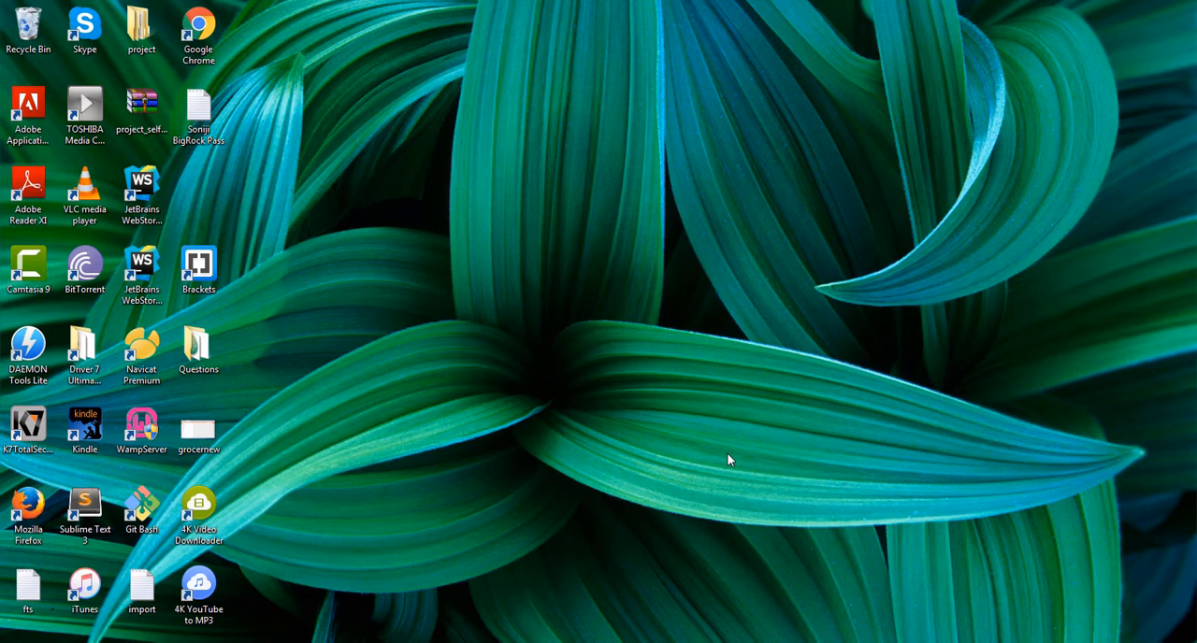
mouse_move(589, 493)
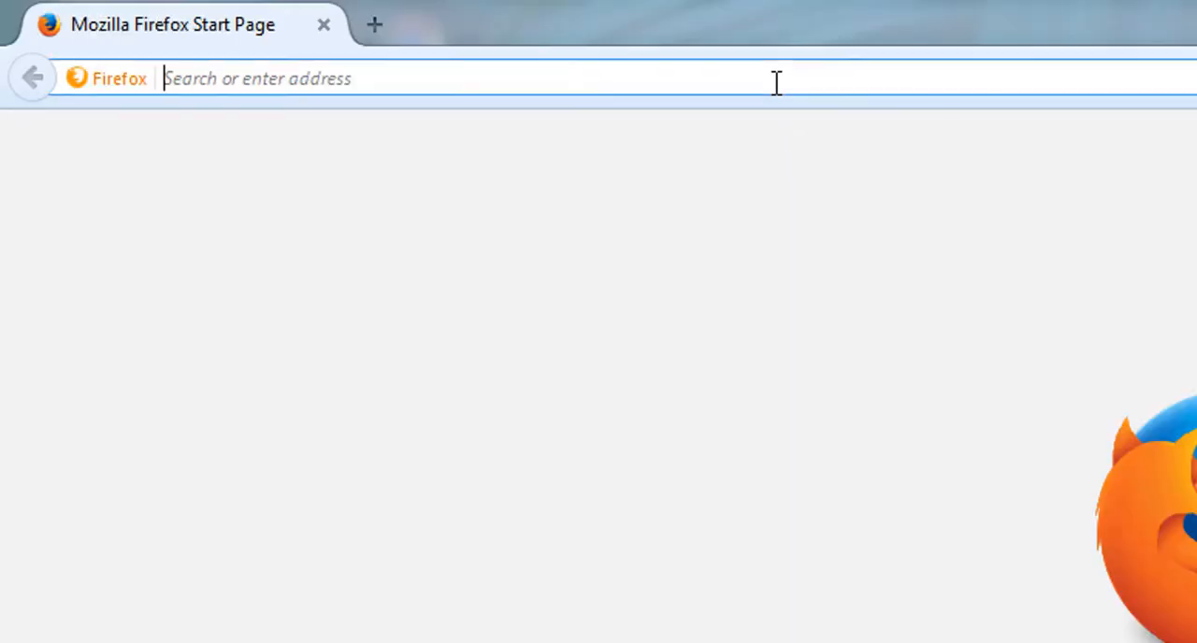
Step: Search Google for atom.io and follow the result to the official Atom website
text(www.google.co.in/?gws_rd=ssl)
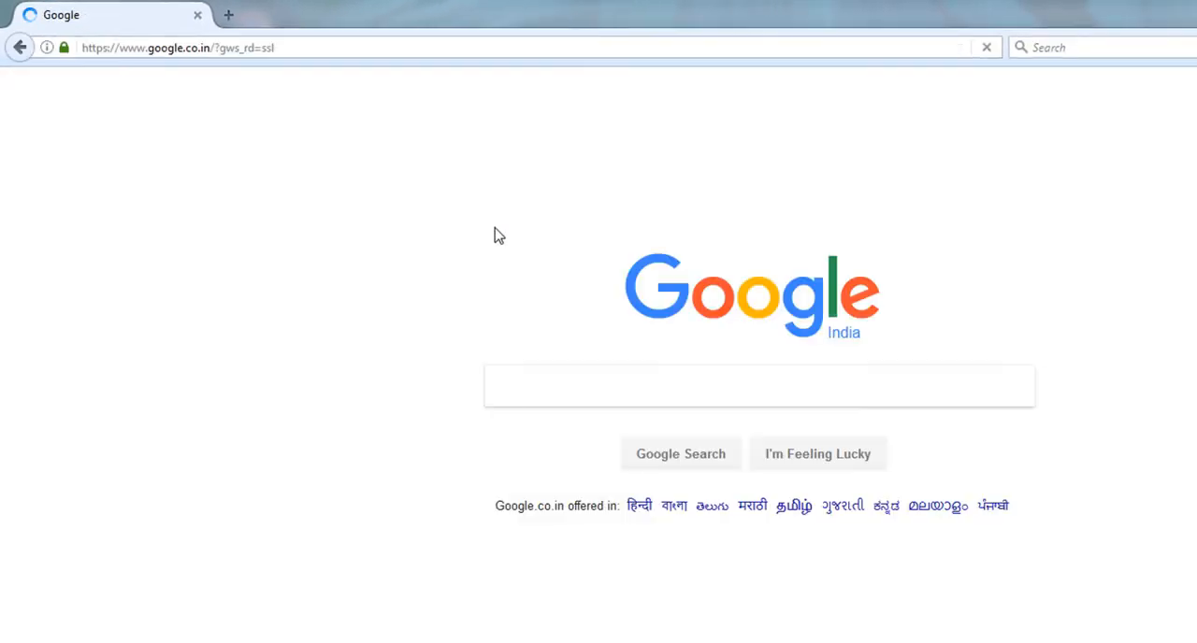
text(atom.io)
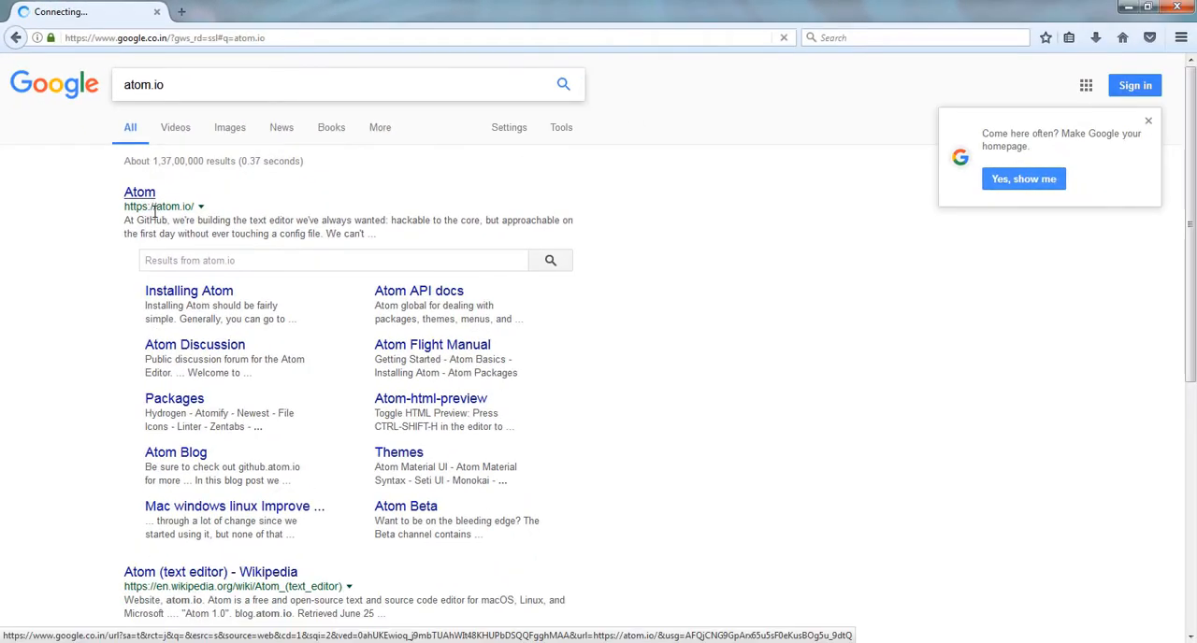
click(138, 192)
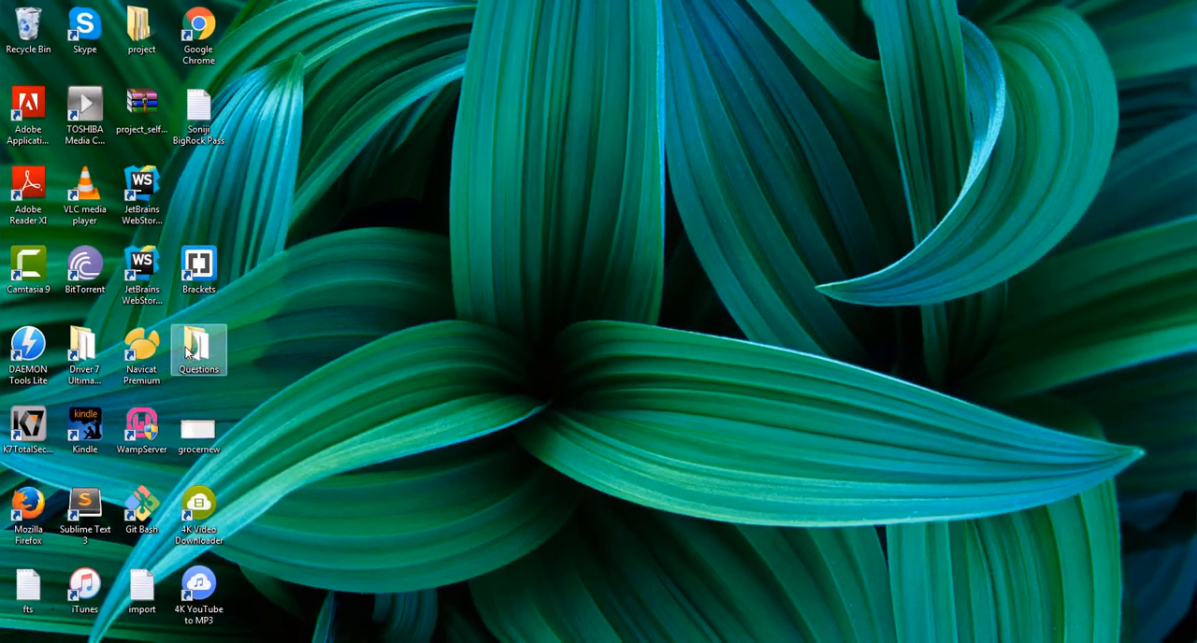
Step: Launch AtomSetup-x64 from the Questions folder and allow the installer to run
double_click(199, 342)
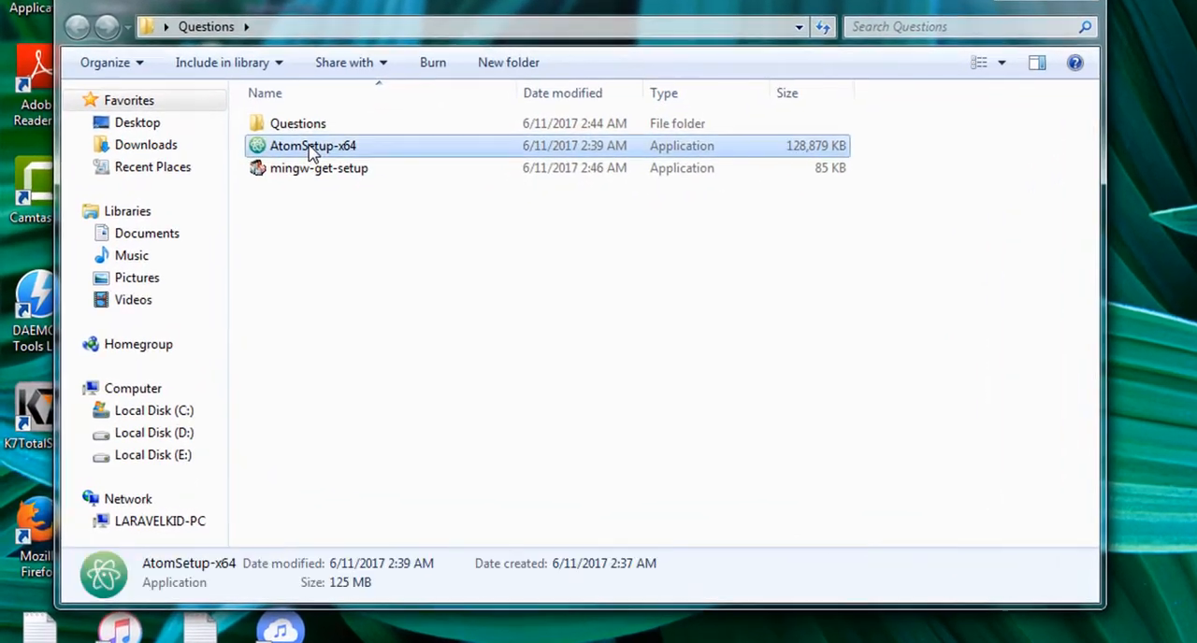
double_click(312, 145)
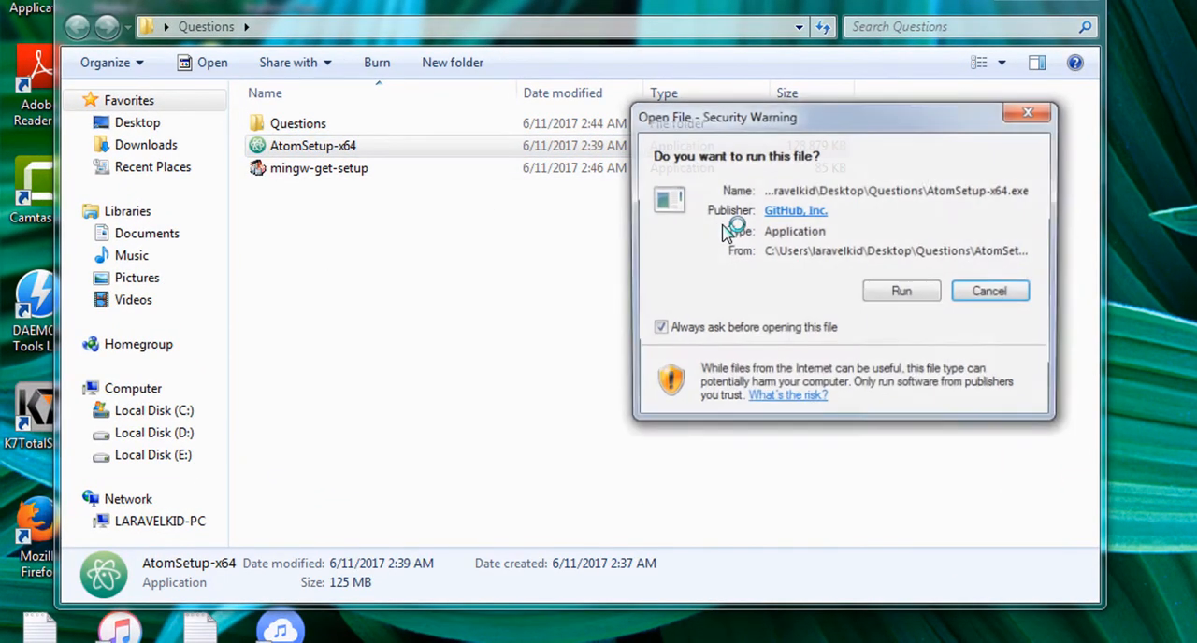
click(902, 292)
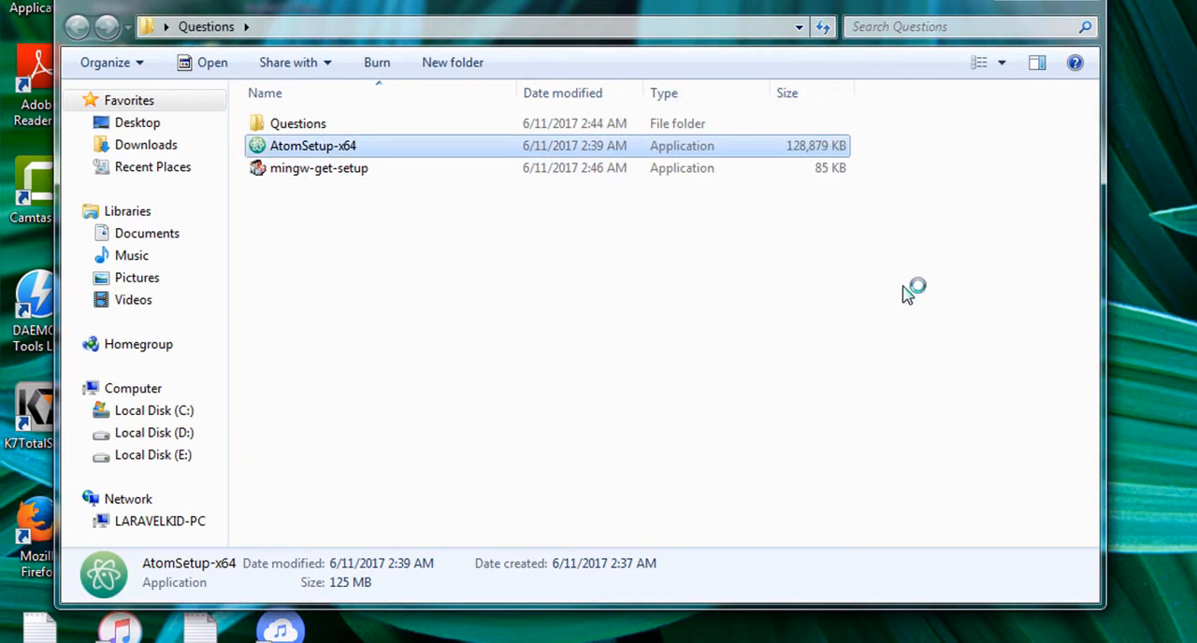
mouse_move(911, 278)
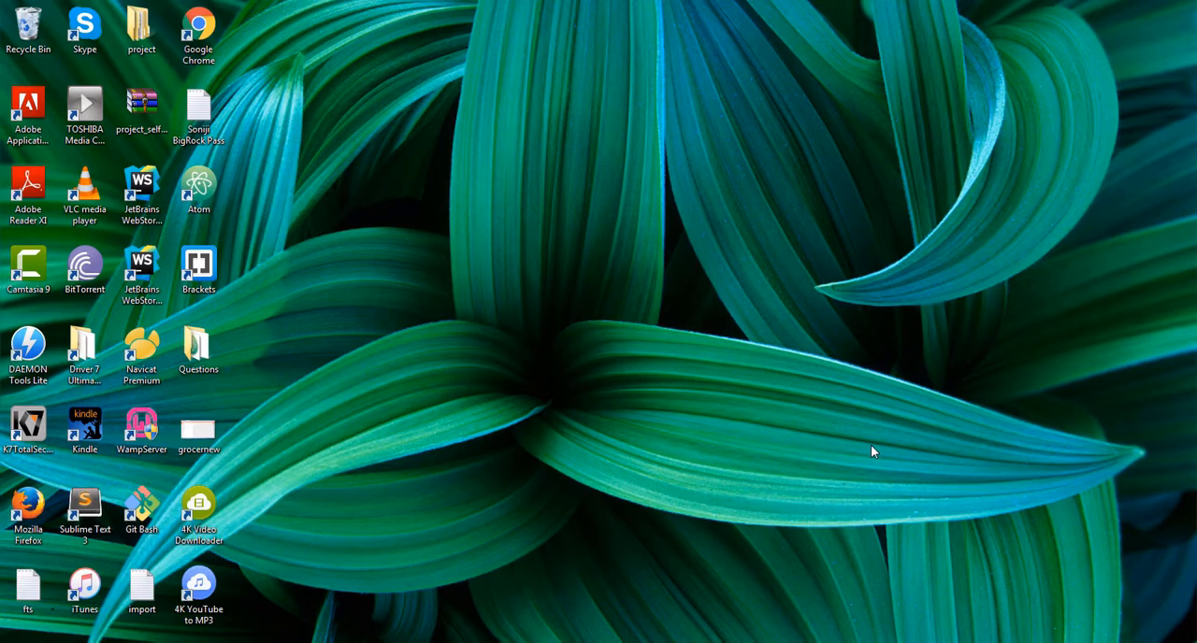
Step: Launch Atom from its desktop shortcut and return to the Welcome page
double_click(199, 190)
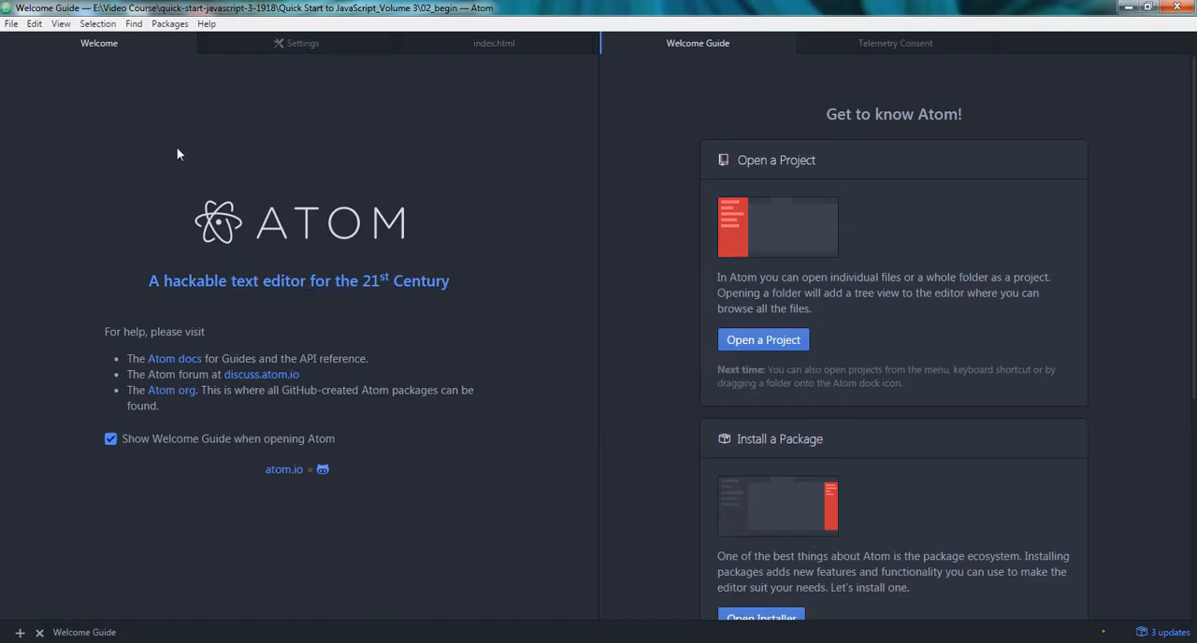
mouse_move(133, 543)
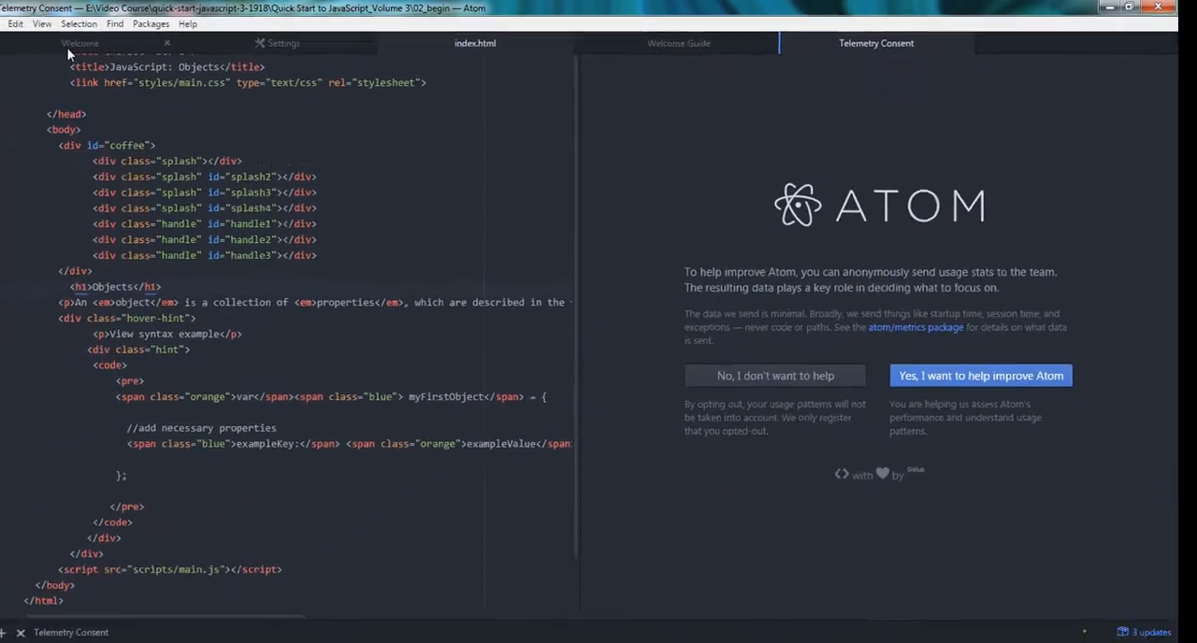
click(79, 43)
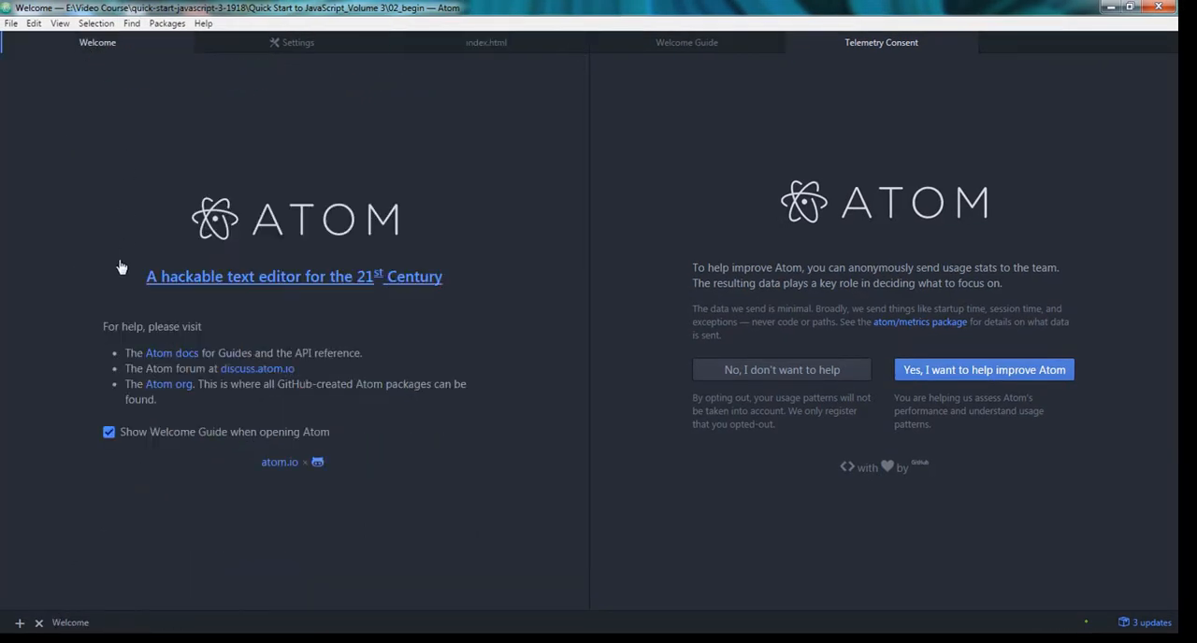
mouse_move(101, 303)
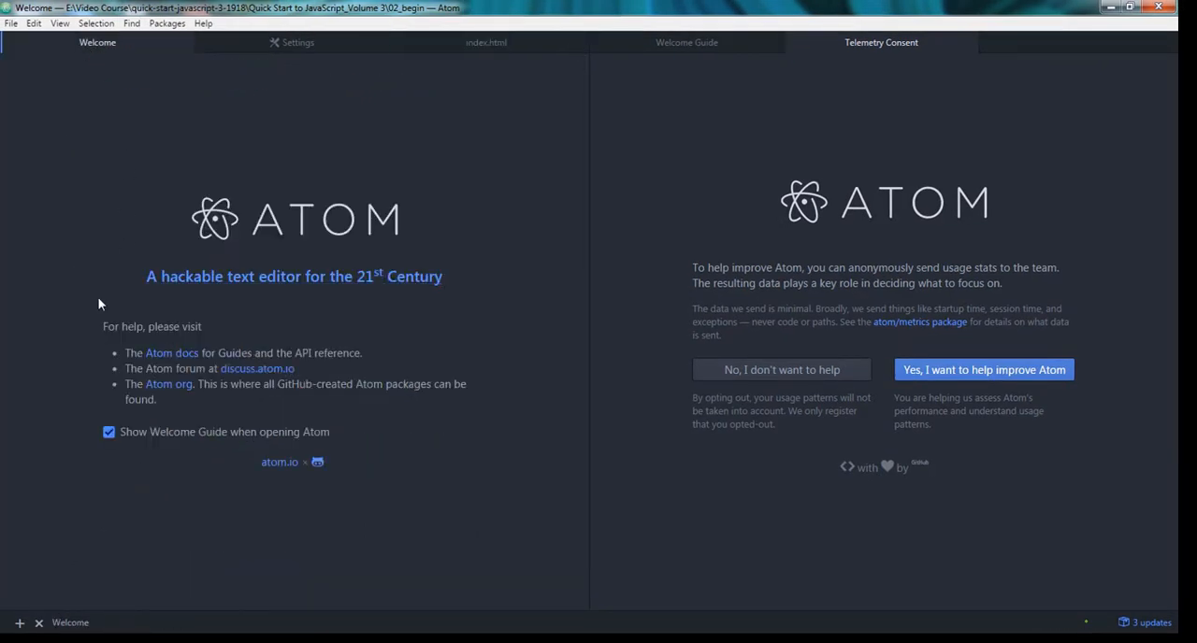
mouse_move(289, 295)
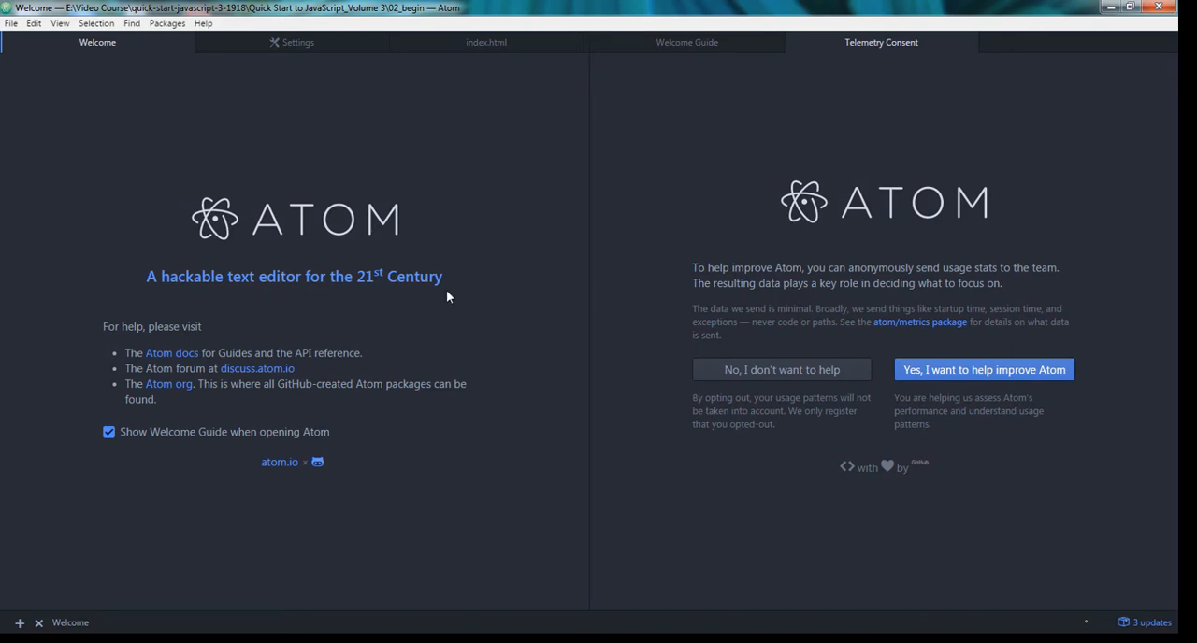
mouse_move(479, 333)
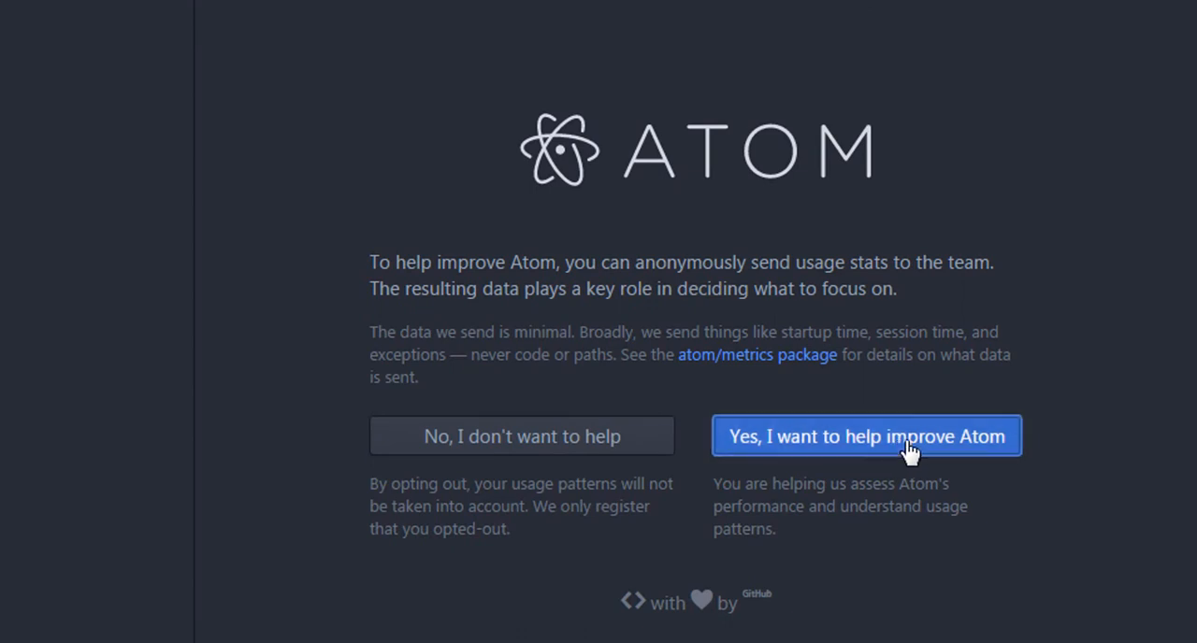
Step: Agree to share anonymous usage statistics and scroll the Welcome Guide to Install a Package
click(866, 436)
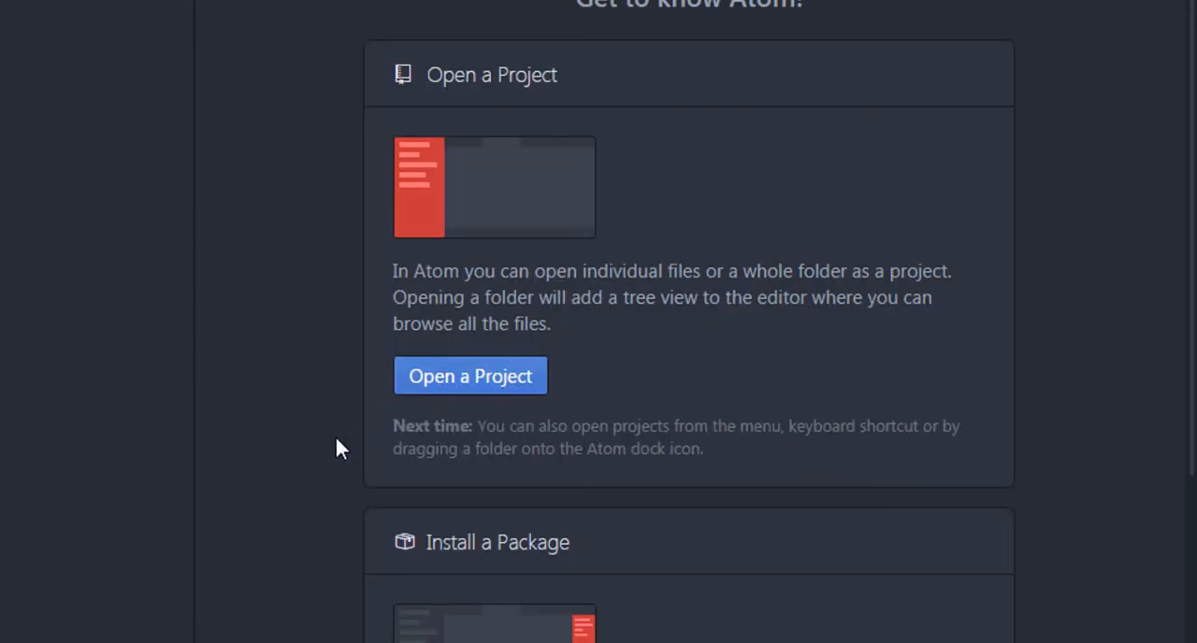
scroll(down, 3)
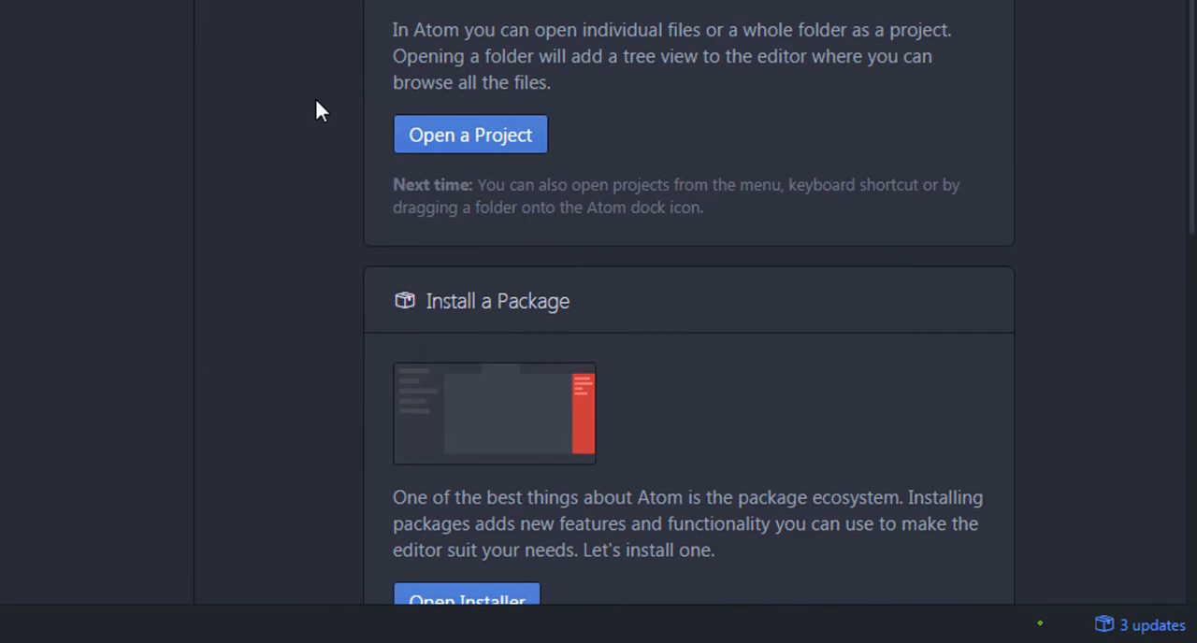
mouse_move(298, 111)
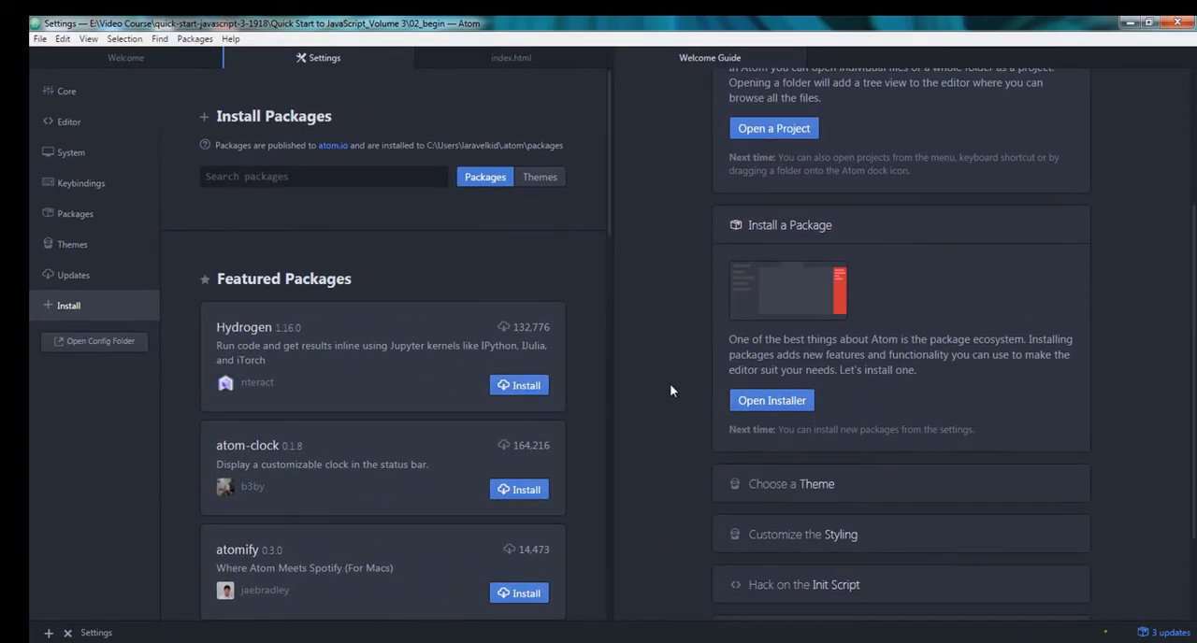
mouse_move(771, 400)
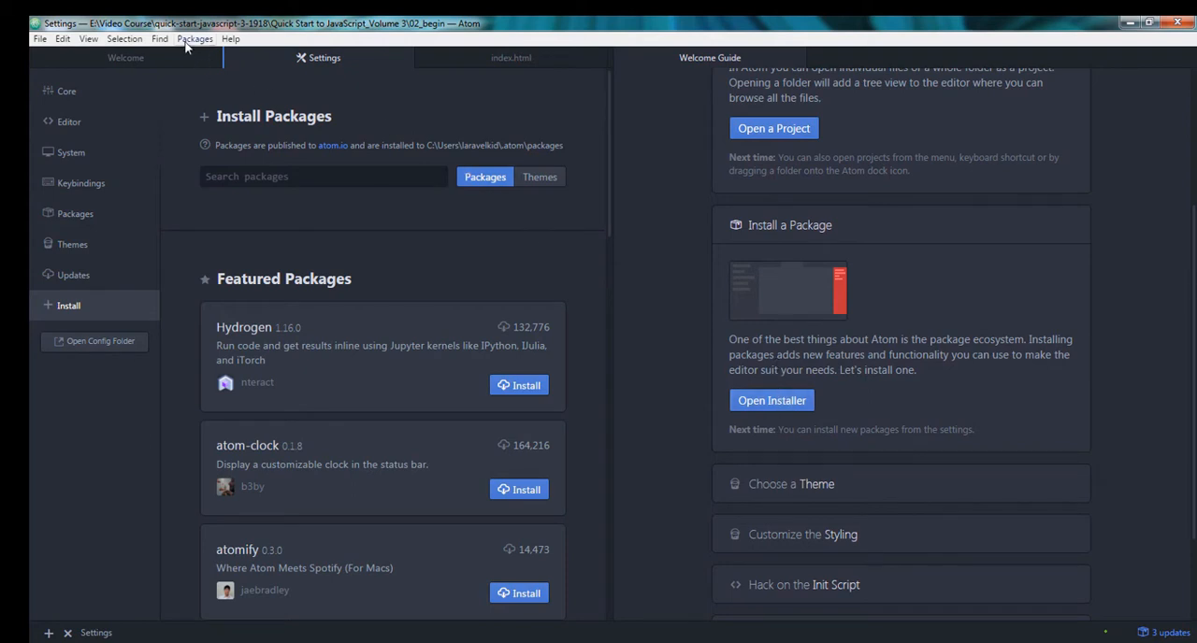
Step: Browse the Packages and Selection menus, then focus the Search packages box
click(194, 37)
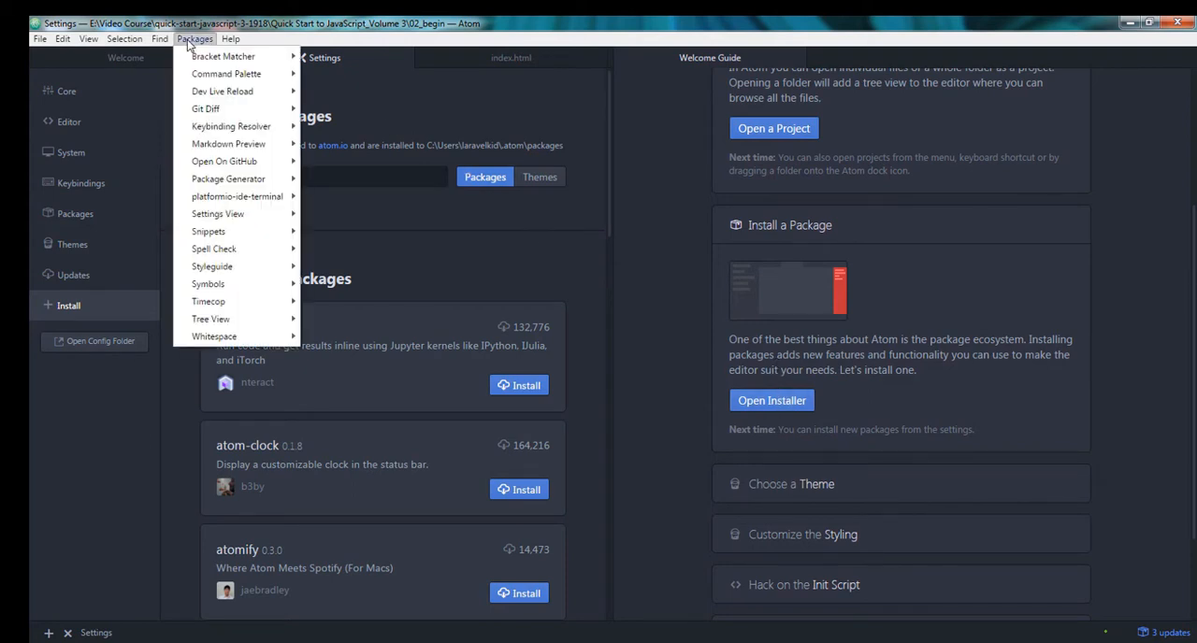
click(123, 38)
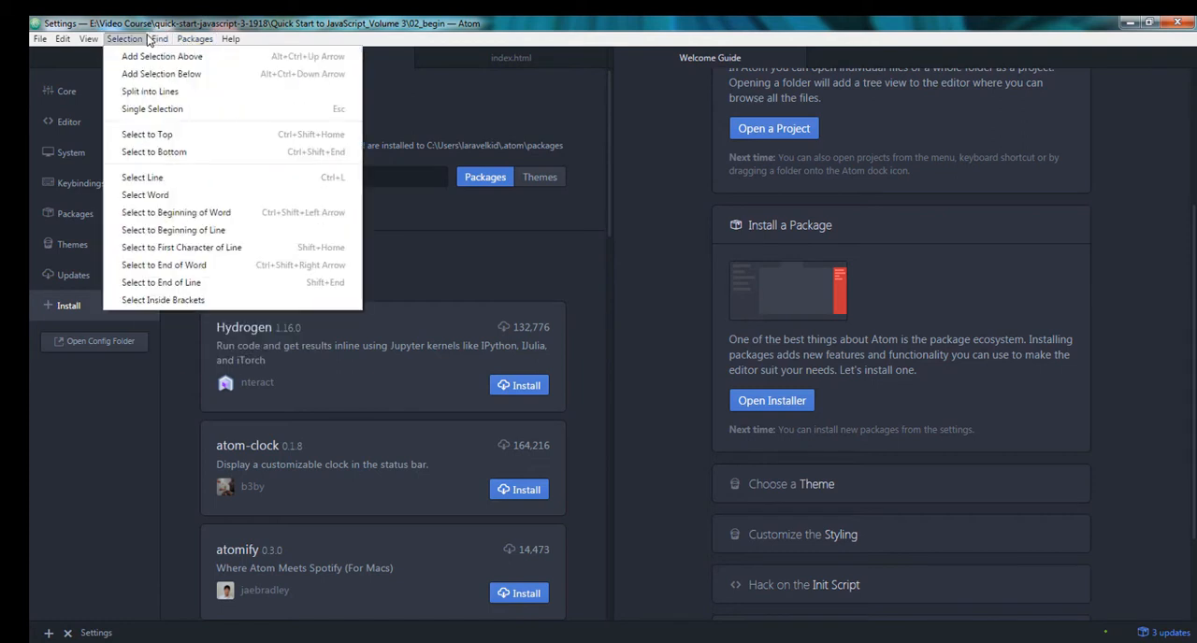
click(159, 37)
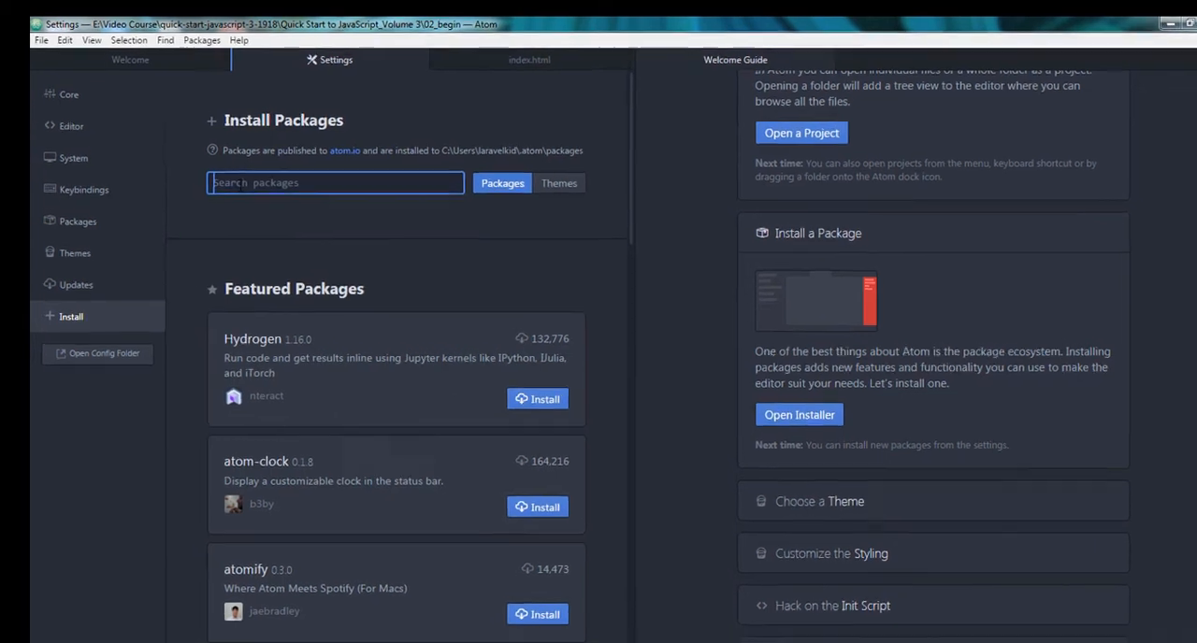
Step: Search the package list for 'C compiler' so gpp-compiler appears at the top
text(c)
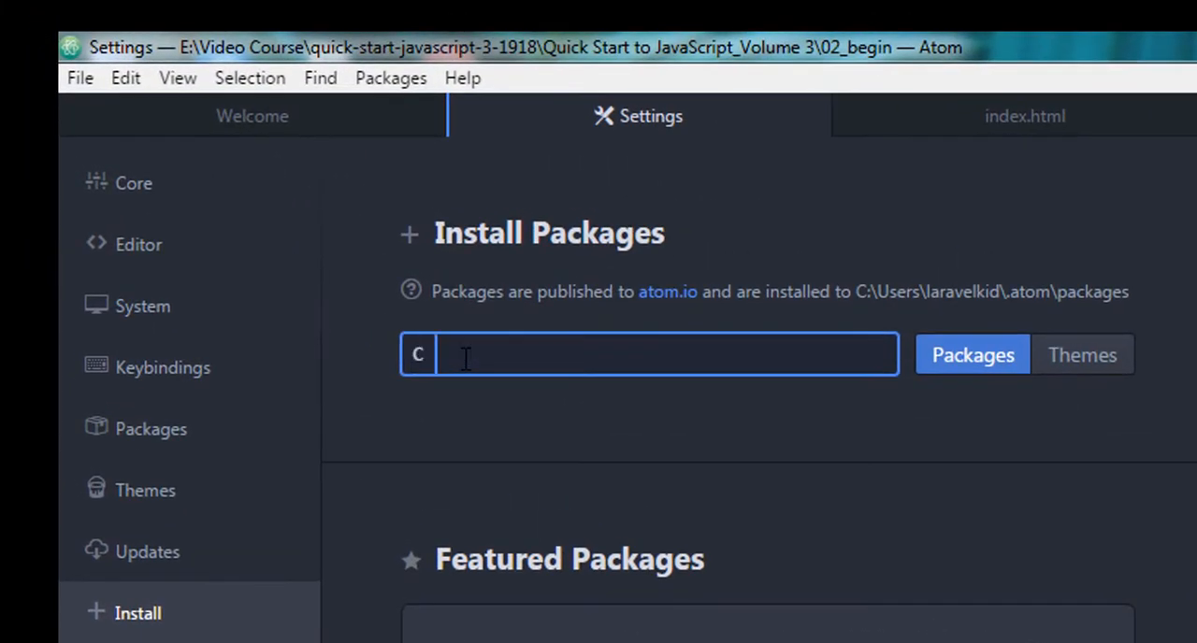
text(compiler)
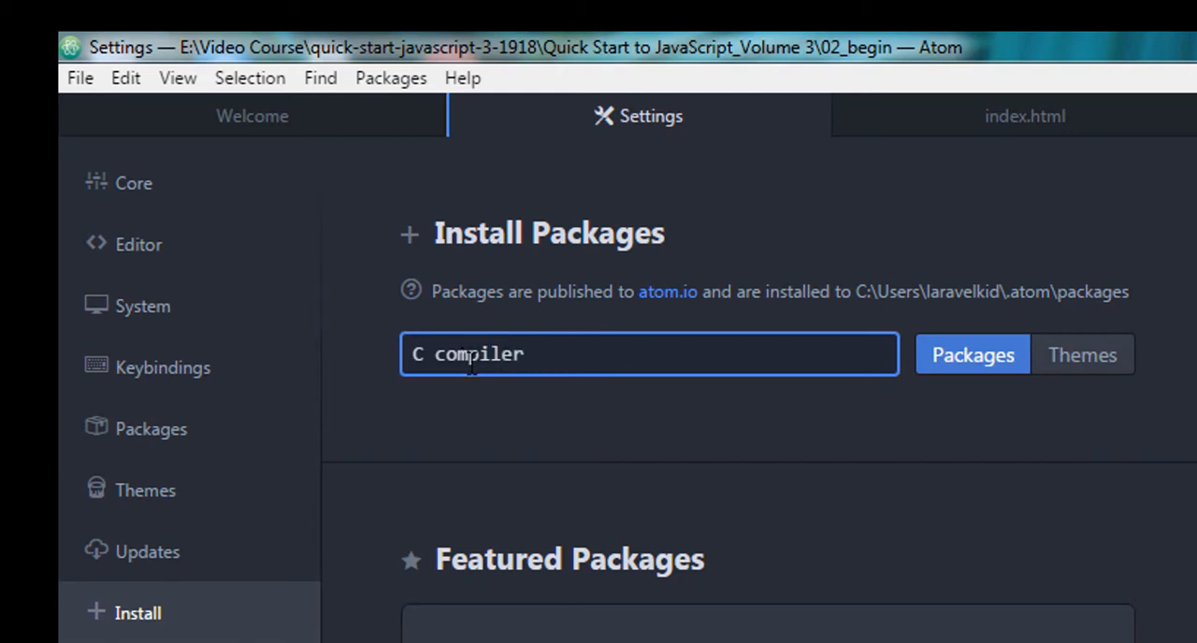
click(973, 355)
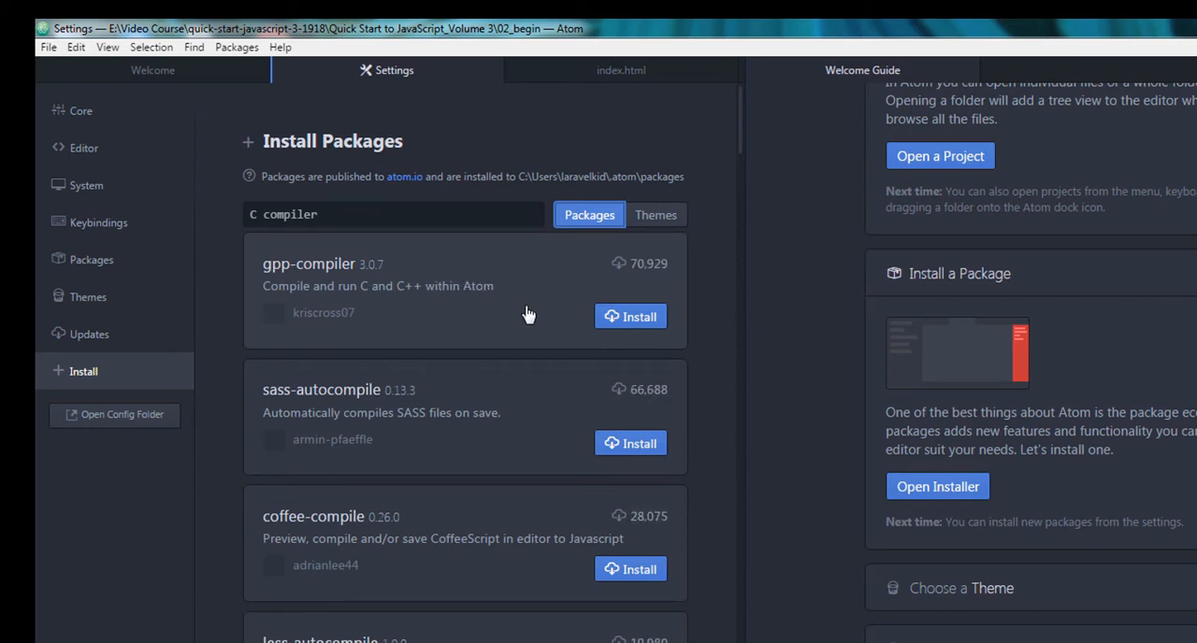
mouse_move(288, 299)
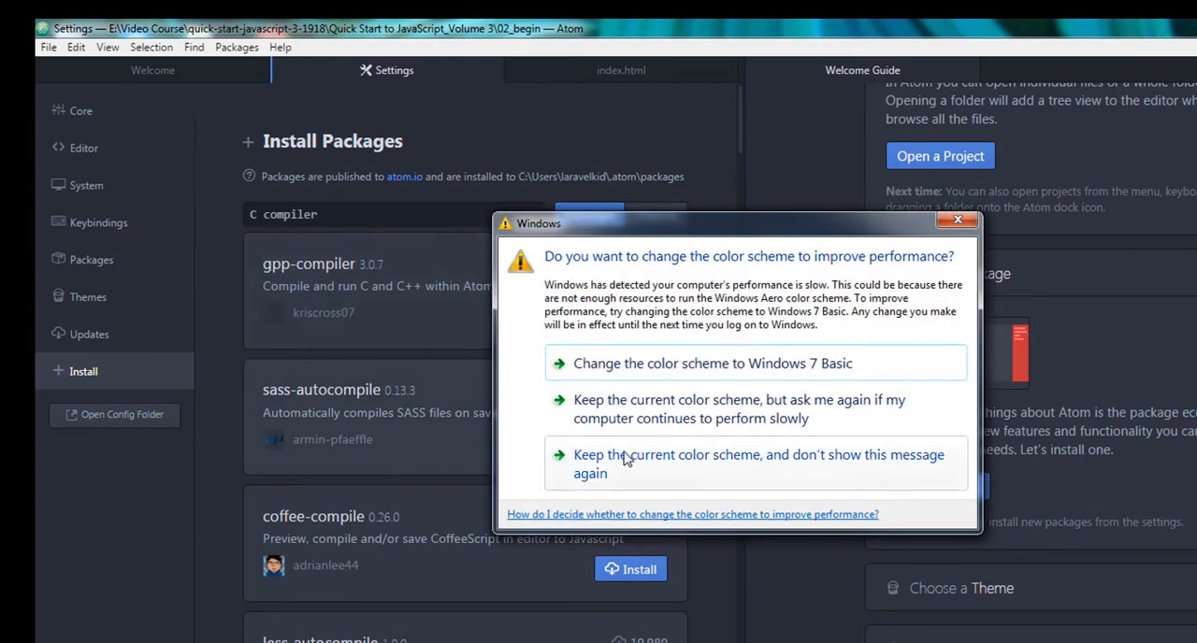
mouse_move(662, 449)
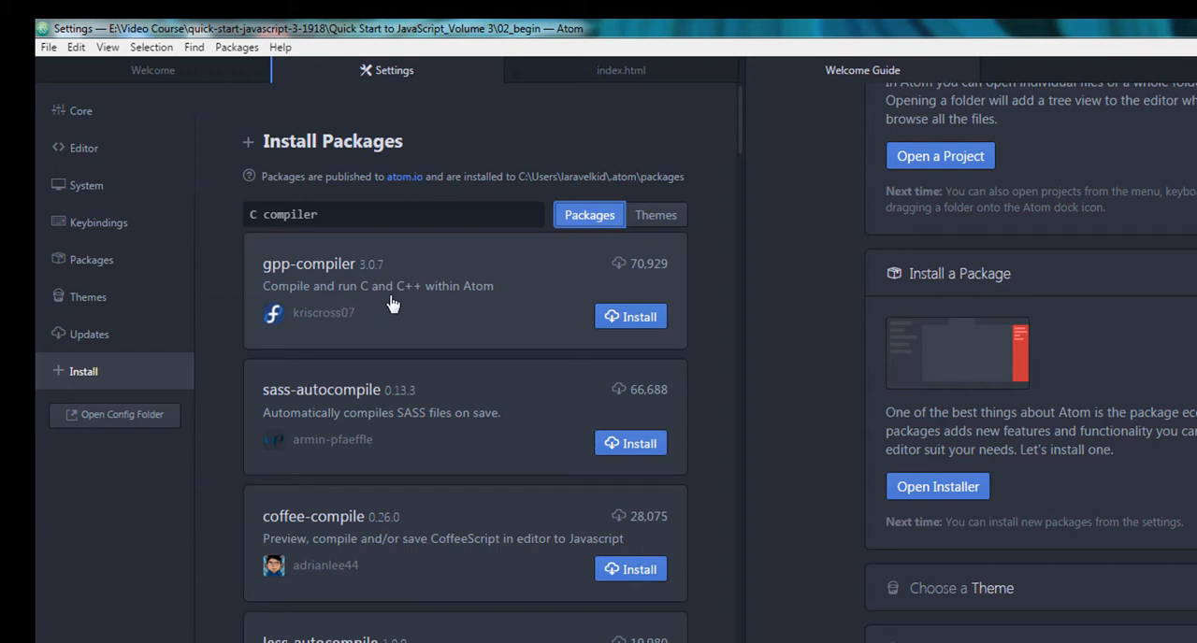
mouse_move(633, 318)
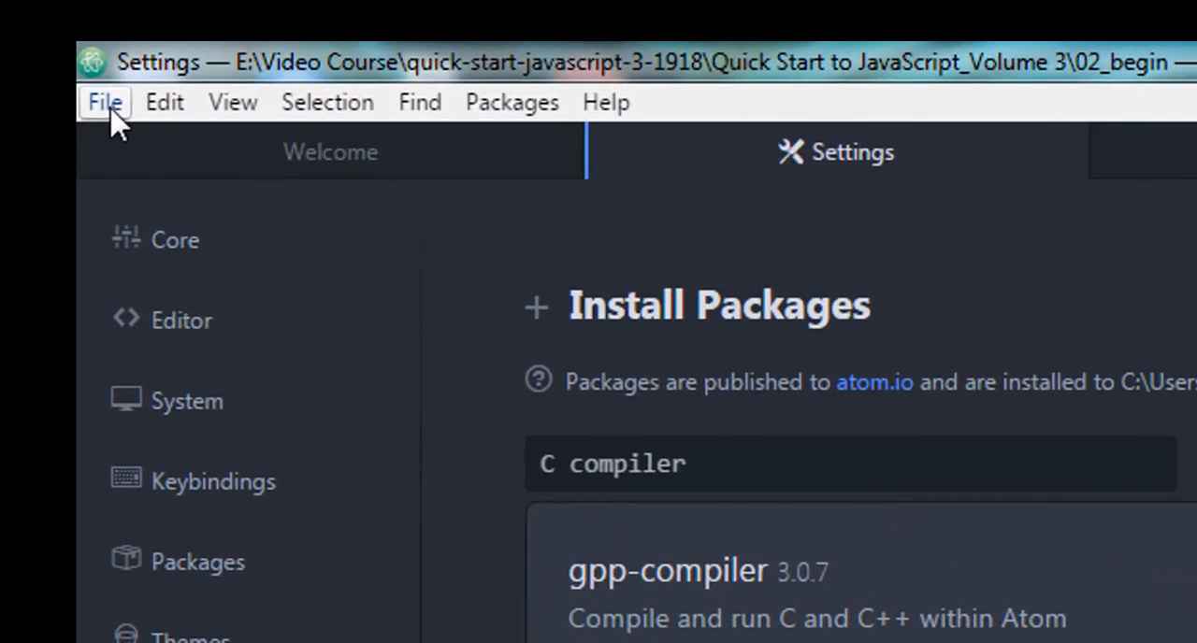
Step: Start a new file and write #include<stdio.h> followed by the int main() header
click(105, 101)
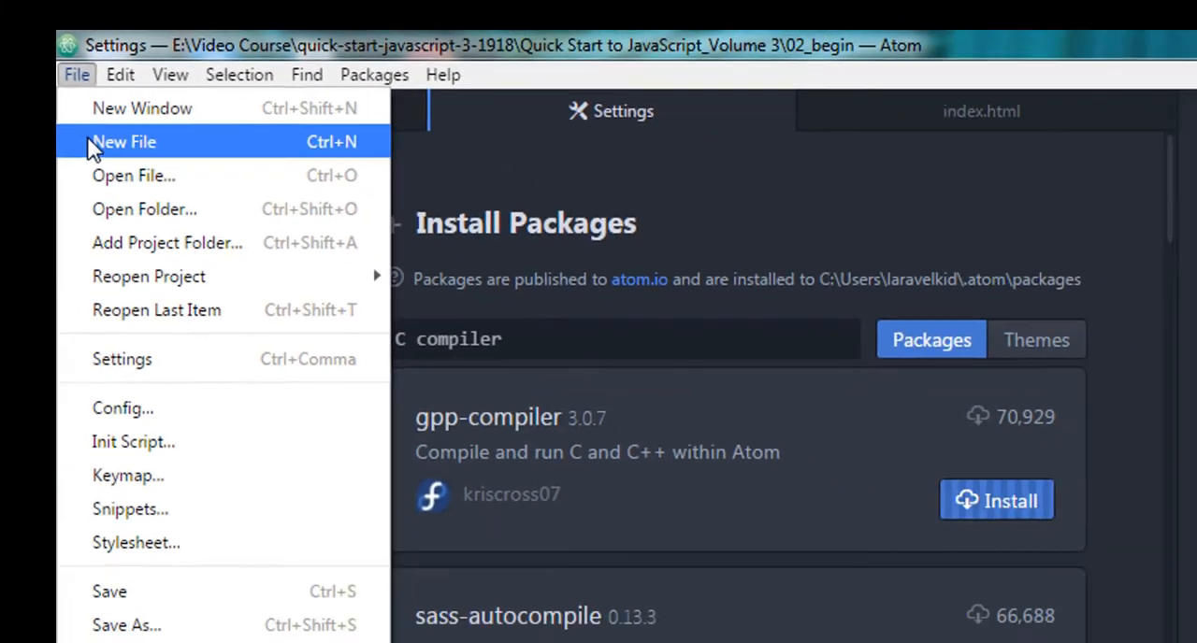
click(123, 143)
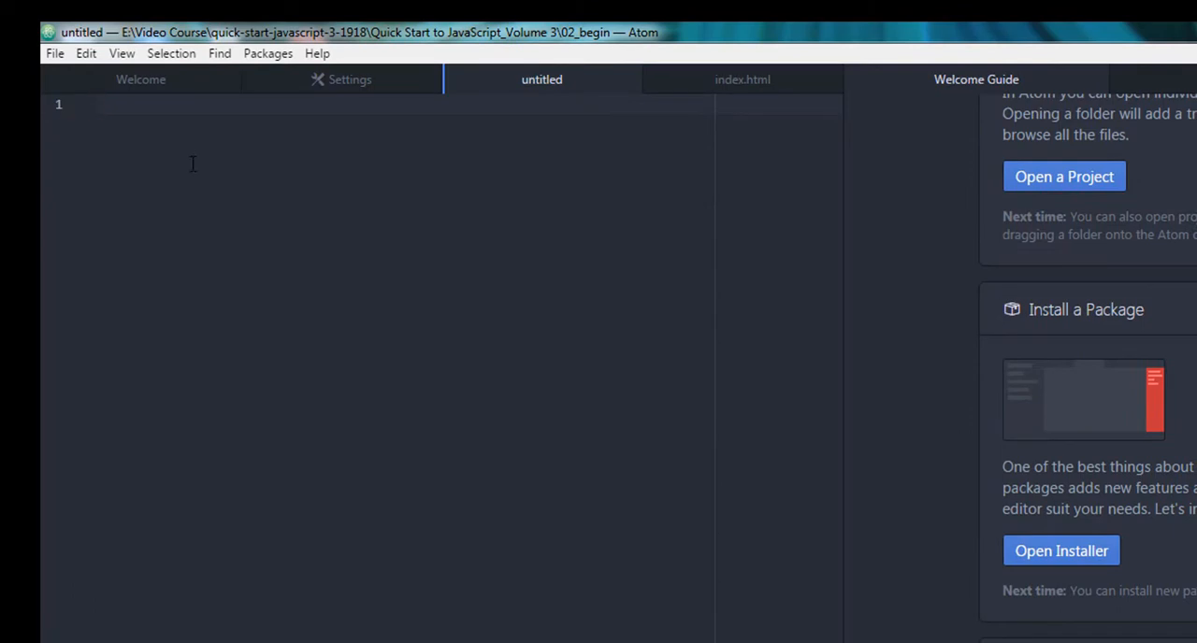
text(#)
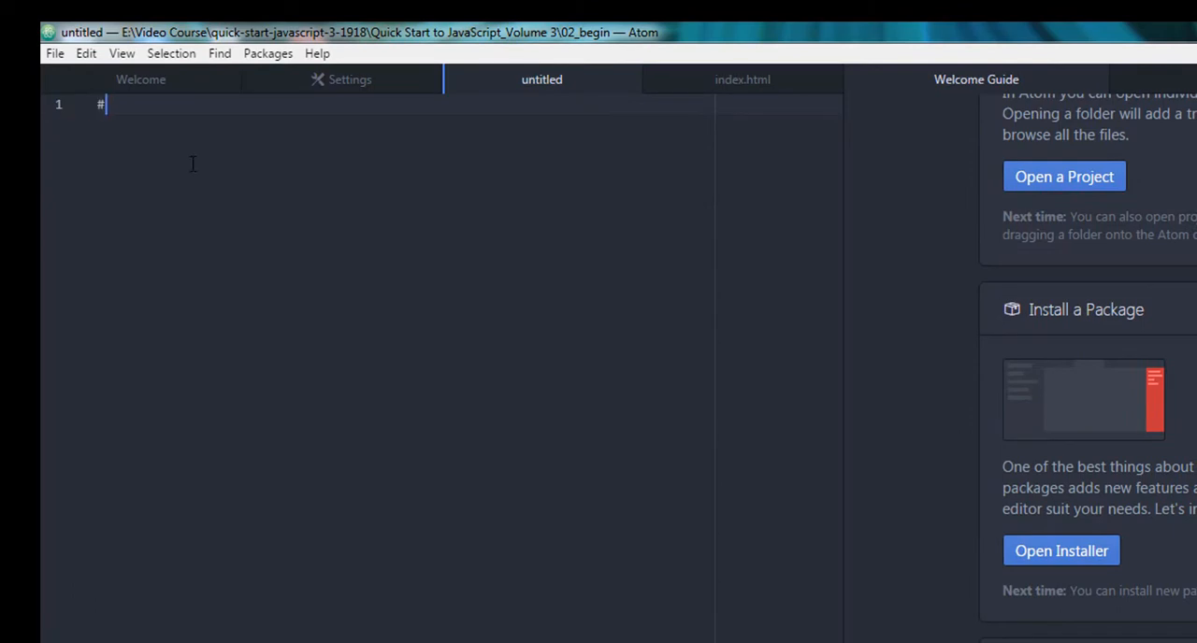
text(incl)
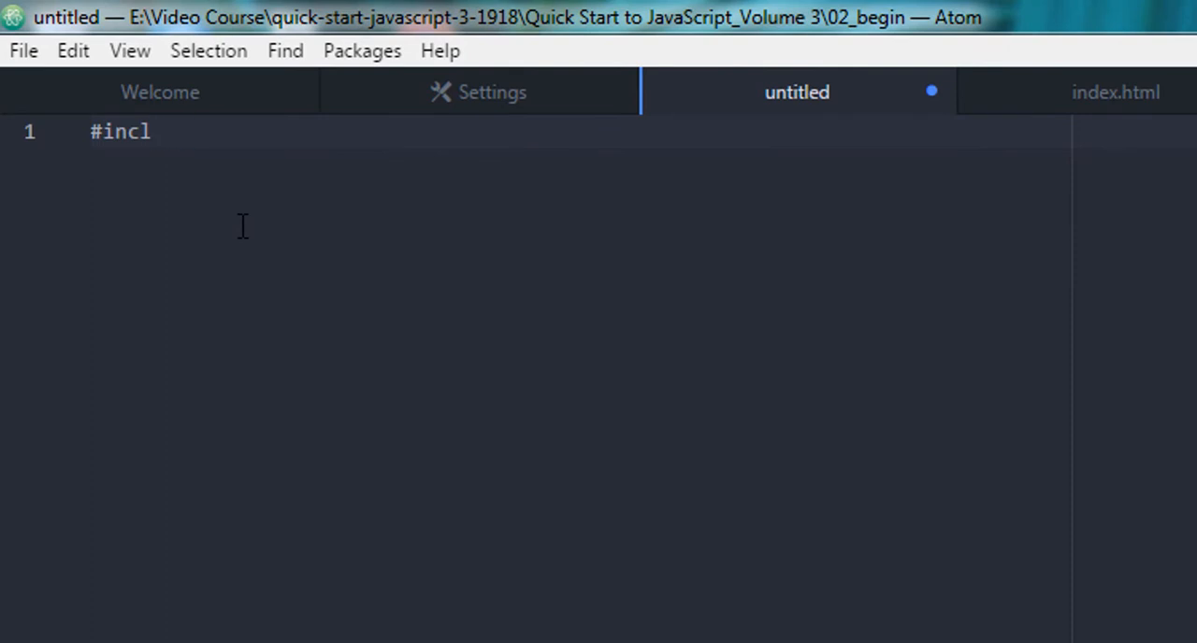
text(ude)
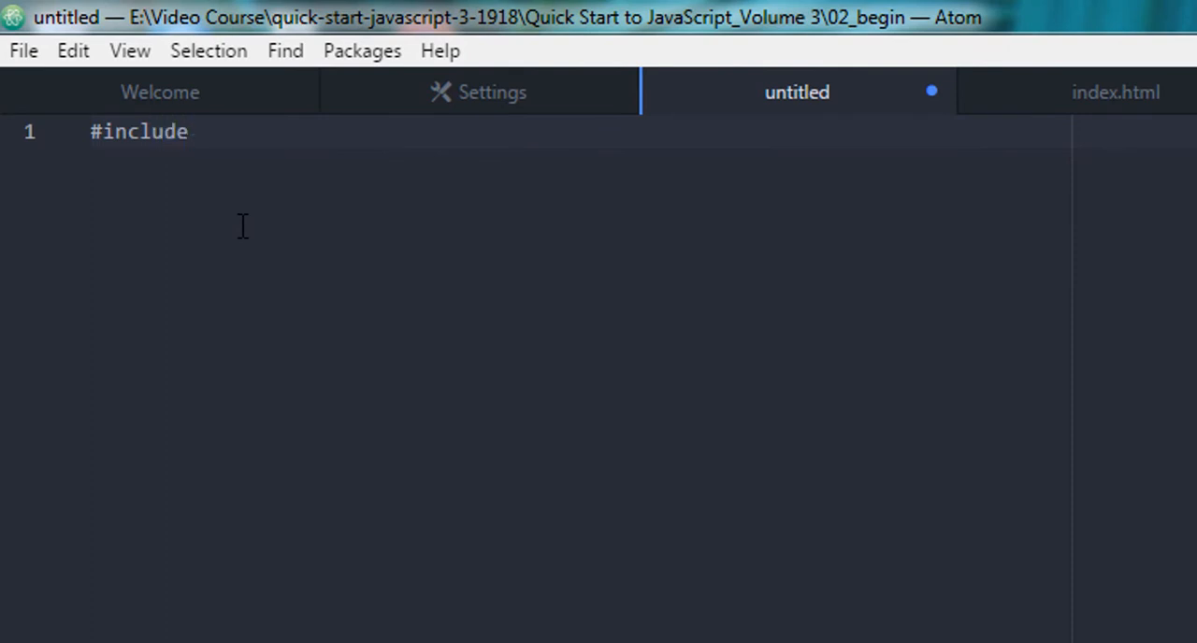
text(<>)
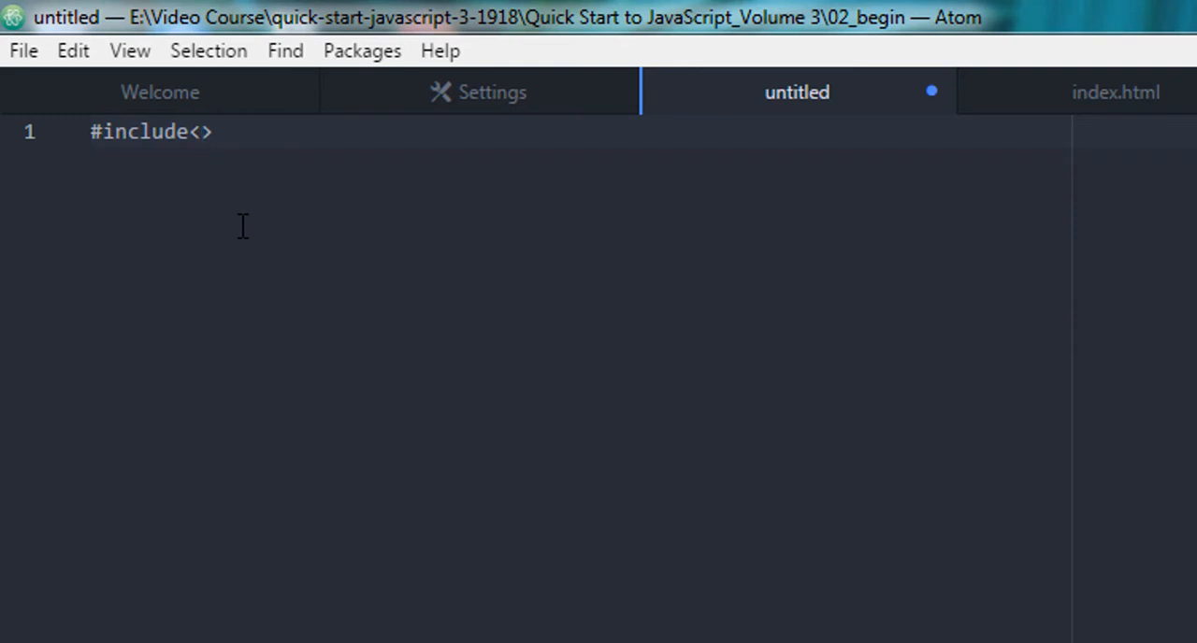
text(stdi)
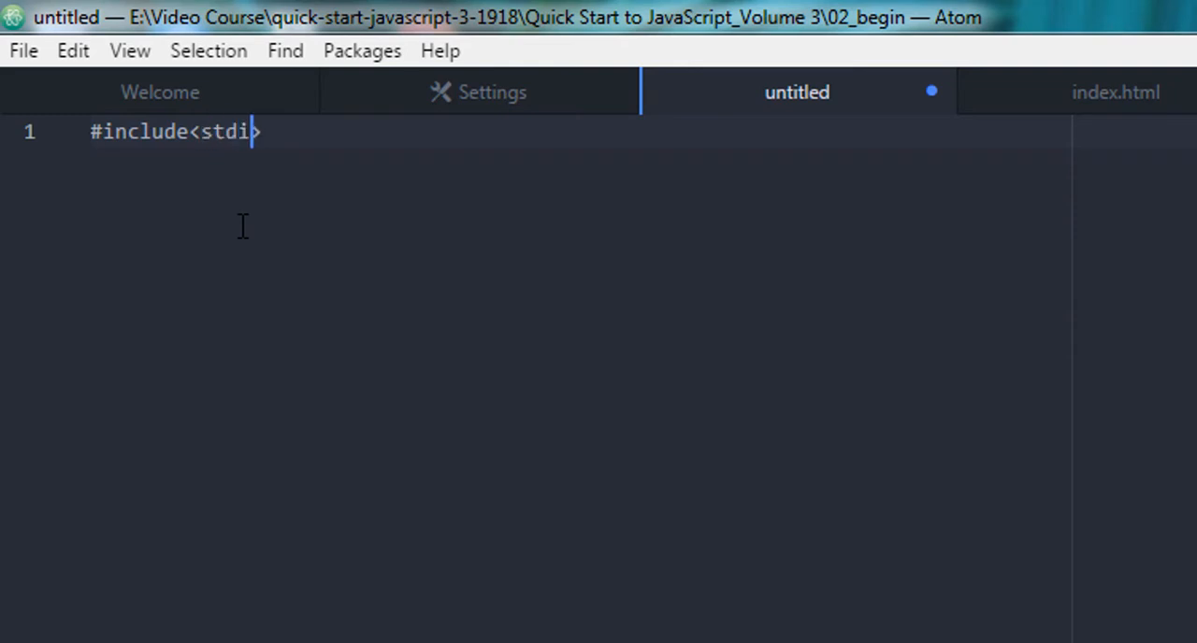
text(o)
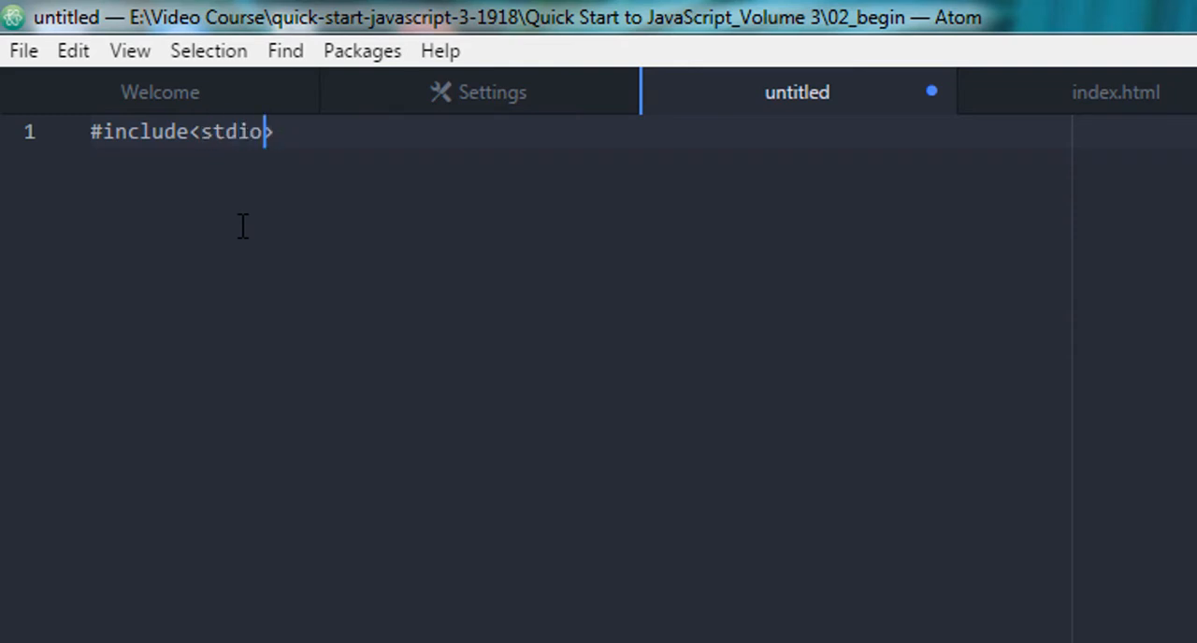
text(.h)
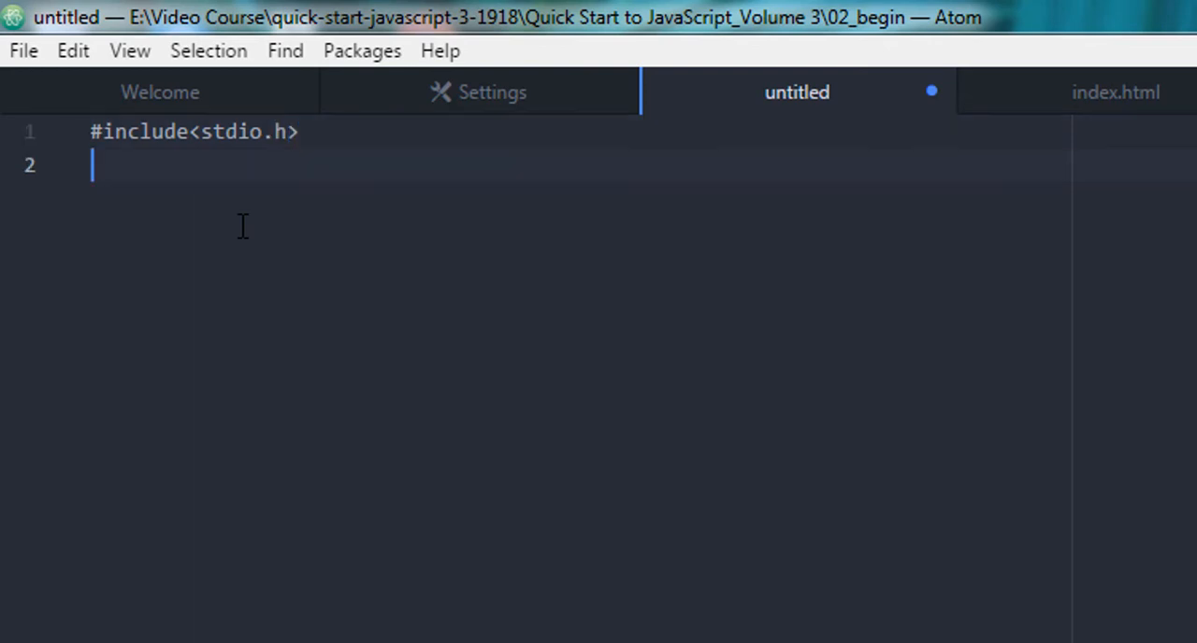
text(int mai)
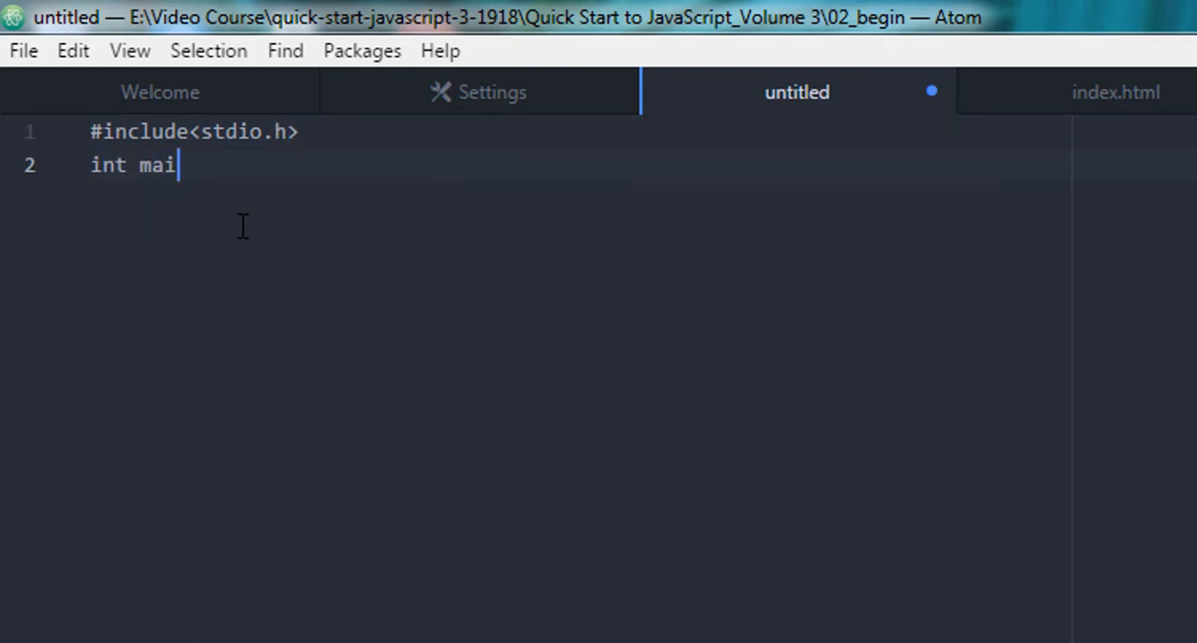
text(n())
text({})
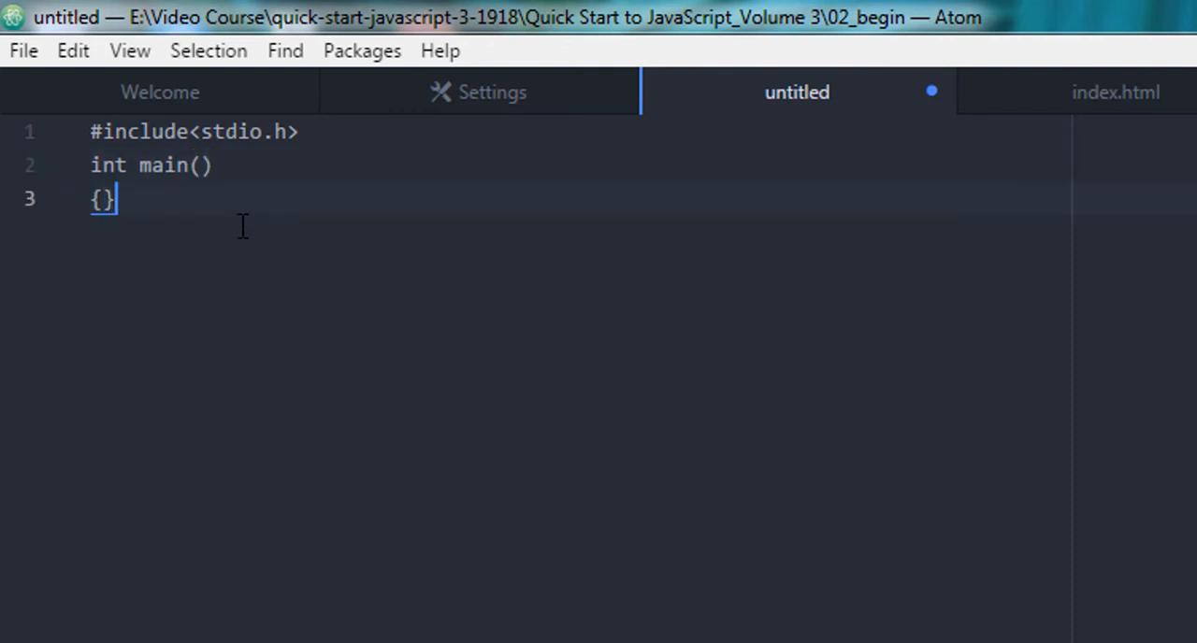
Step: Inside main, write printf("Hello World"); followed by return 0;
key(Enter)
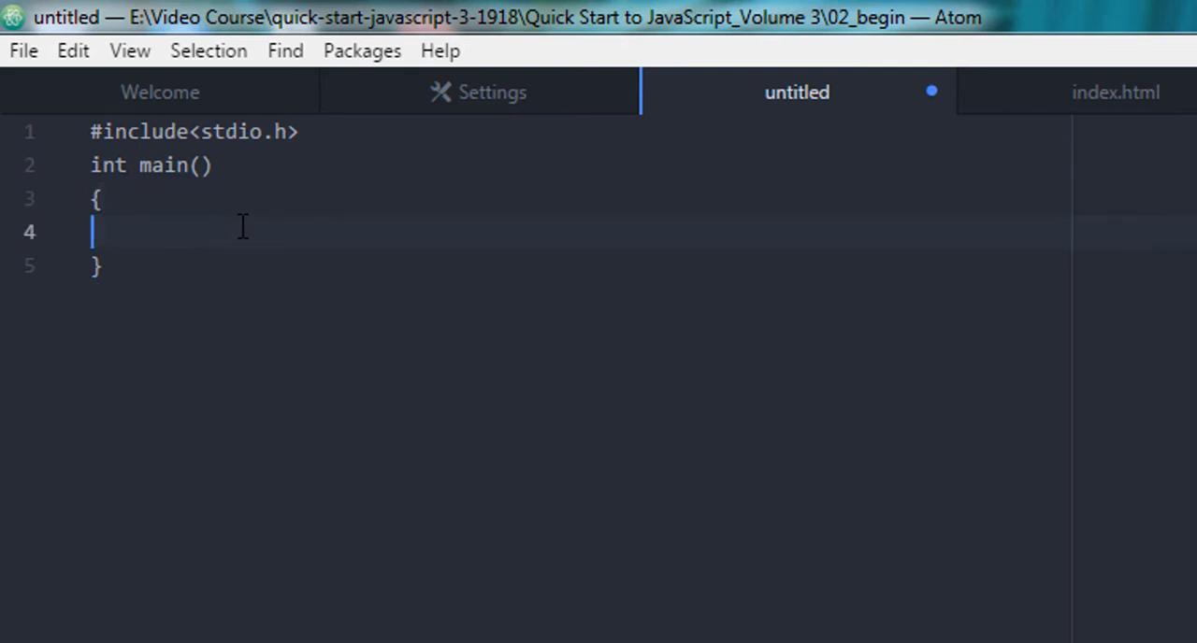
text(p)
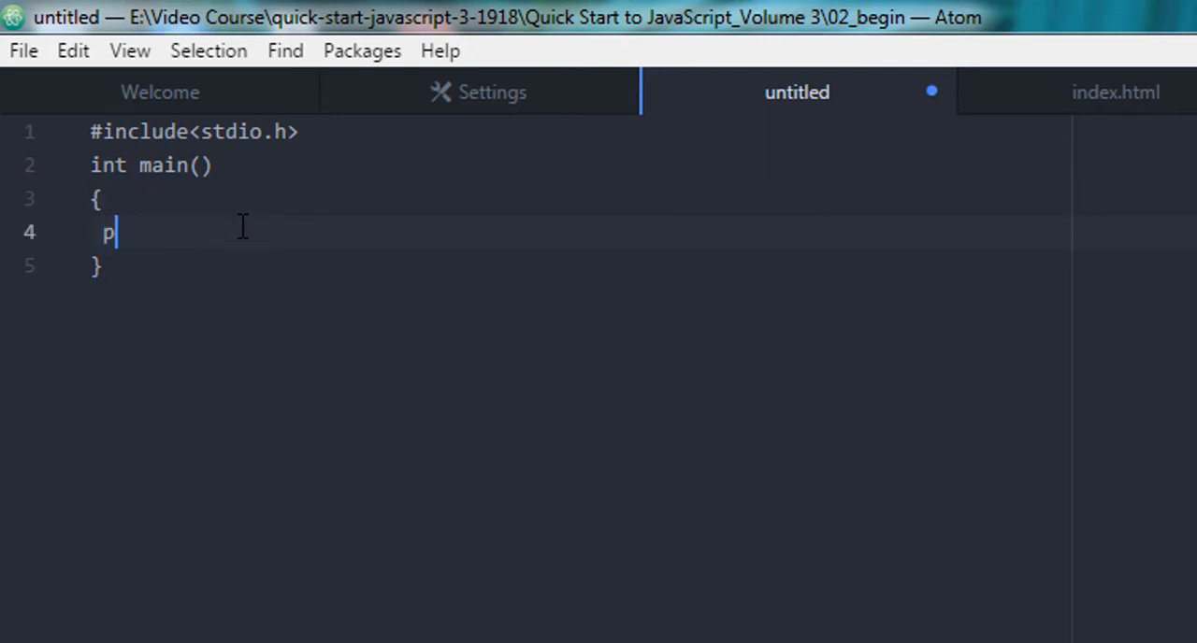
text(rintf(")
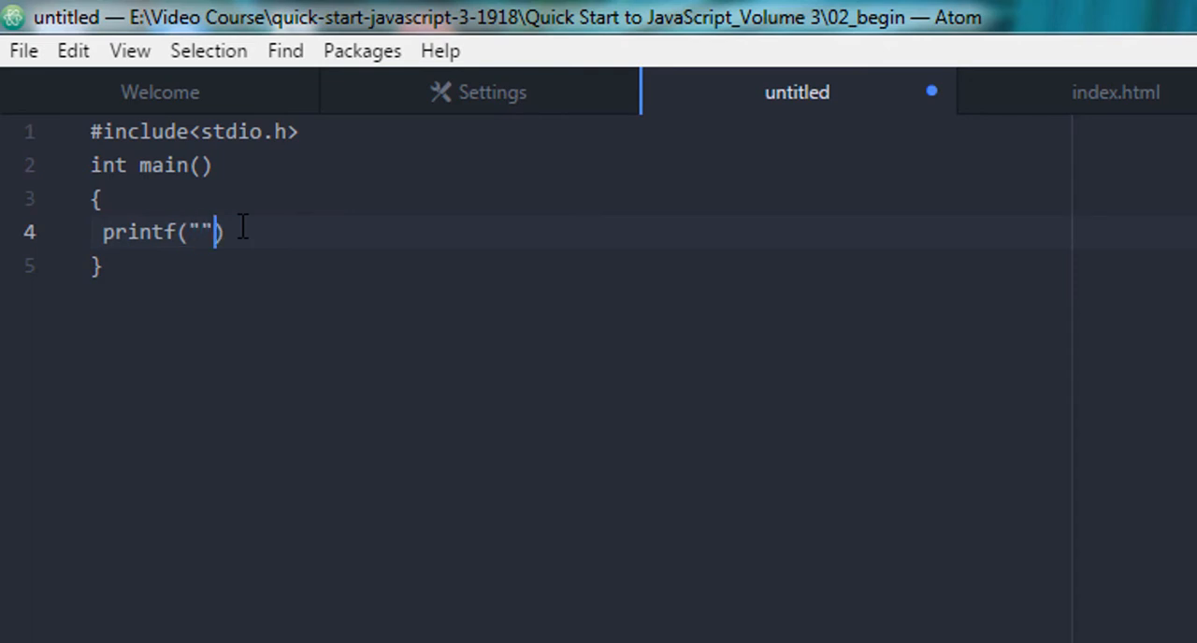
text(Hel)
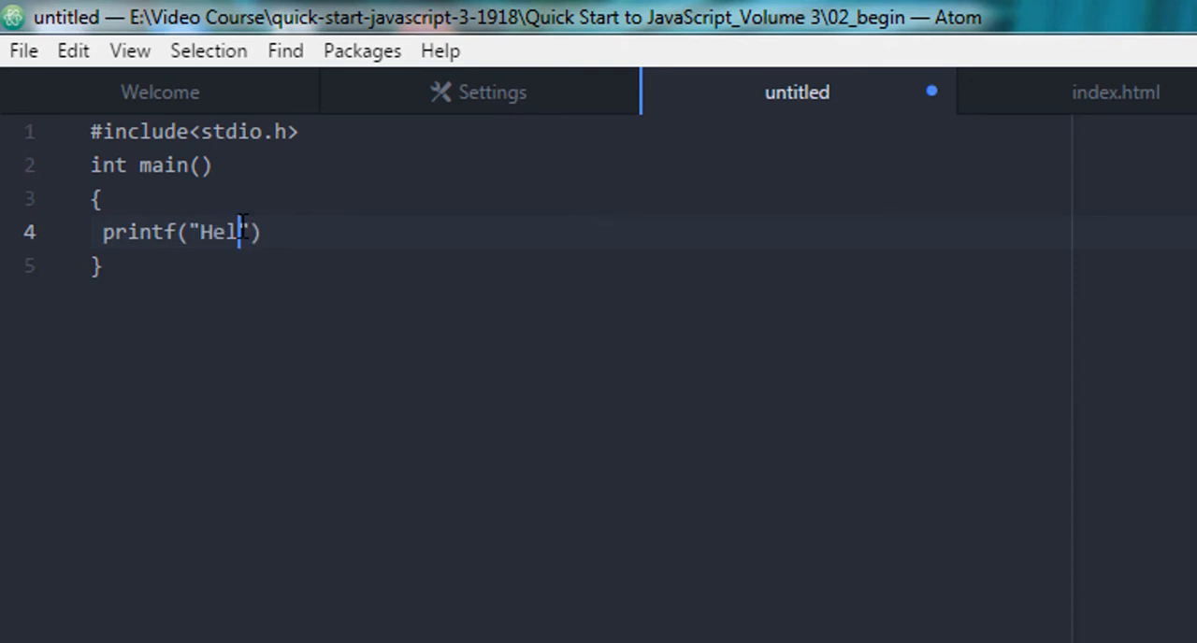
text(o)
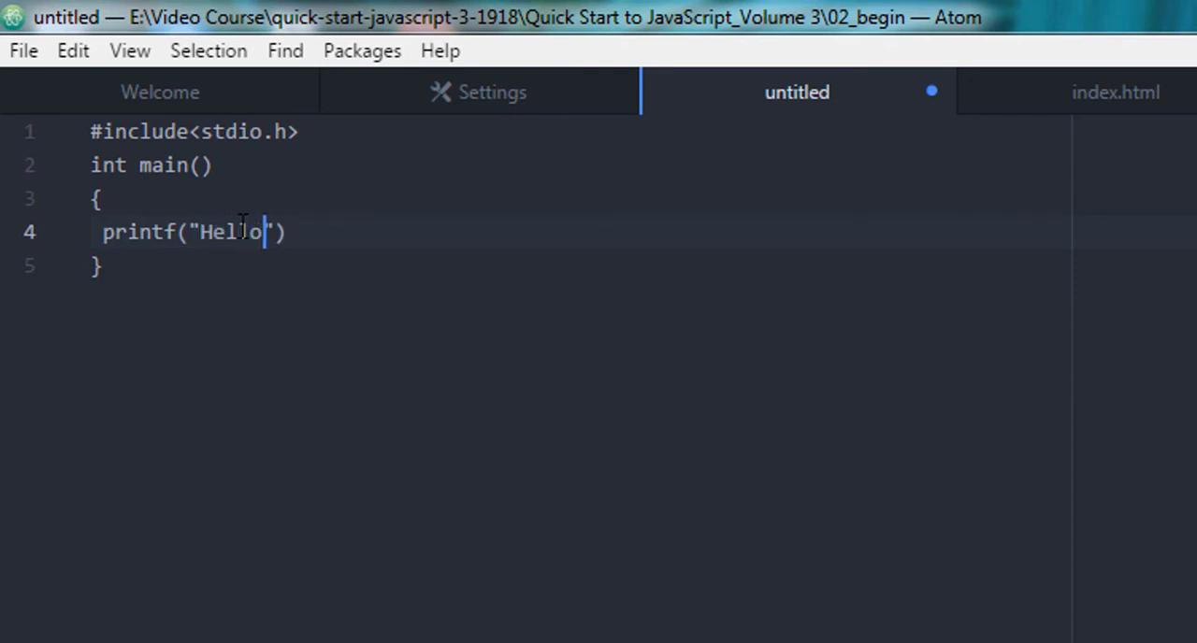
text(World)
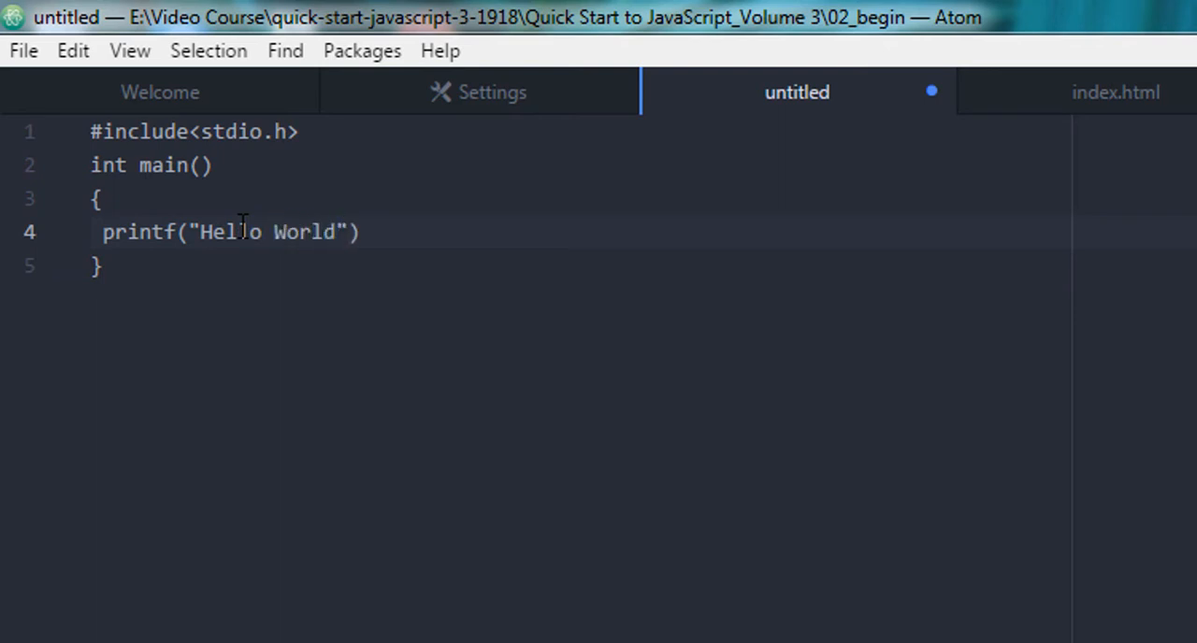
key(enter)
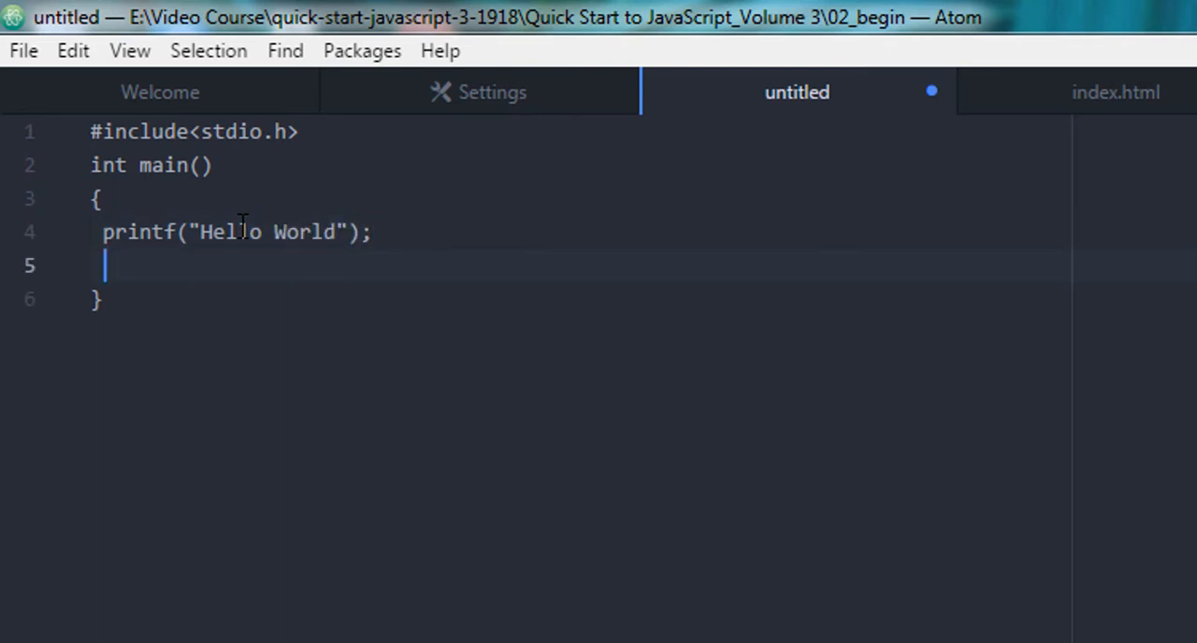
text(retu)
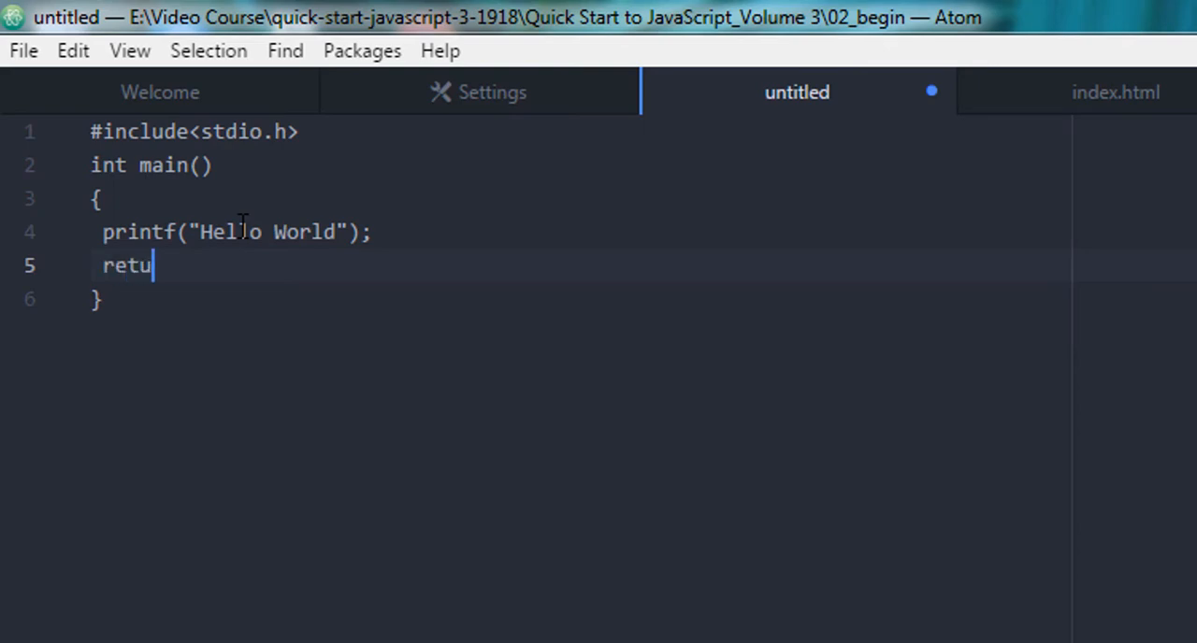
text(rn 0)
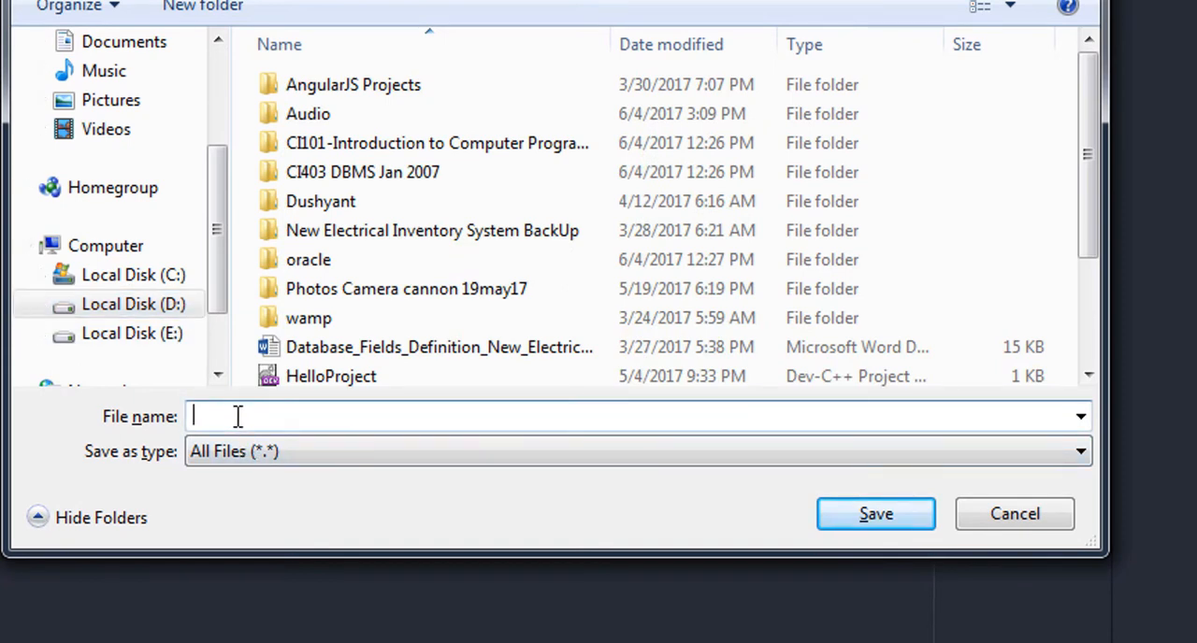
Step: Save the program as helloworld.c on drive D and close its tab
text(helloworld.)
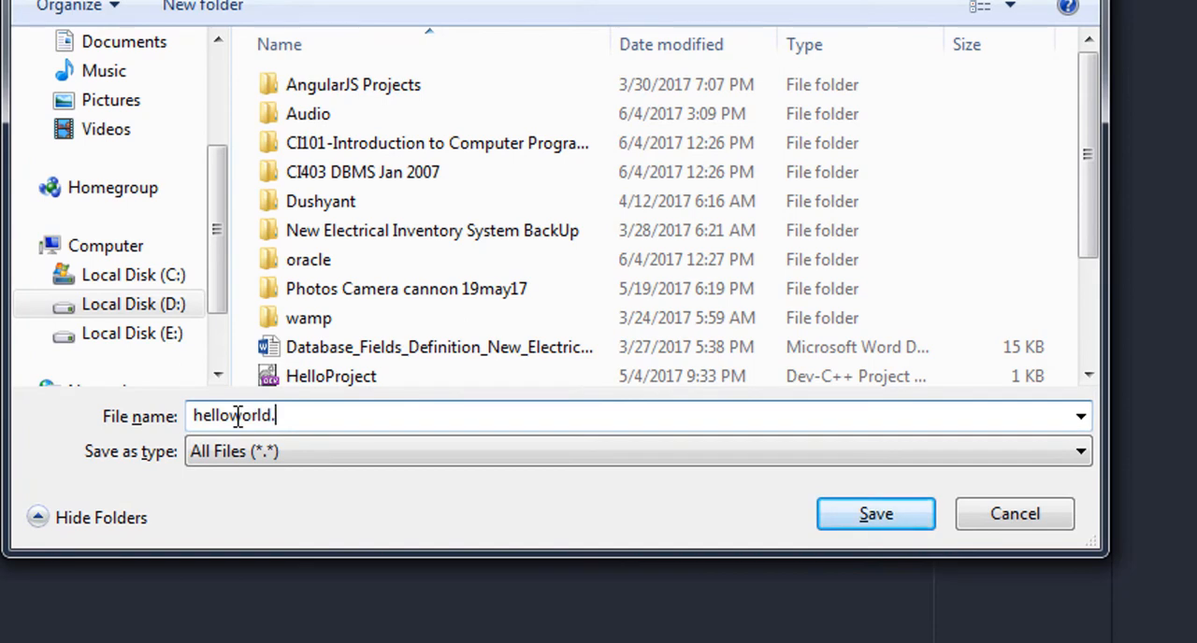
text(cpp)
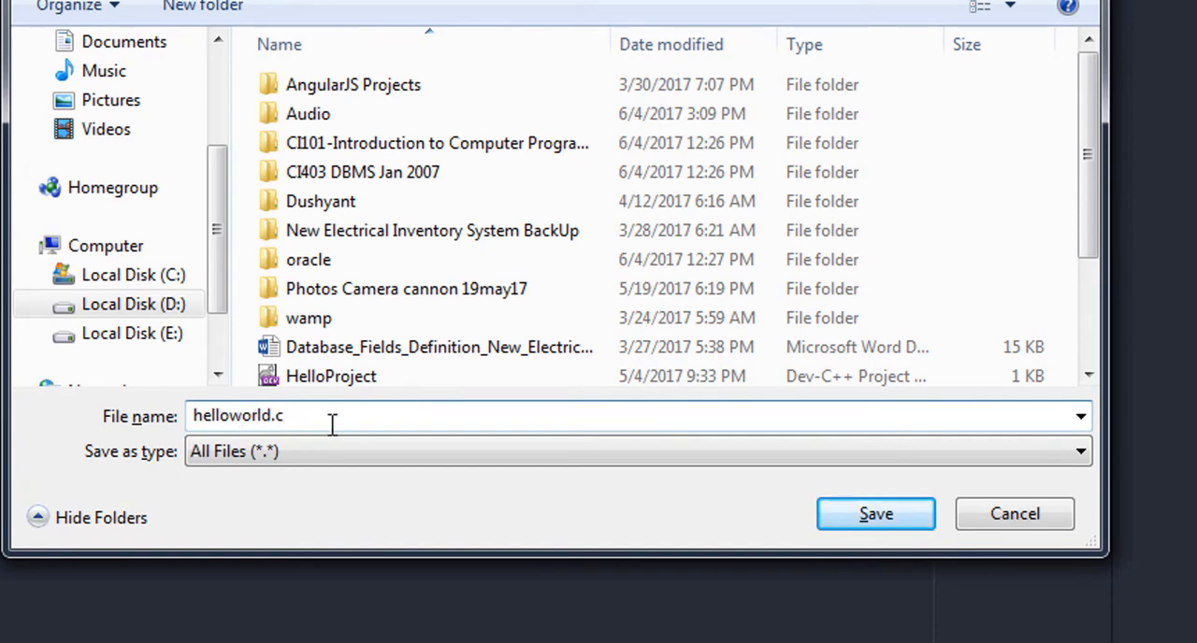
text(")
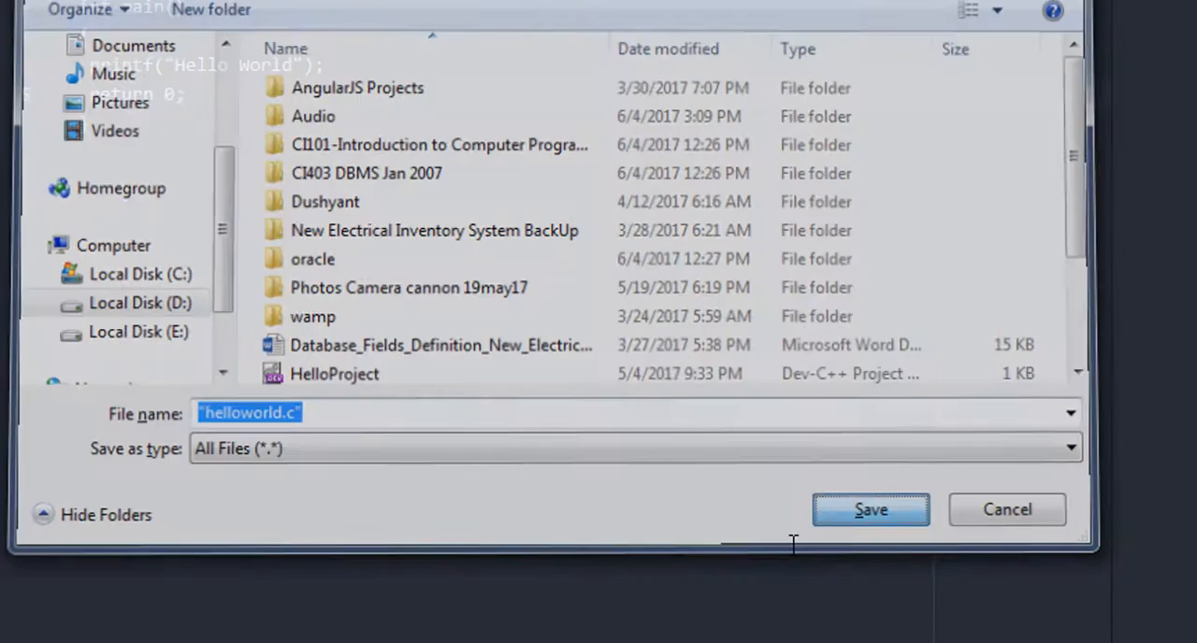
click(868, 509)
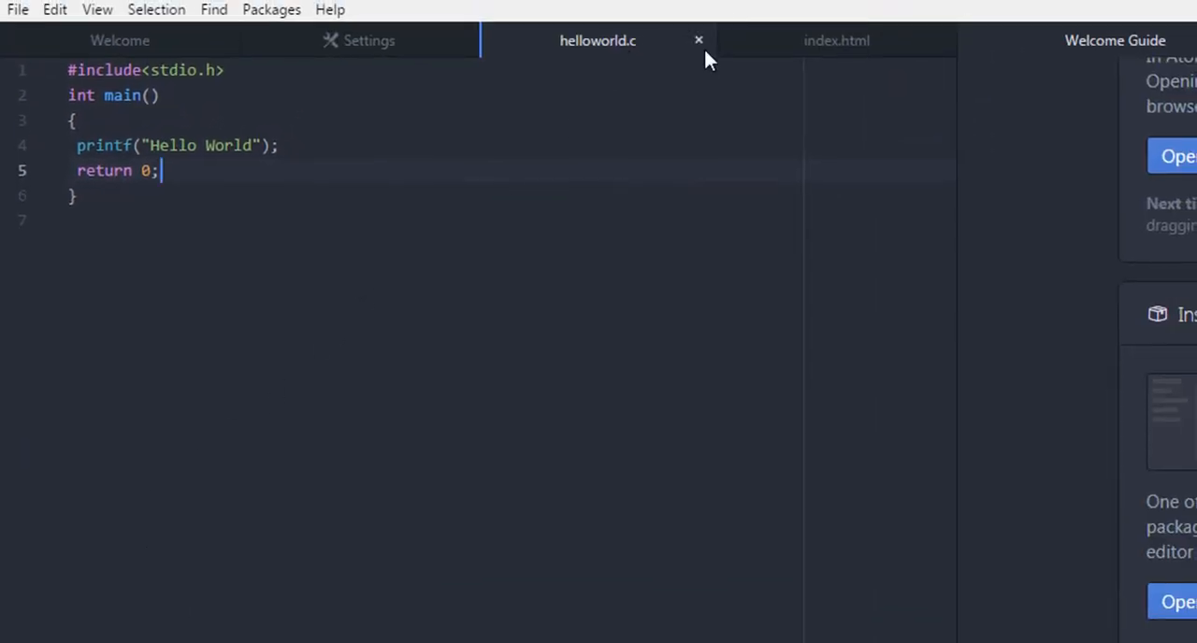
mouse_move(700, 41)
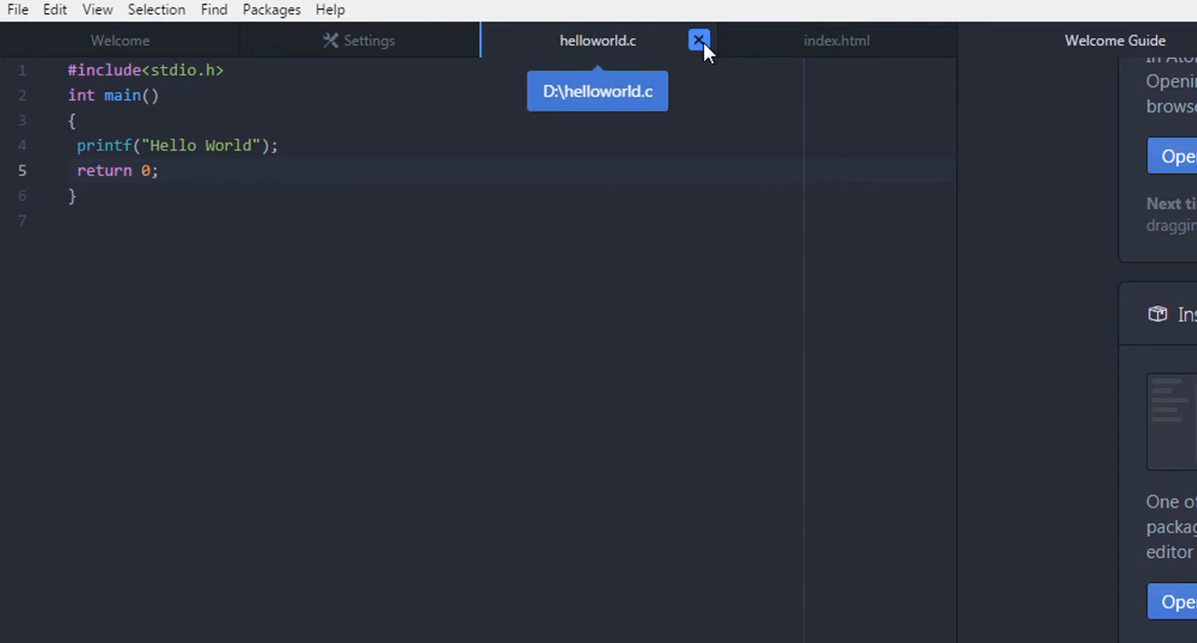
click(700, 42)
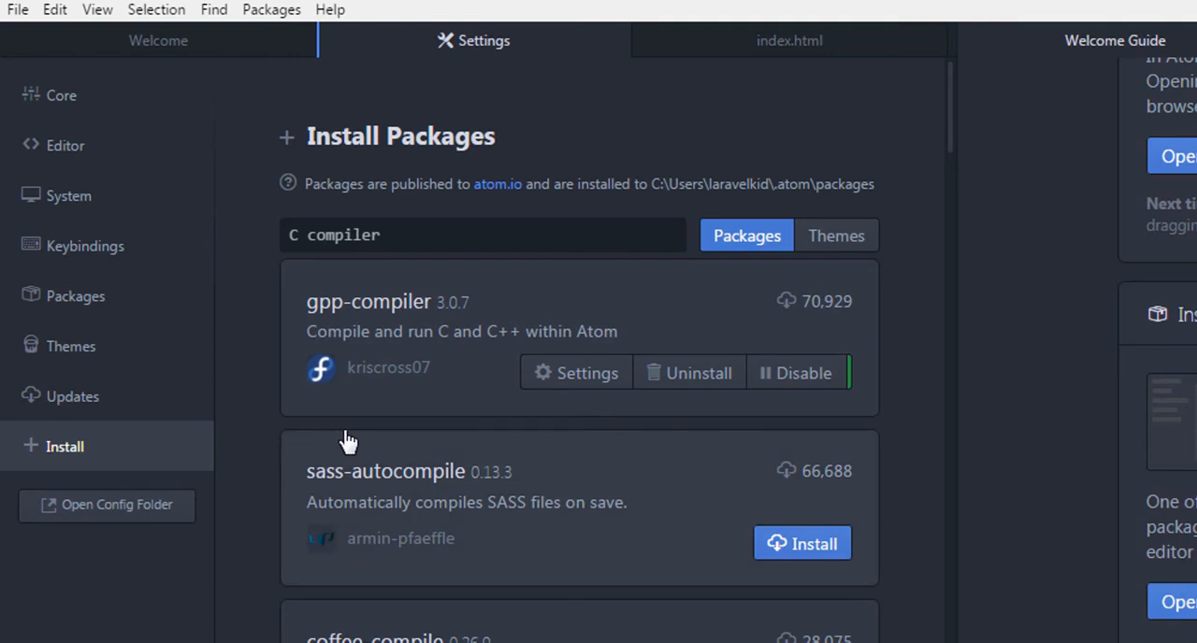
mouse_move(449, 321)
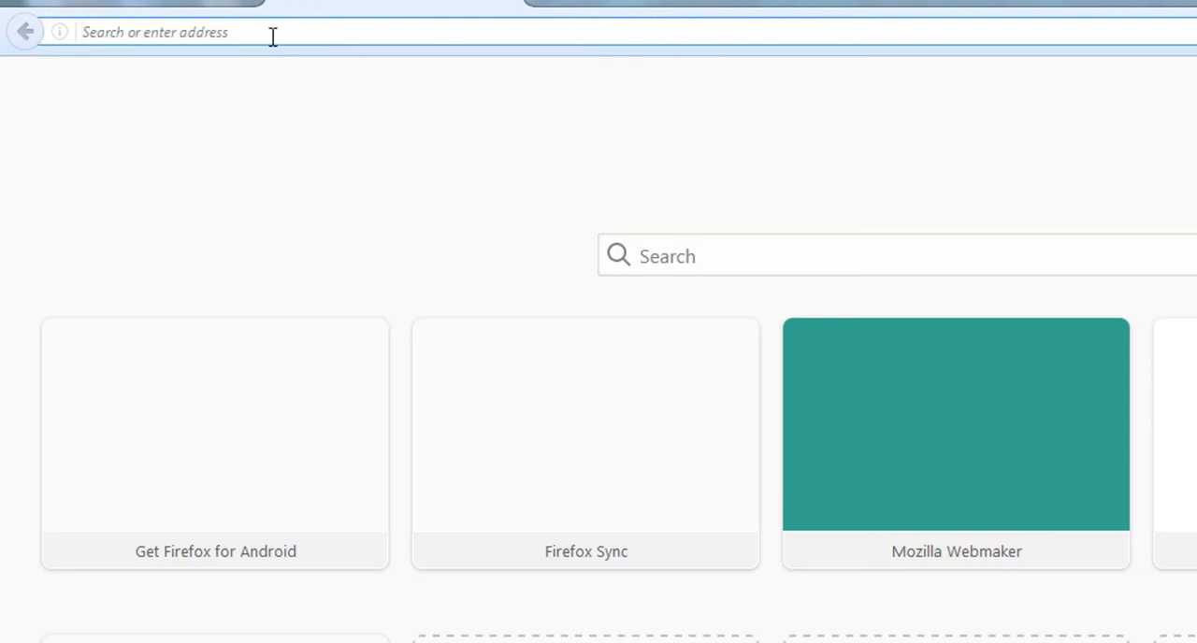
Step: Search for MinGW, reach mingw.org and start downloading mingw-get-setup.exe
text(www.google.co.in/?gws_rd=ssl)
text(m)
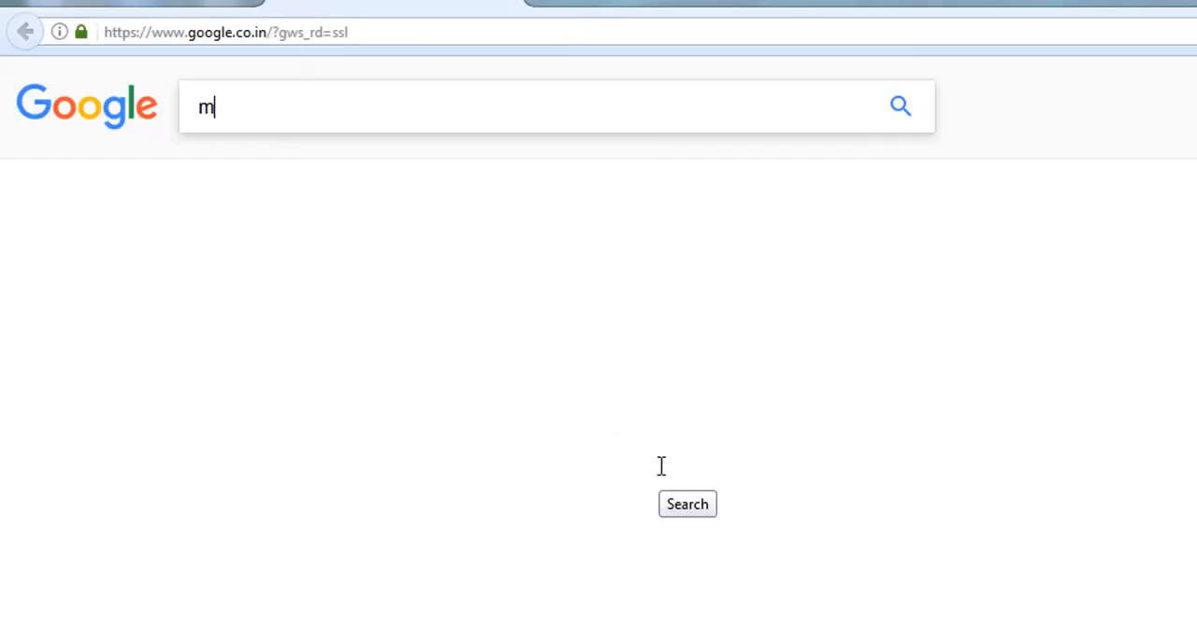
text(ingw)
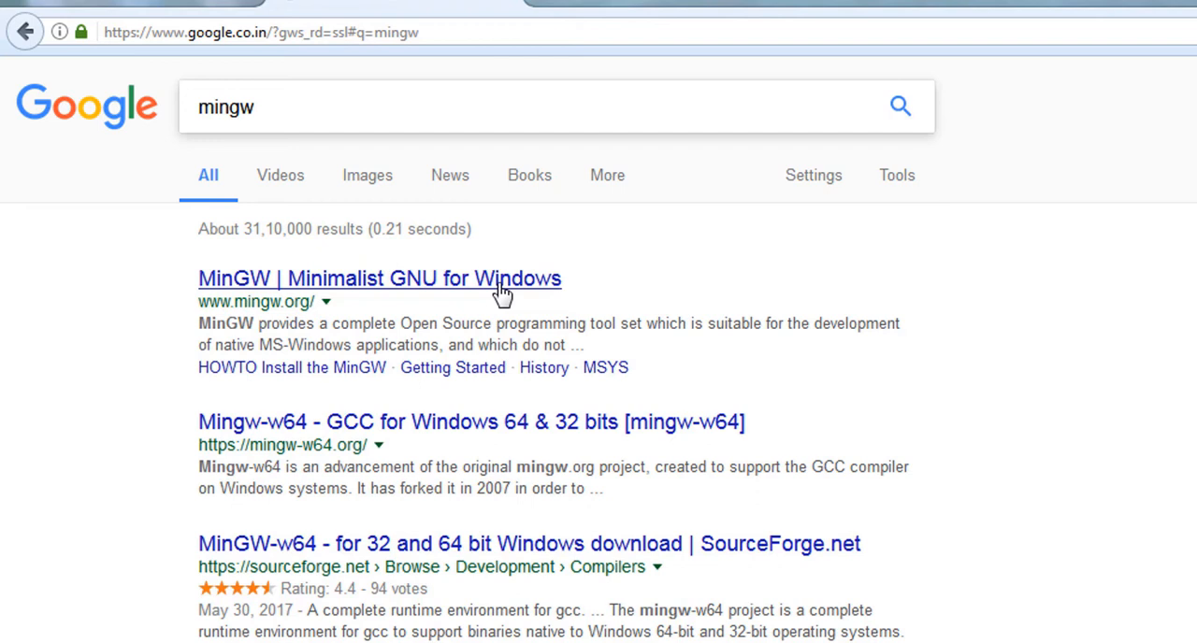
click(378, 279)
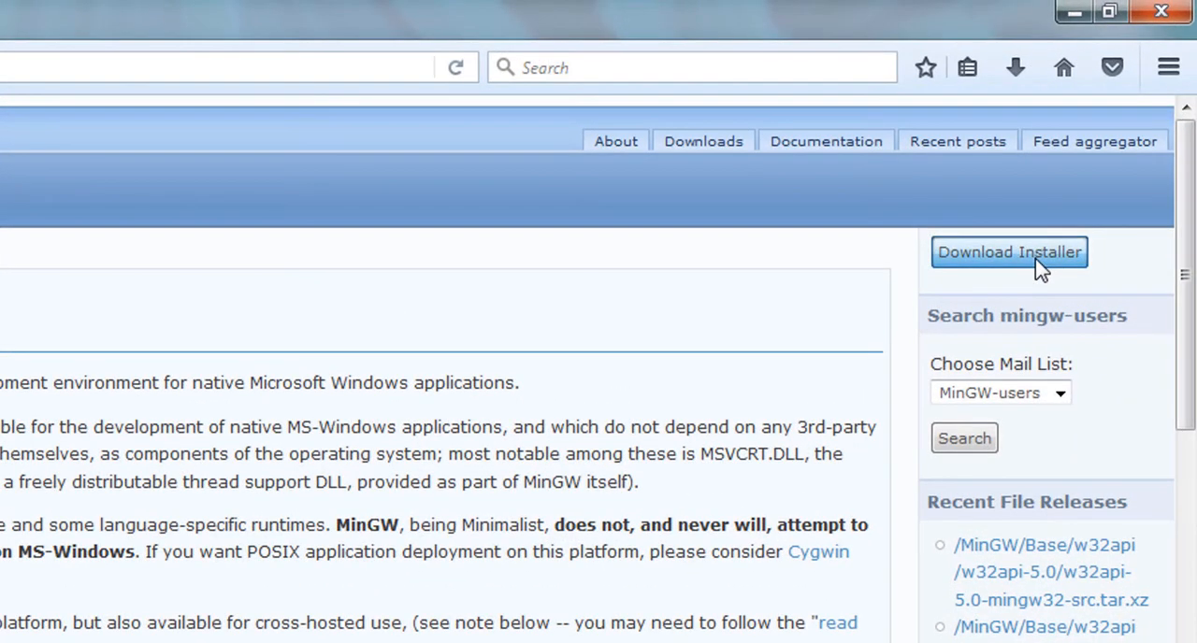
click(1010, 251)
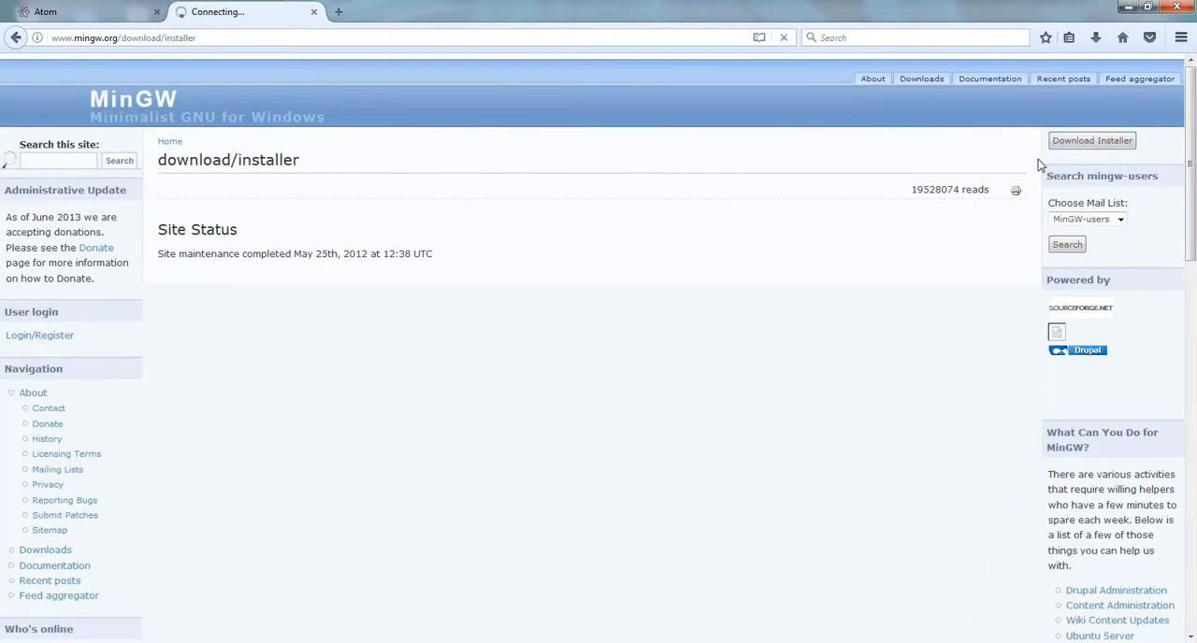
click(1093, 140)
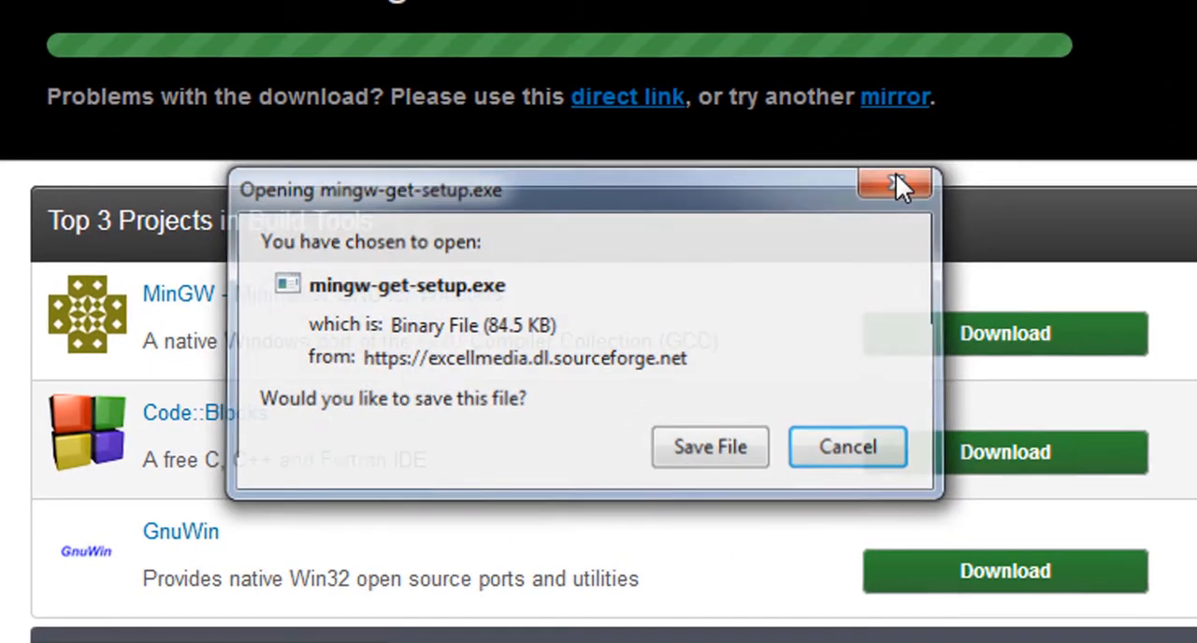
Step: Launch mingw-get-setup from the Questions folder and allow it to run
click(894, 184)
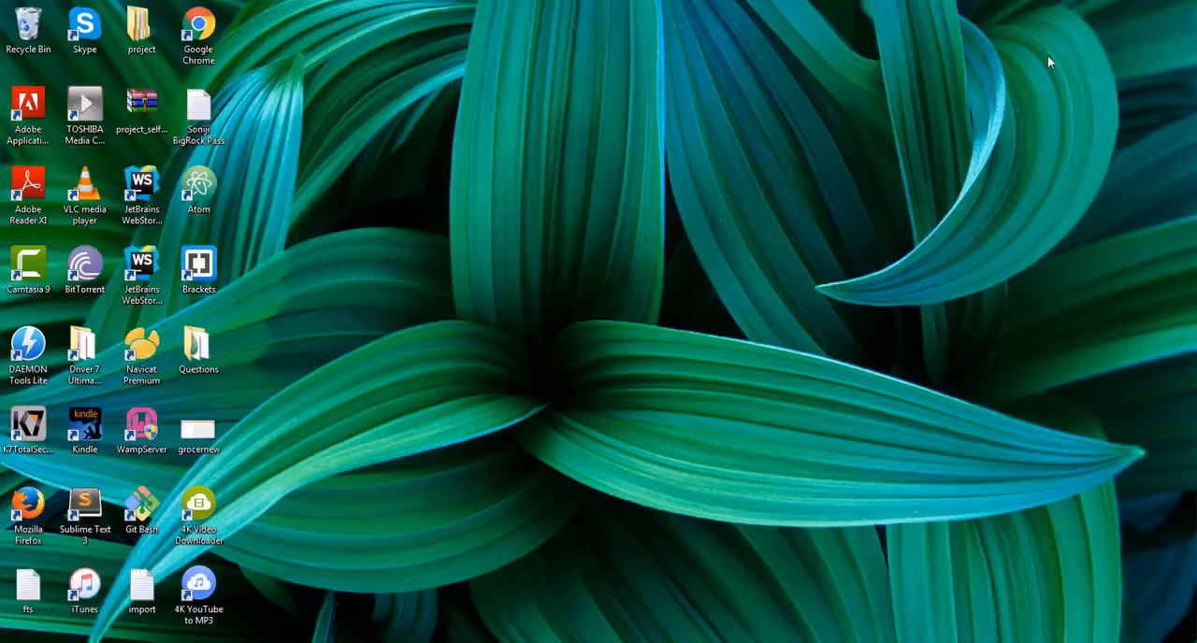
double_click(199, 351)
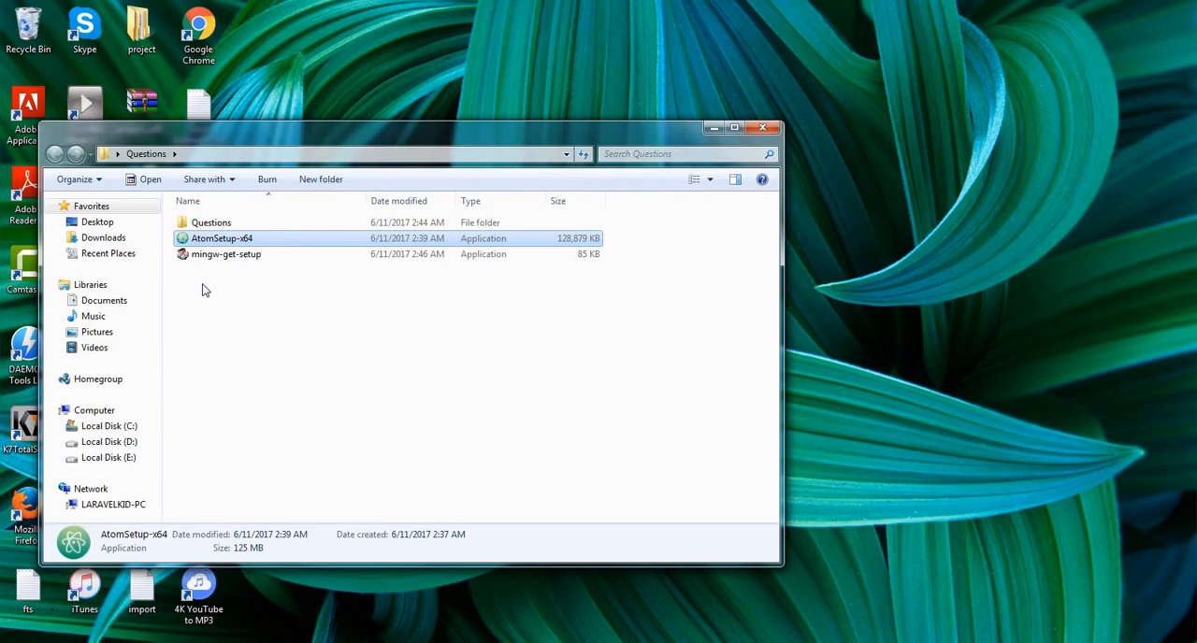
double_click(226, 255)
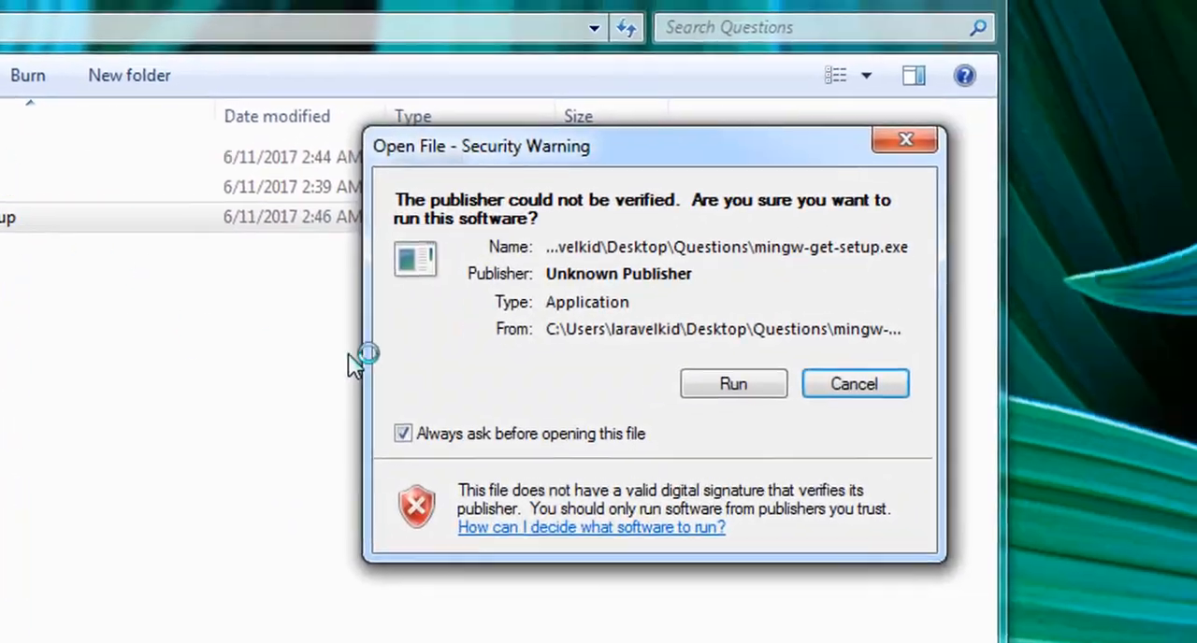
click(733, 383)
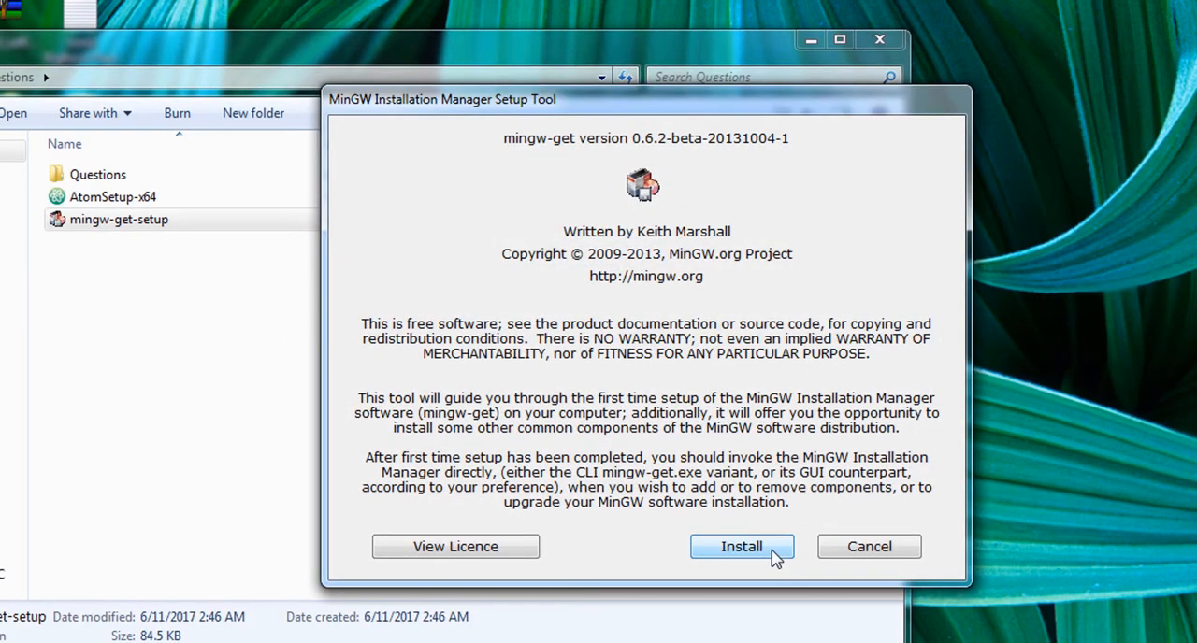
Step: Start the MinGW install into C:\MinGW, keeping GUI support and shortcuts, and continue
click(740, 546)
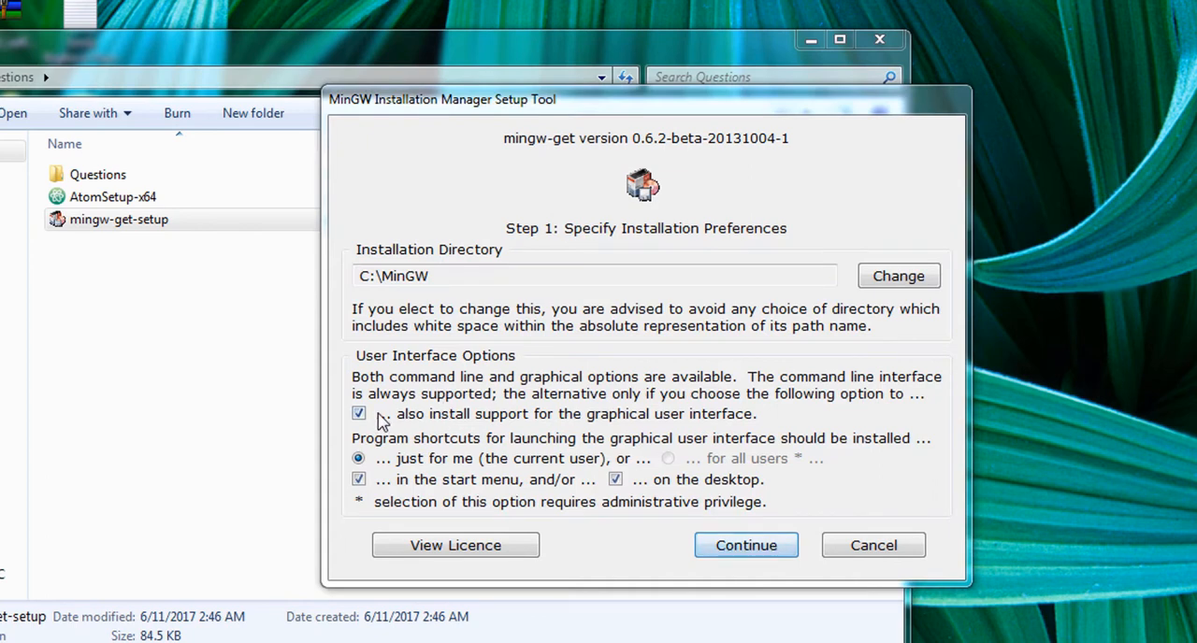
mouse_move(767, 419)
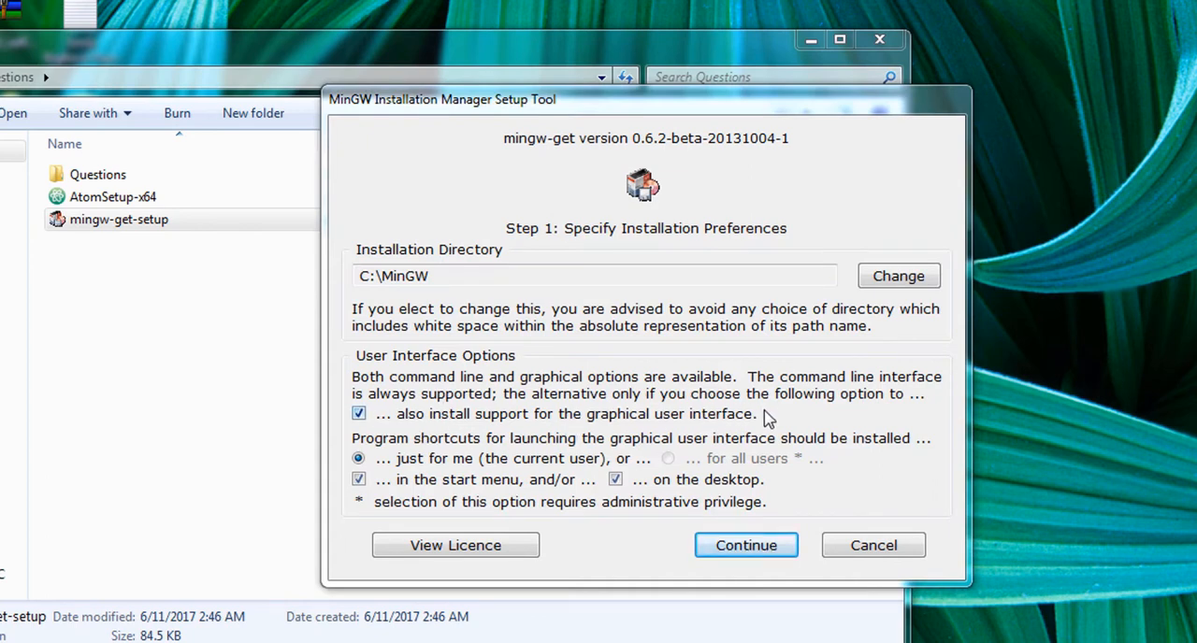
mouse_move(412, 479)
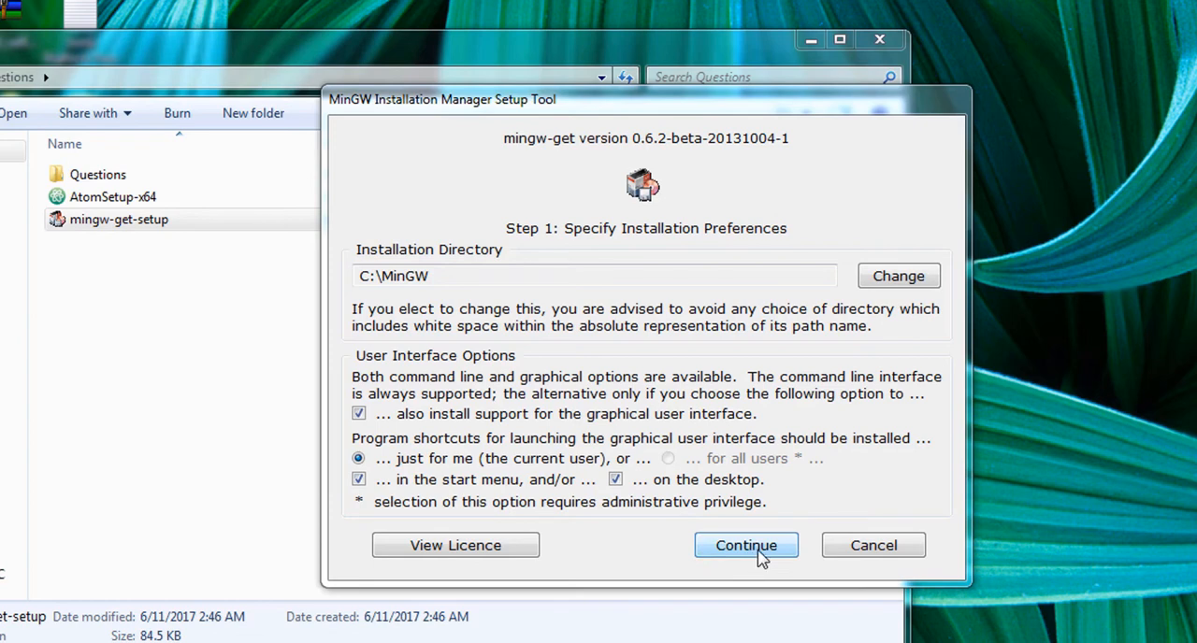
mouse_move(765, 561)
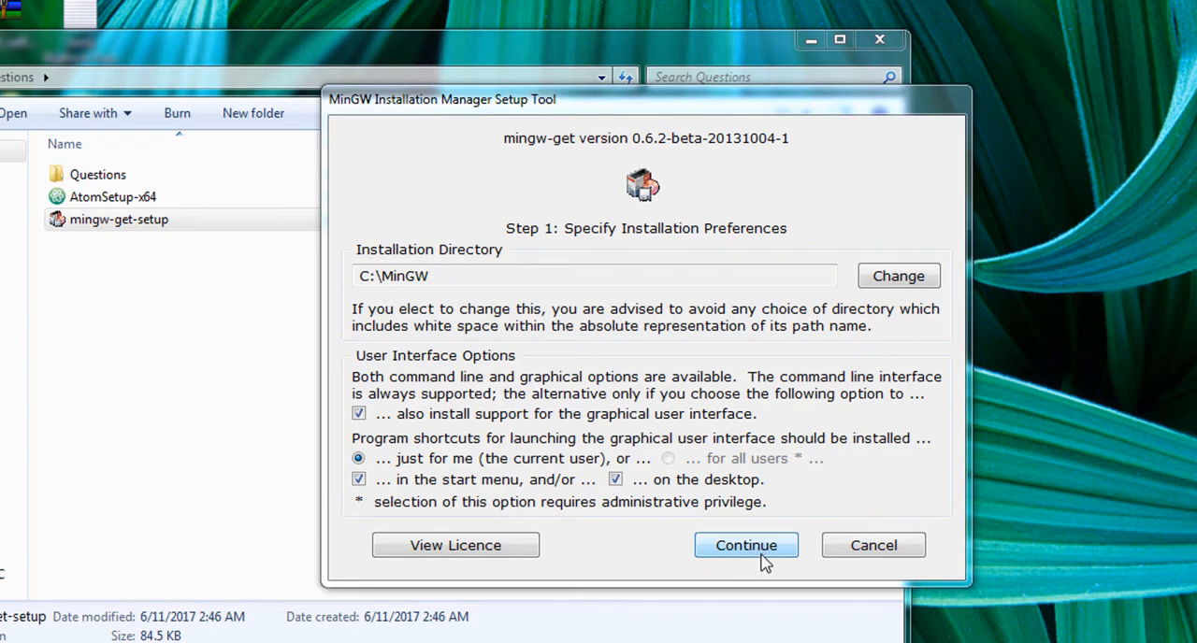
click(745, 546)
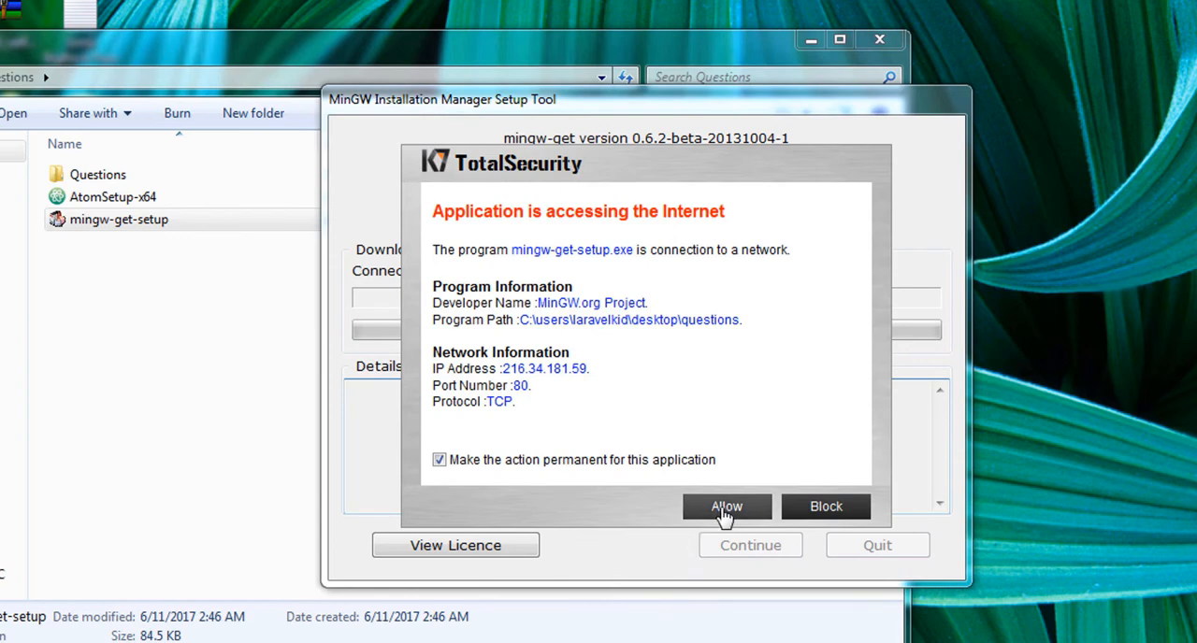
Step: Allow the setup internet access and continue once the 112-item catalogue download finishes
click(726, 505)
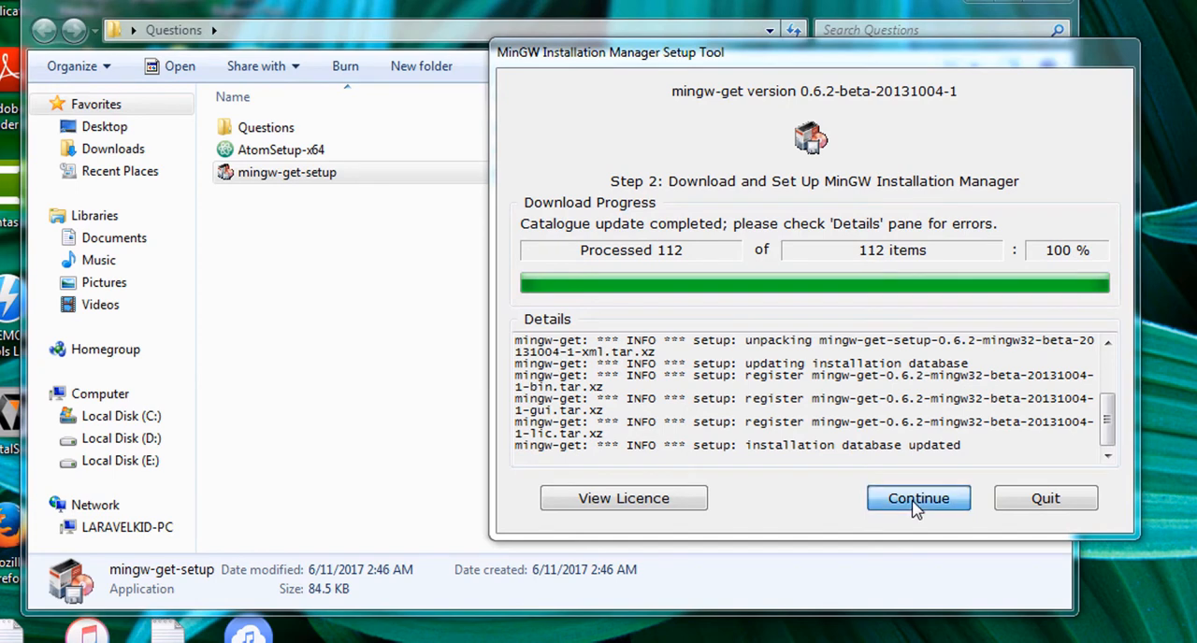
click(917, 497)
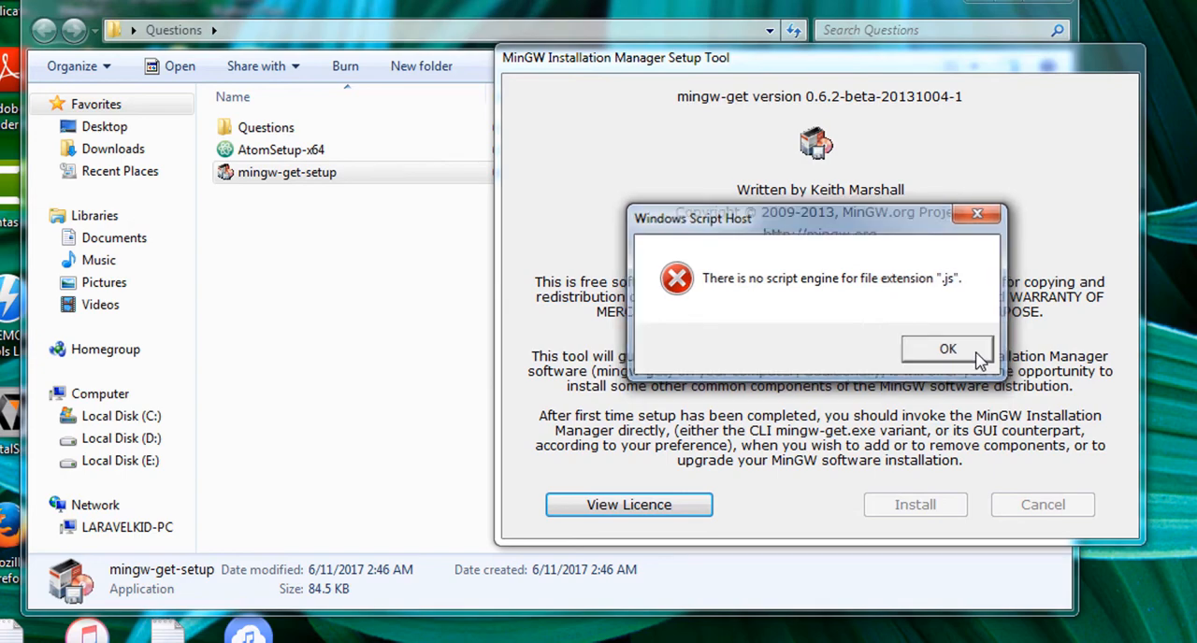
Step: Dismiss the .js script engine error and mark msys-base for installation
click(947, 348)
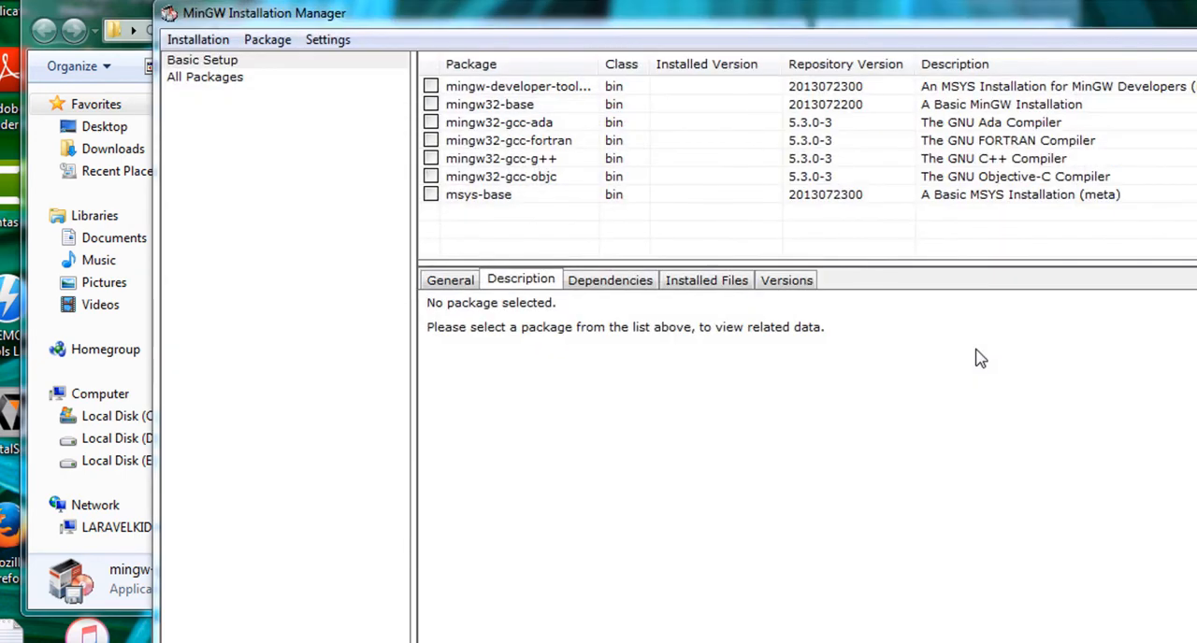
mouse_move(972, 325)
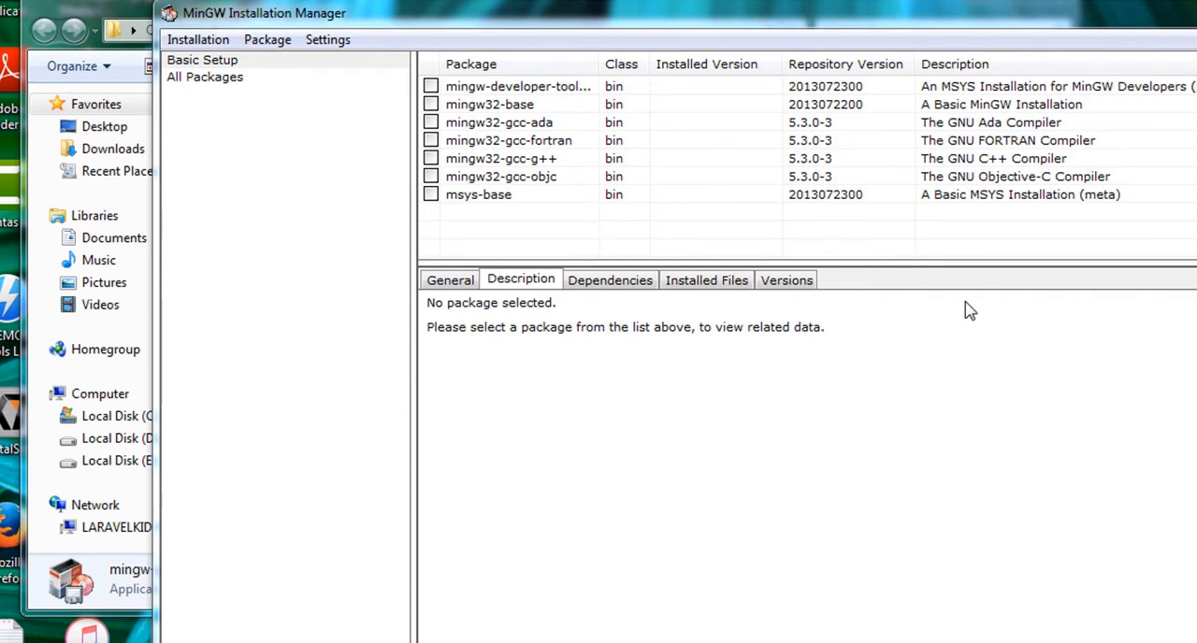
mouse_move(914, 311)
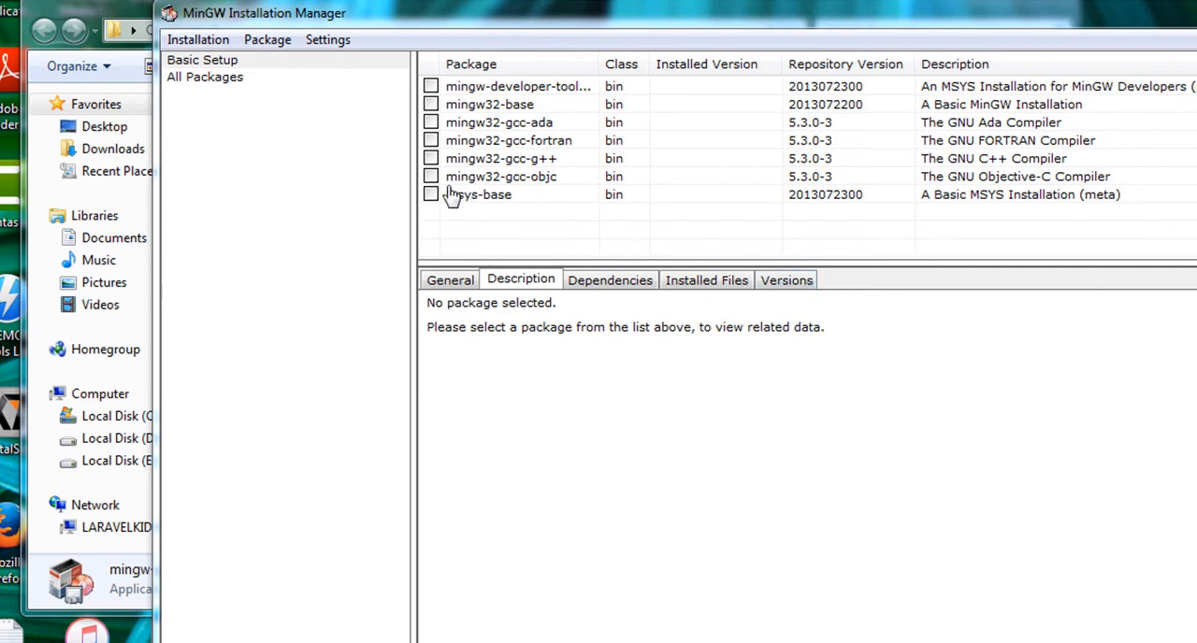
right_click(479, 195)
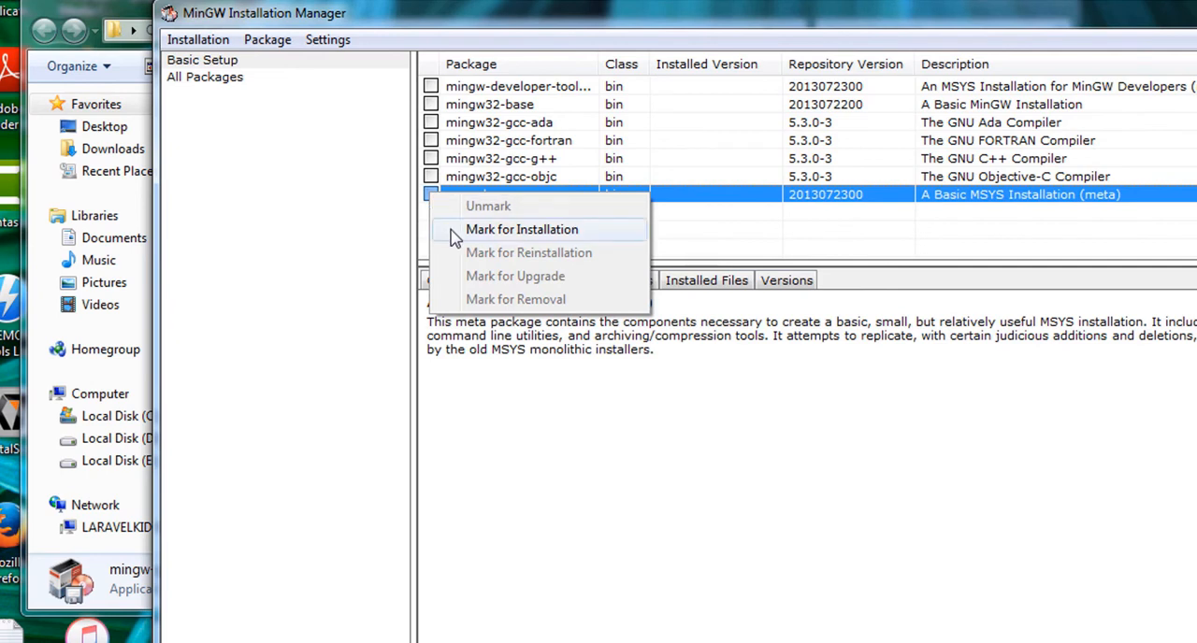
click(522, 230)
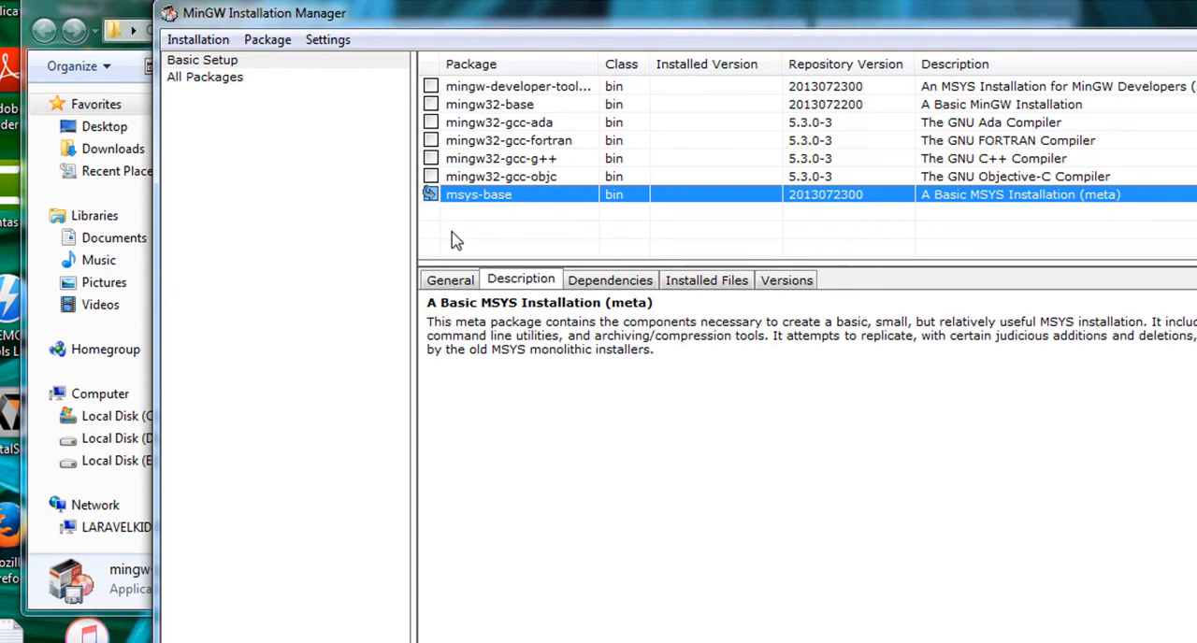
mouse_move(442, 212)
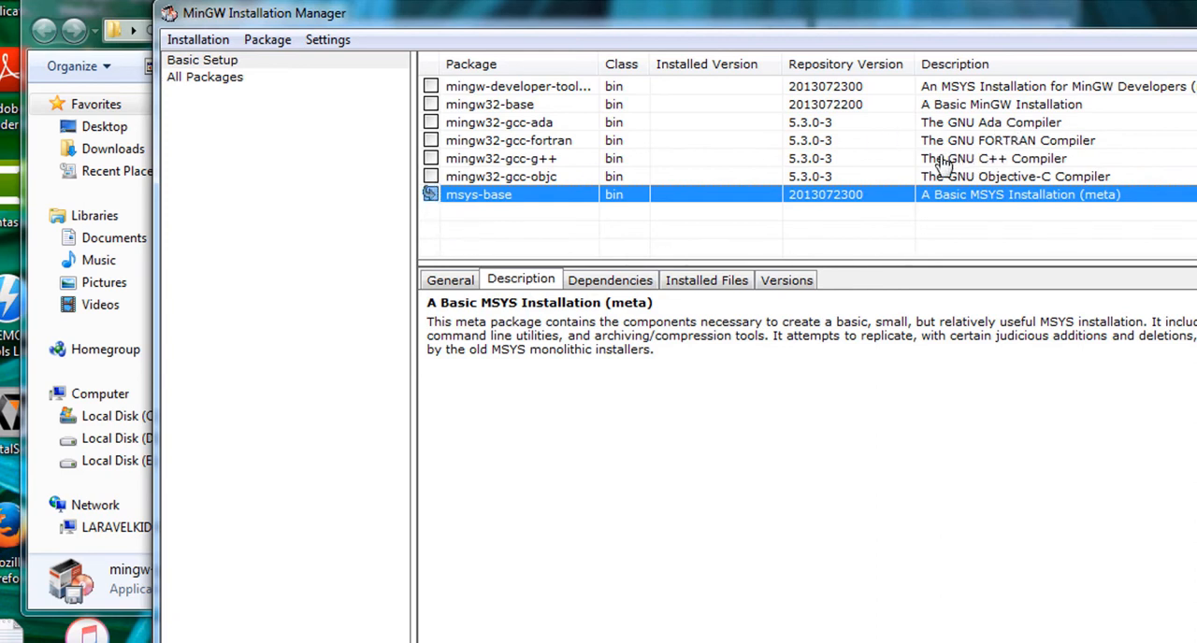
mouse_move(1063, 168)
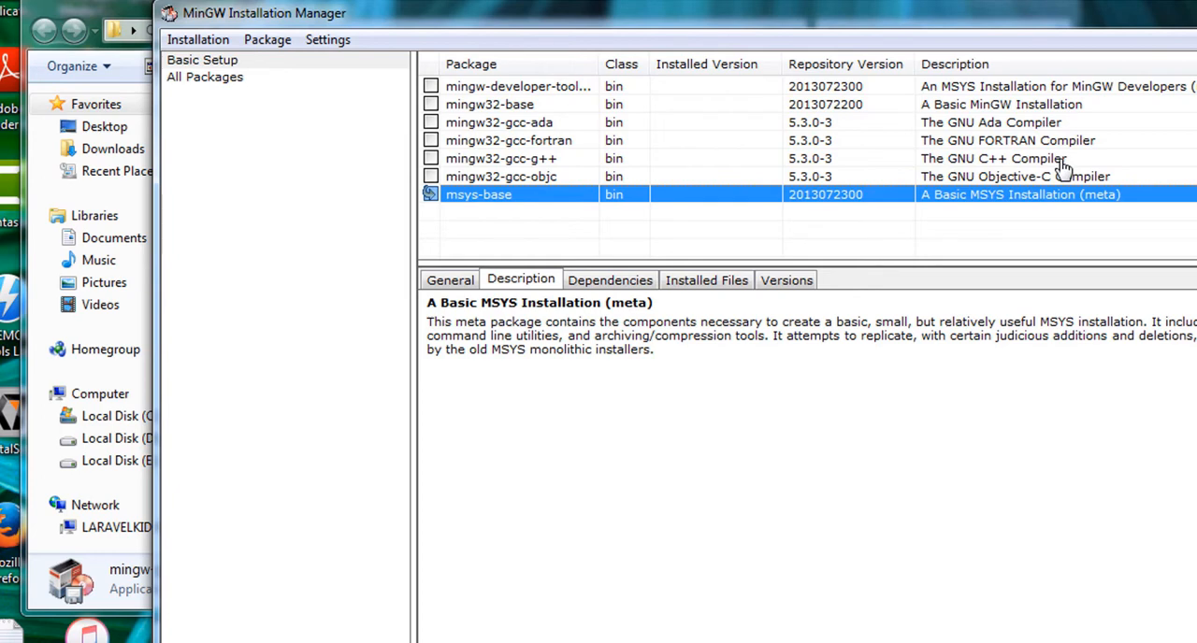
mouse_move(939, 183)
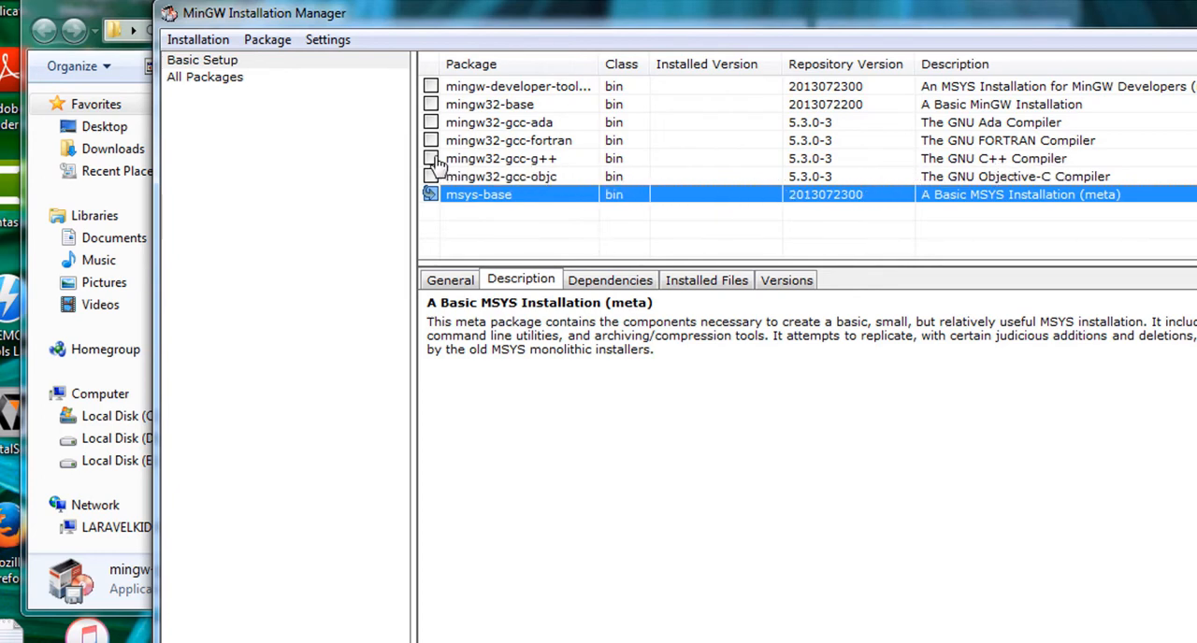
Step: Mark mingw32-gcc-g++ (GNU C++ Compiler) for installation as well
right_click(501, 157)
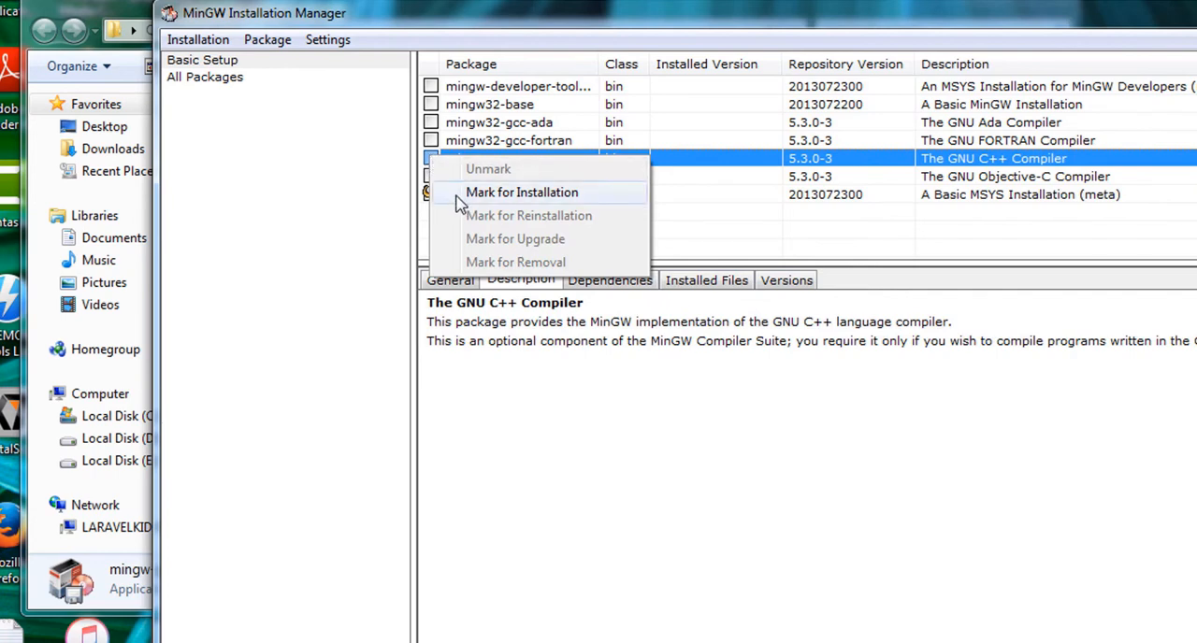
click(520, 191)
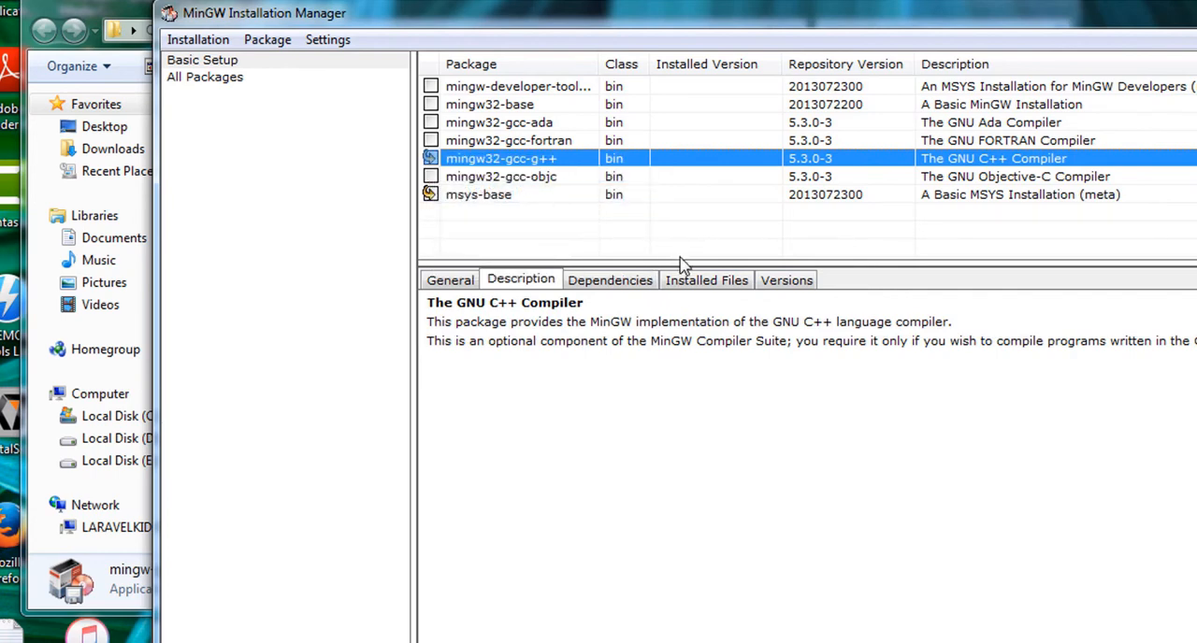
click(199, 40)
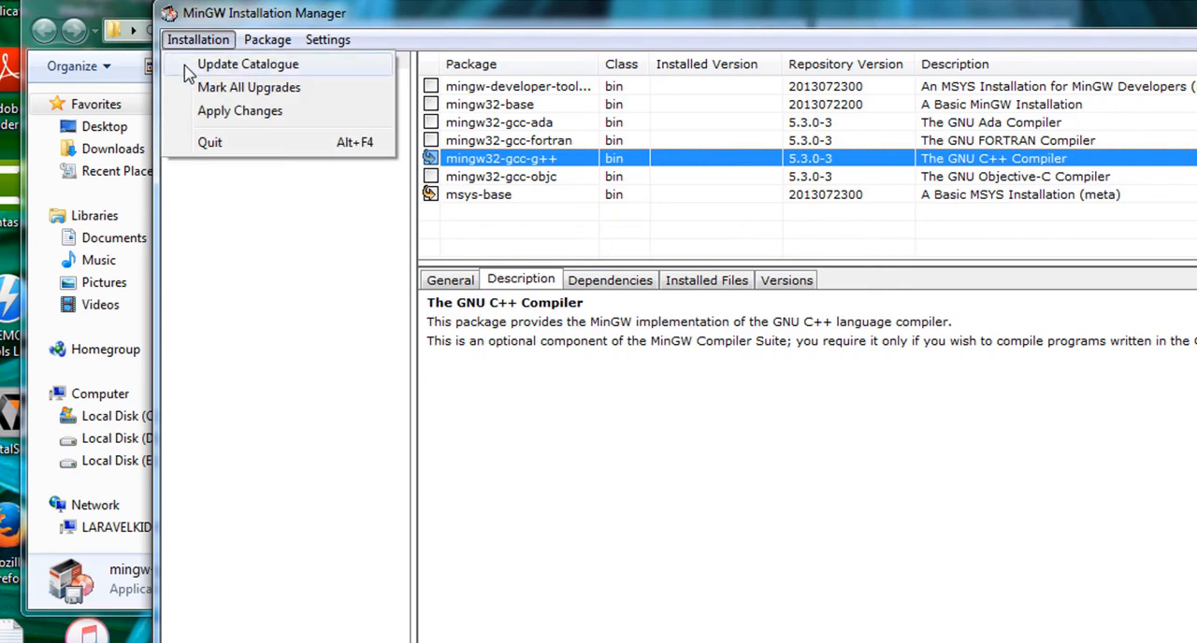
Step: Apply the pending changes so the 50 scheduled packages, including gcc-c++, install
click(240, 111)
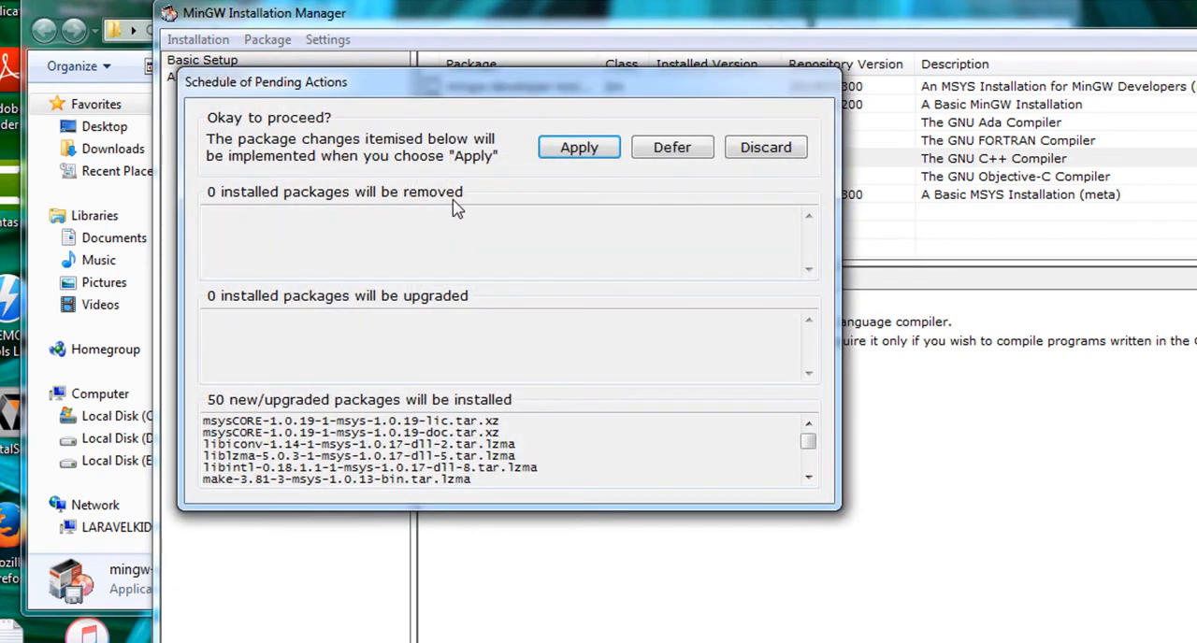
click(578, 146)
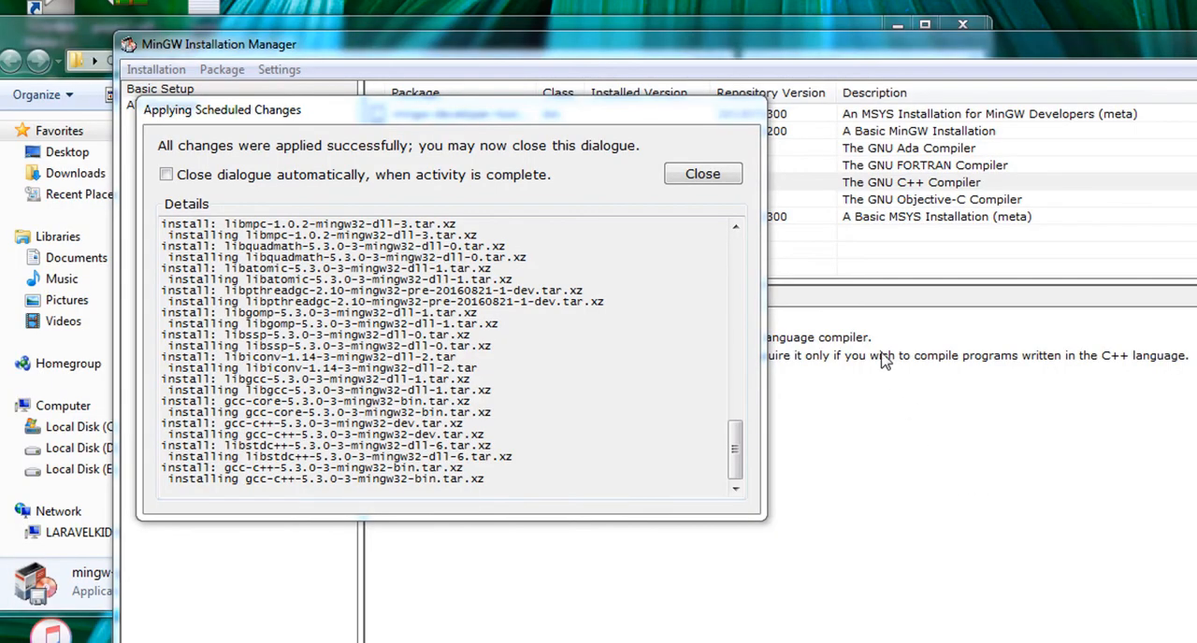
mouse_move(821, 297)
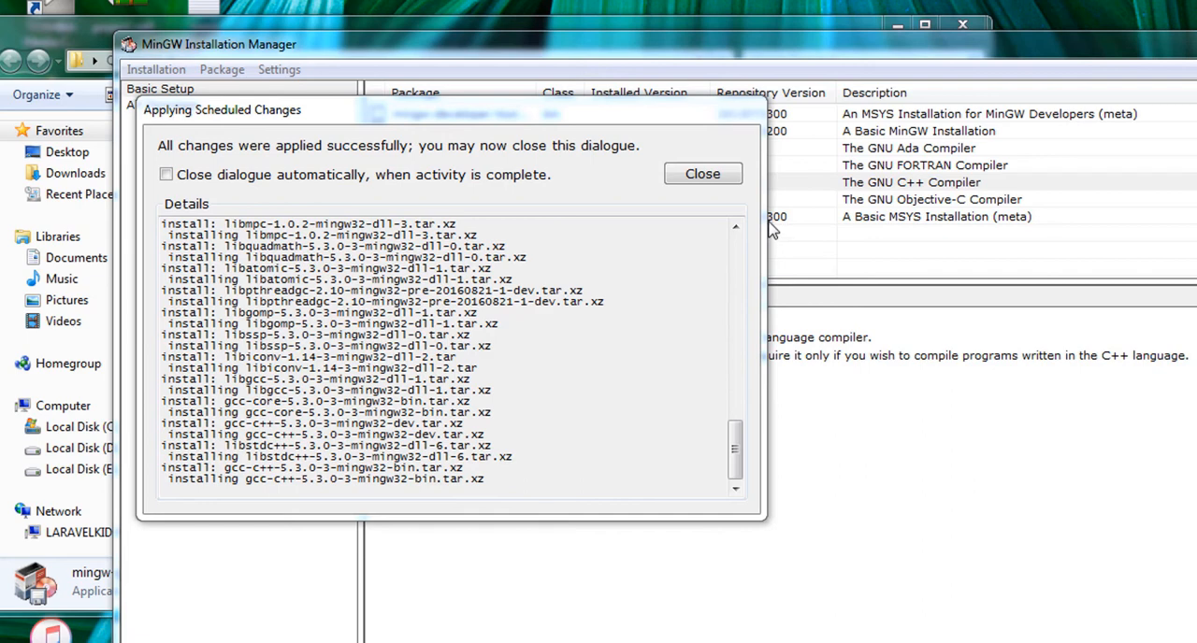
mouse_move(704, 174)
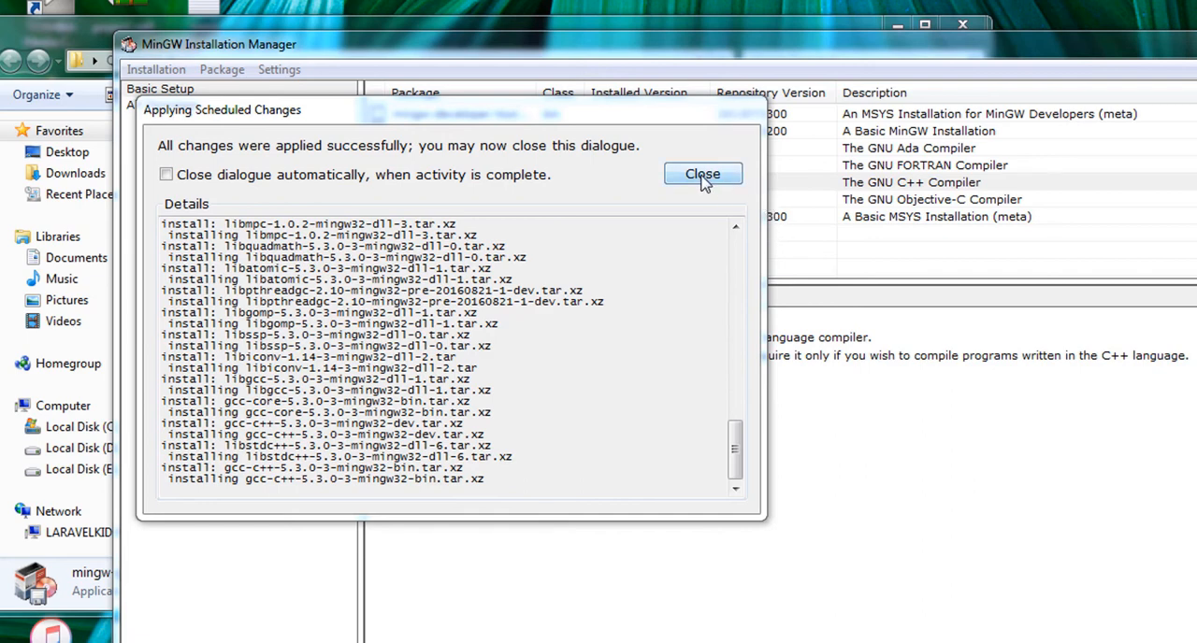
Step: Close the install report and Atom's Welcome Guide, Settings, index.html and Welcome tabs
click(703, 174)
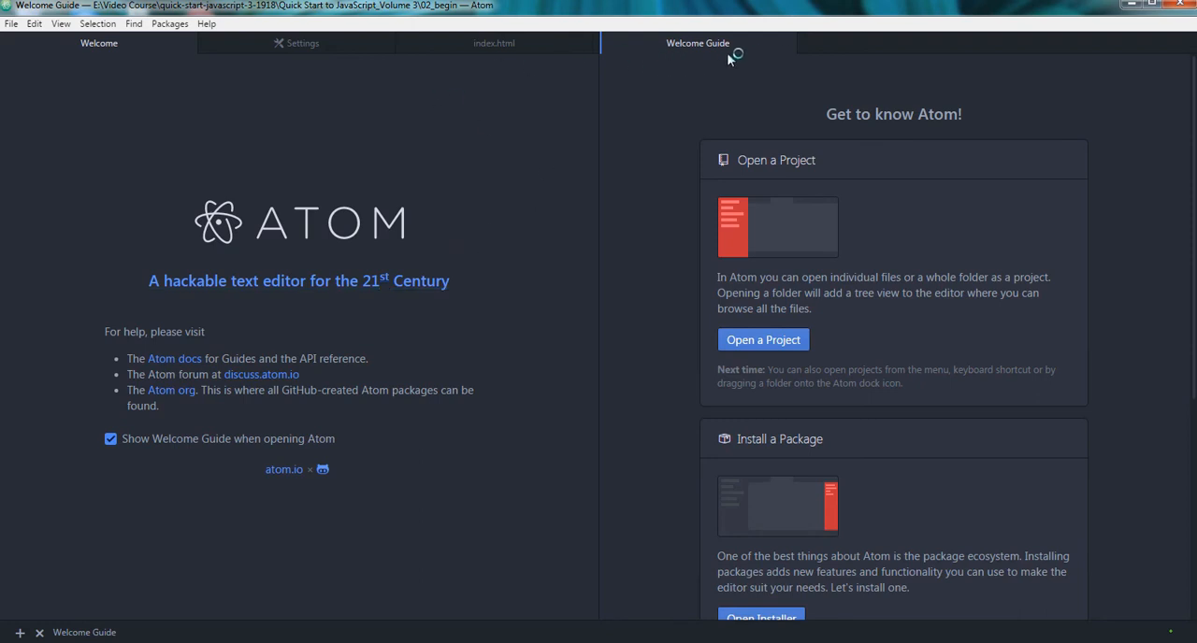
click(580, 43)
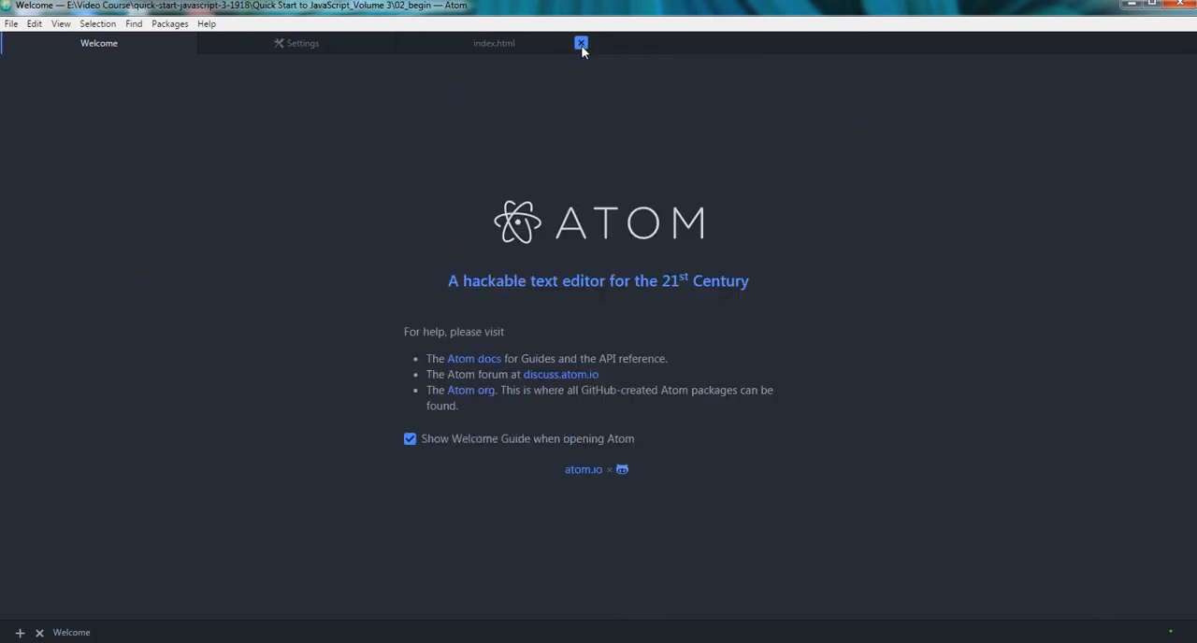
click(579, 43)
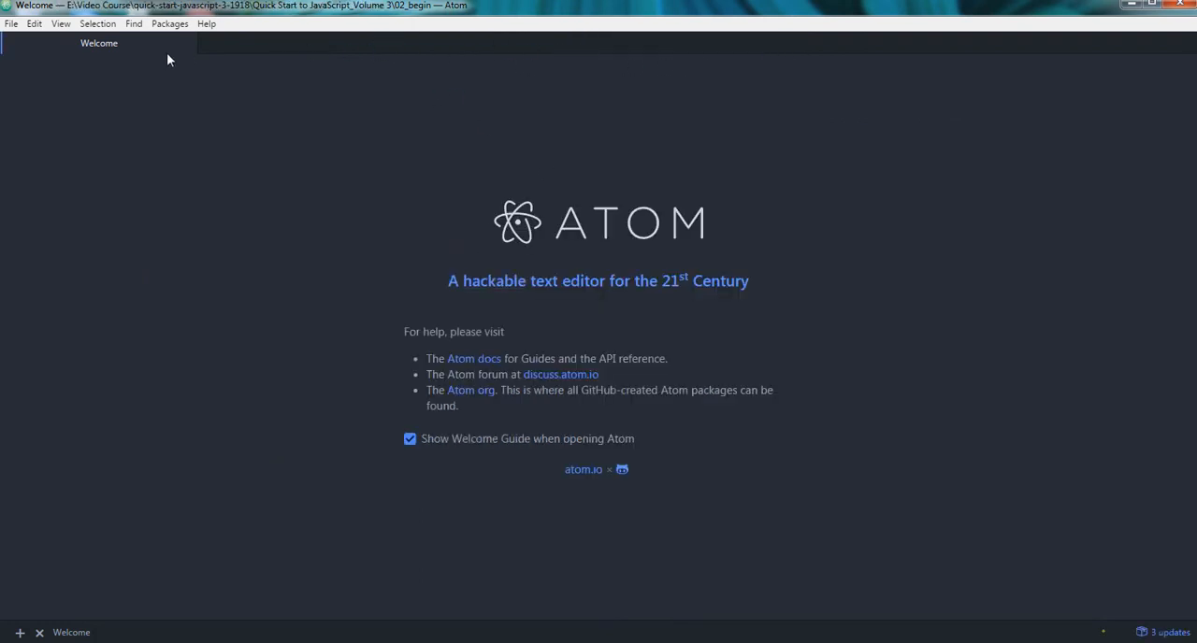
click(11, 22)
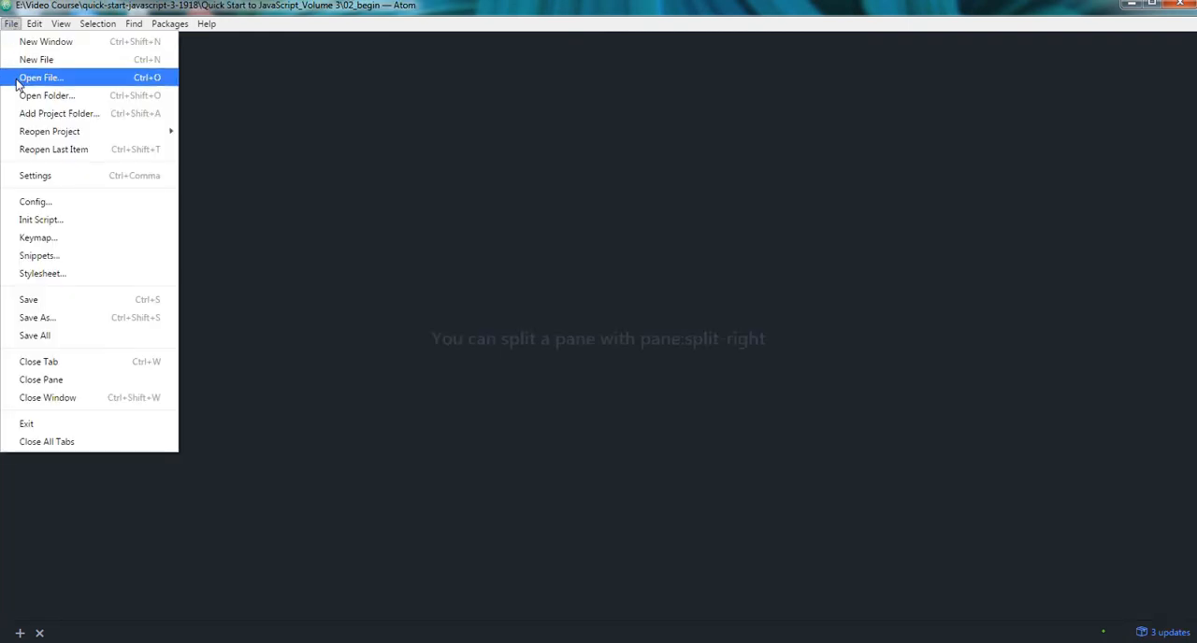
Step: Open helloworld.c from drive D in the Atom editor
click(41, 79)
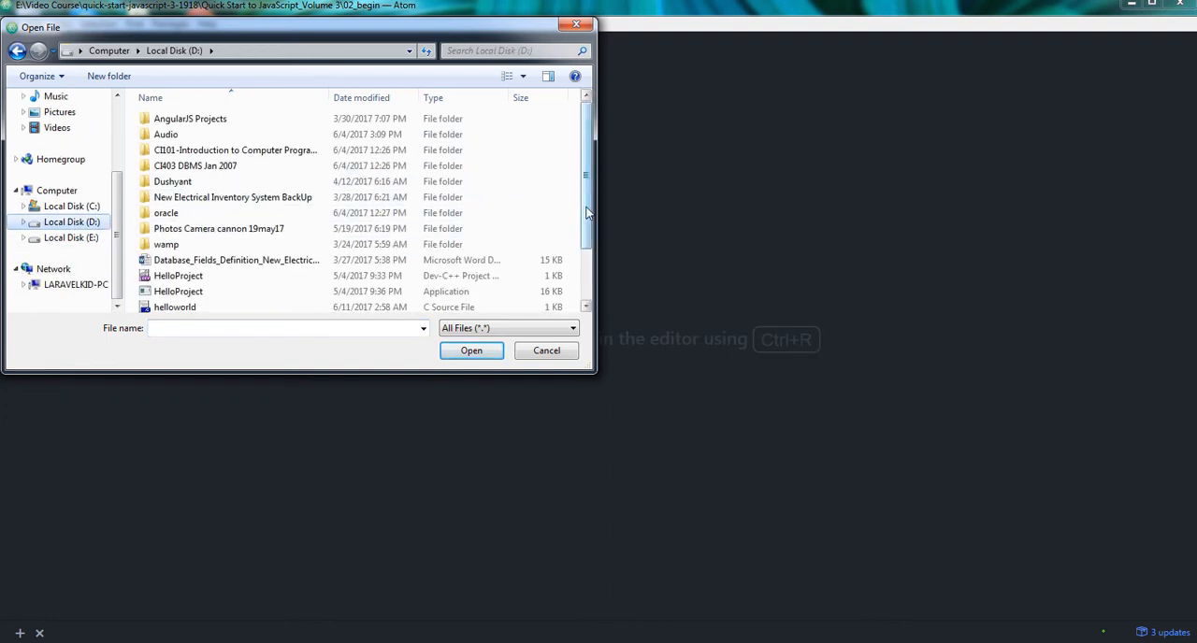
scroll(down, 3)
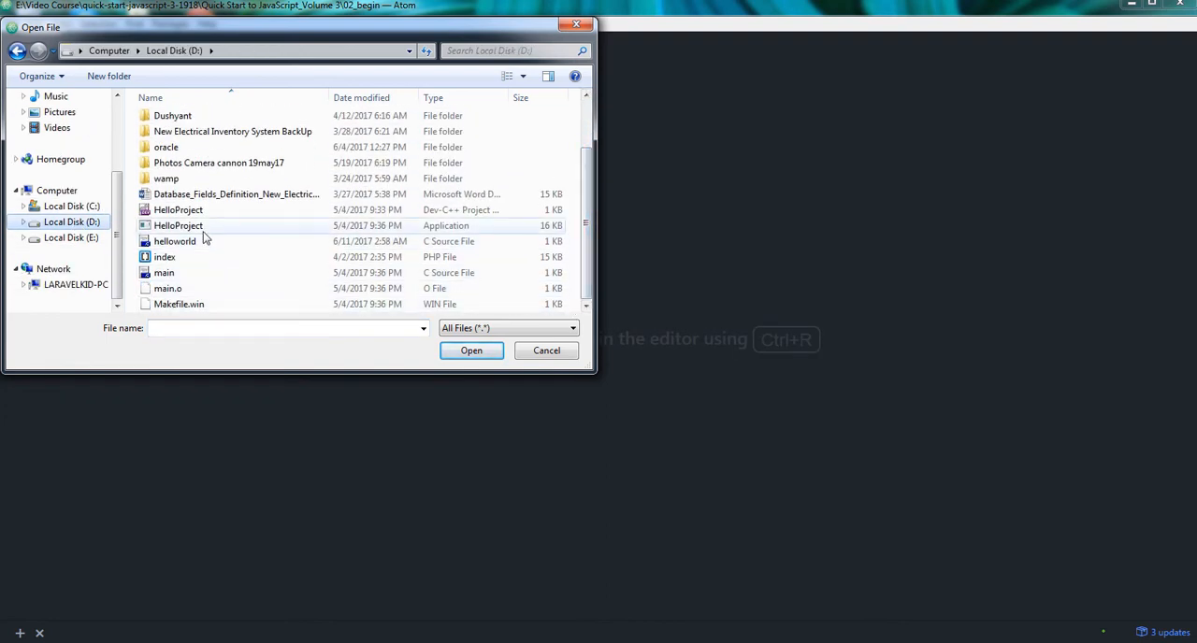
click(176, 242)
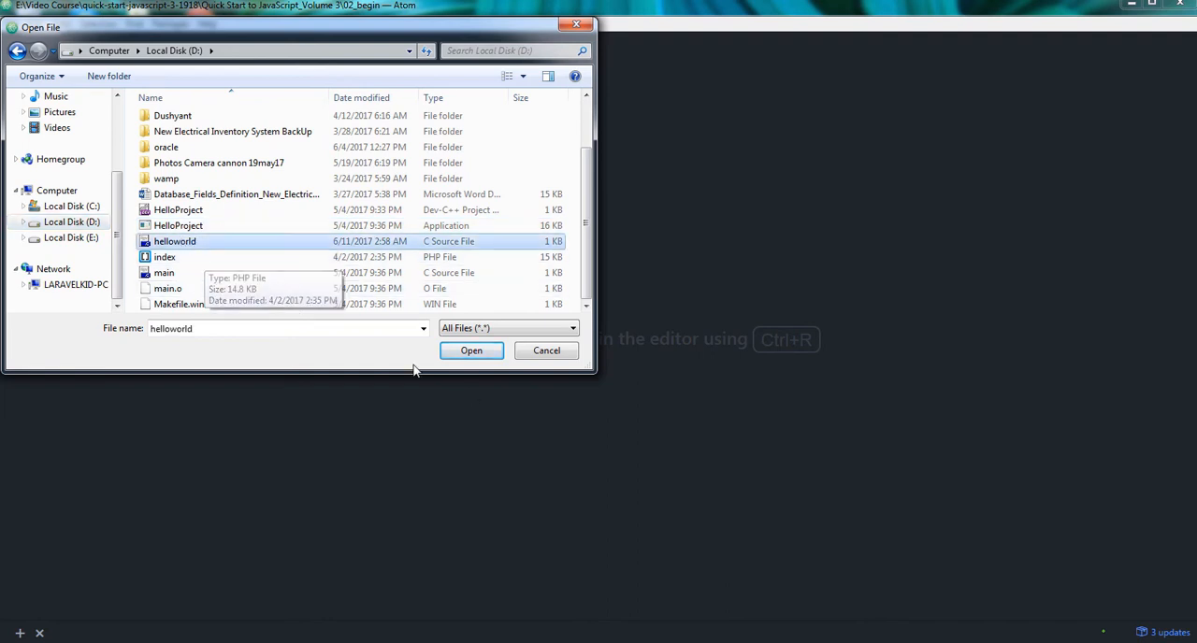
click(472, 349)
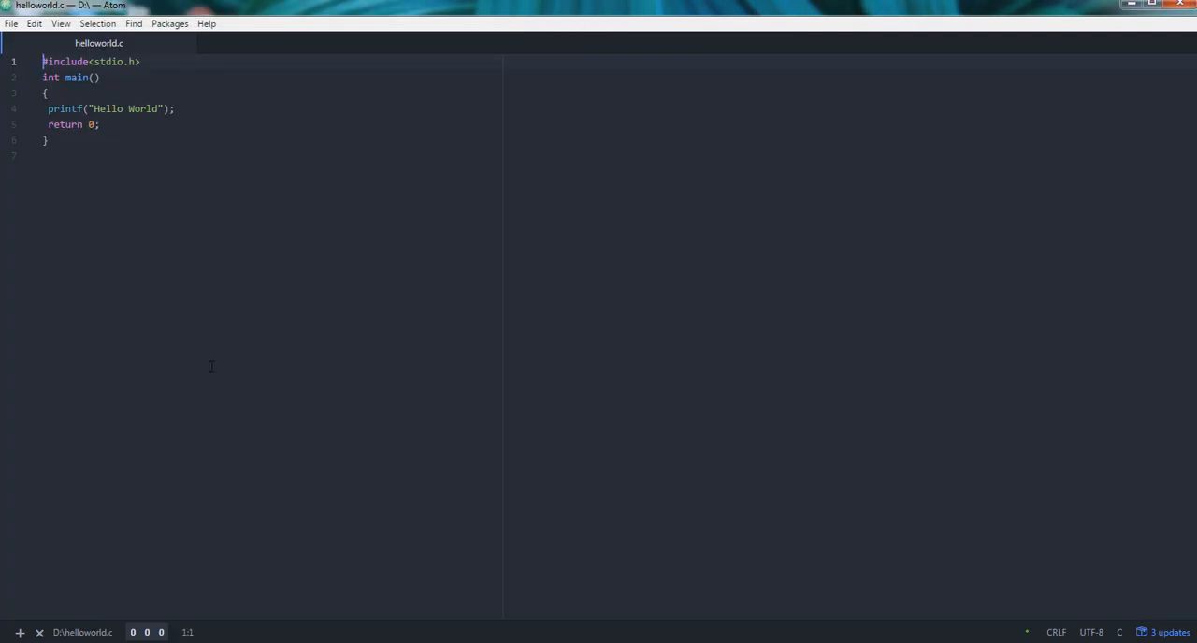
click(11, 22)
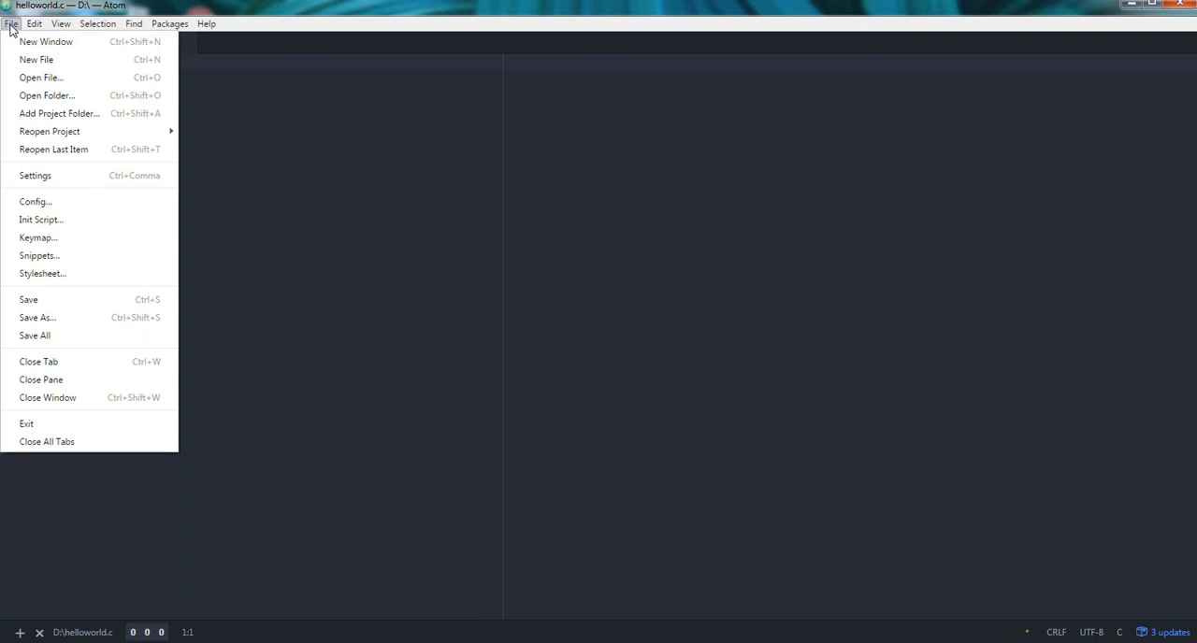
click(11, 23)
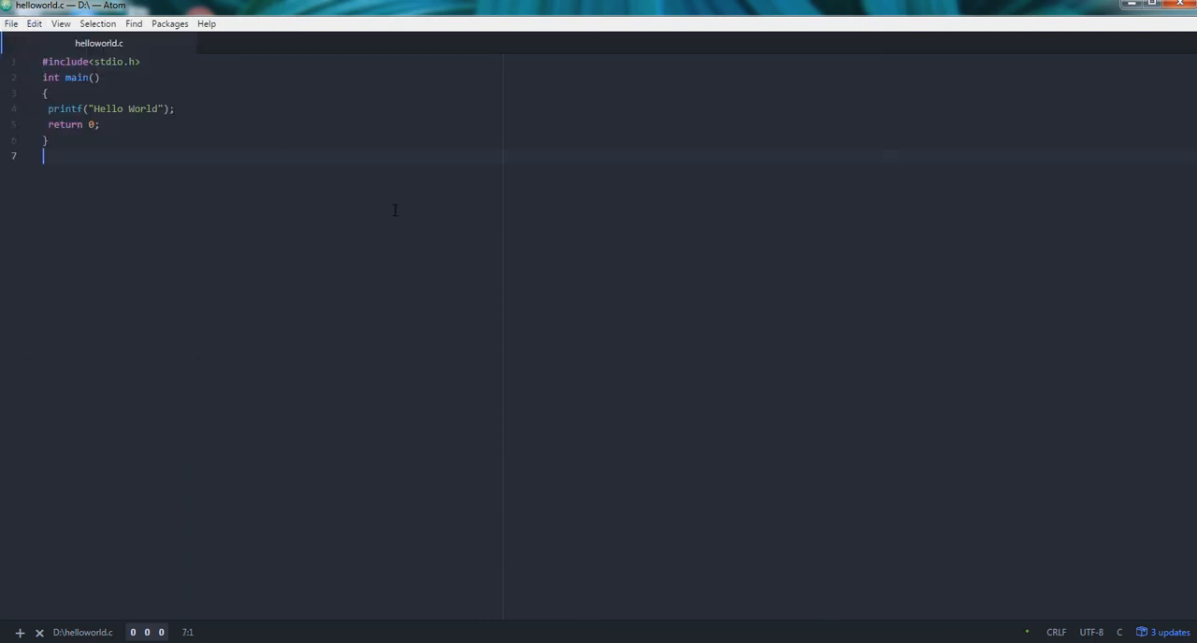
mouse_move(361, 157)
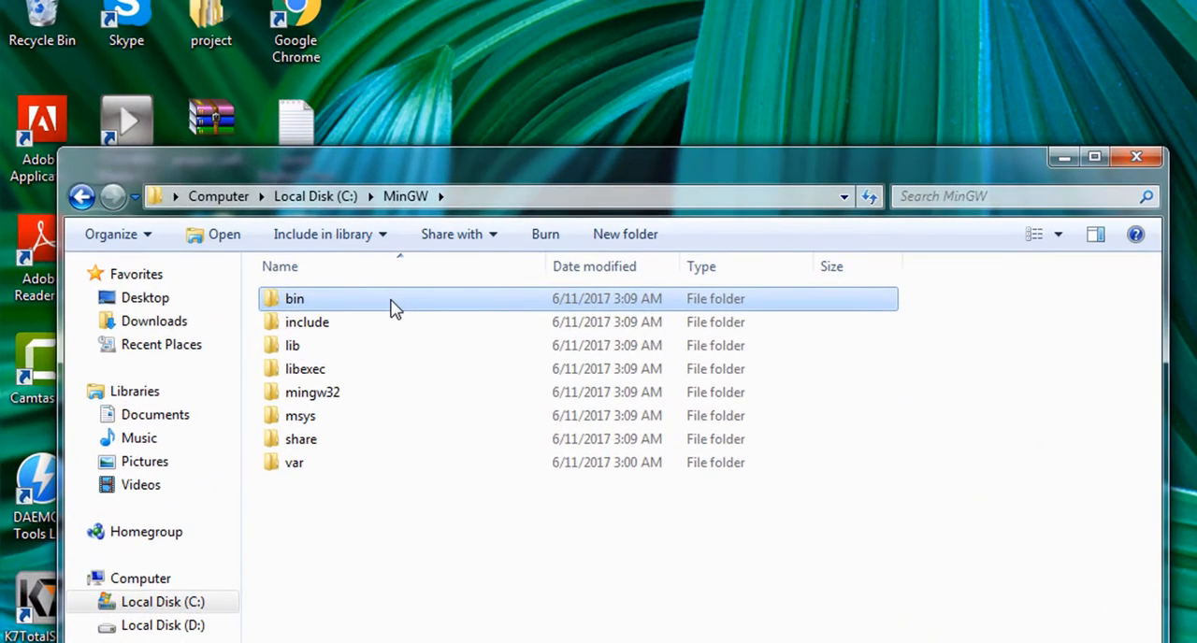
Step: Browse into C:\MinGW\bin and select its path in the address bar
double_click(296, 299)
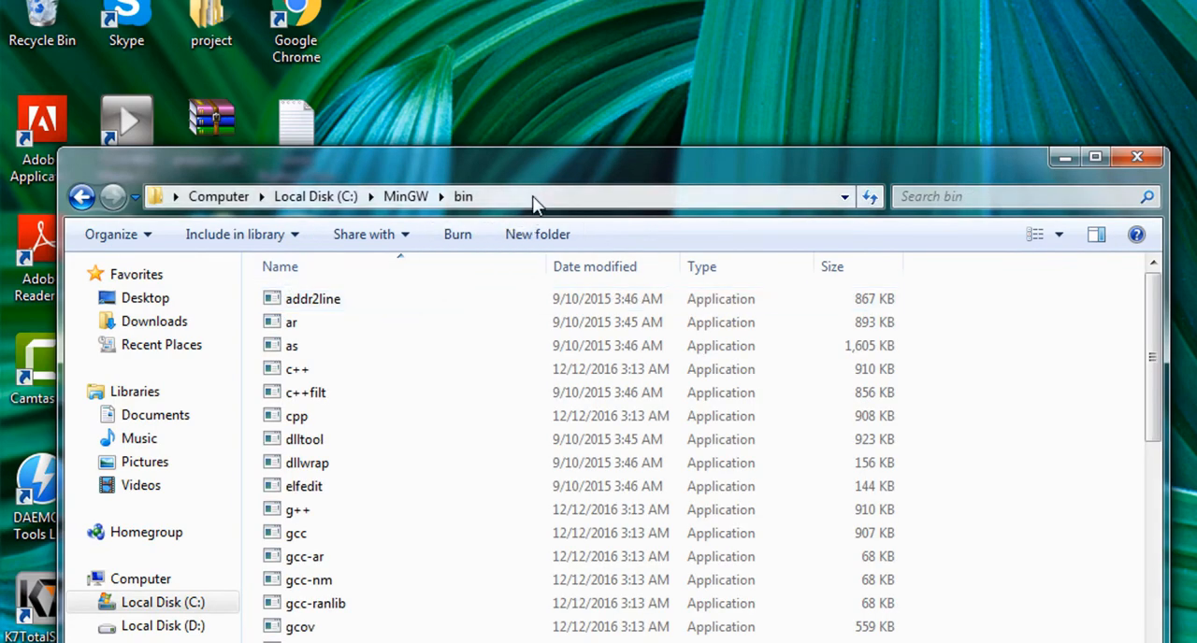
click(539, 197)
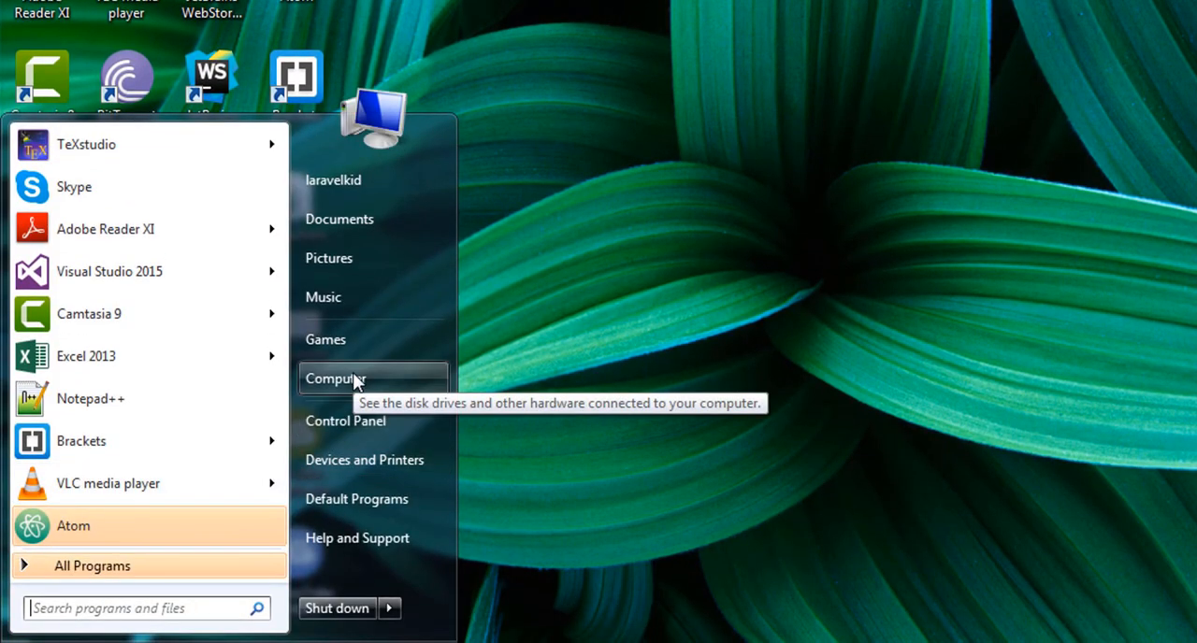
Step: Reach the system Path variable through Computer Properties, Advanced settings and Environment Variables
right_click(335, 379)
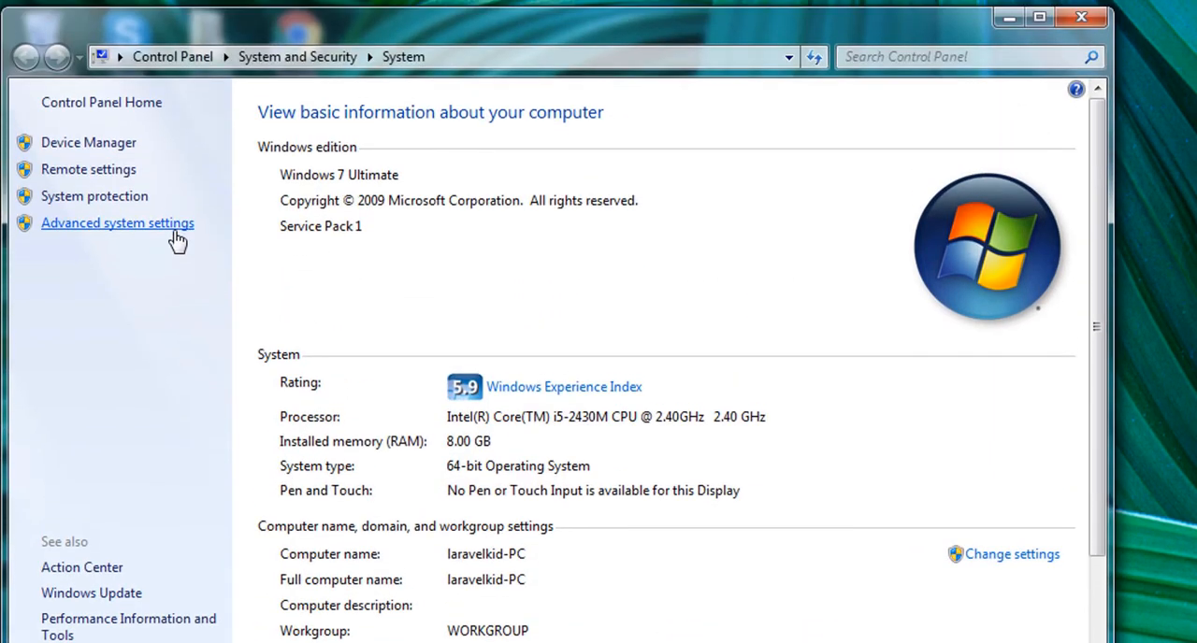
click(118, 223)
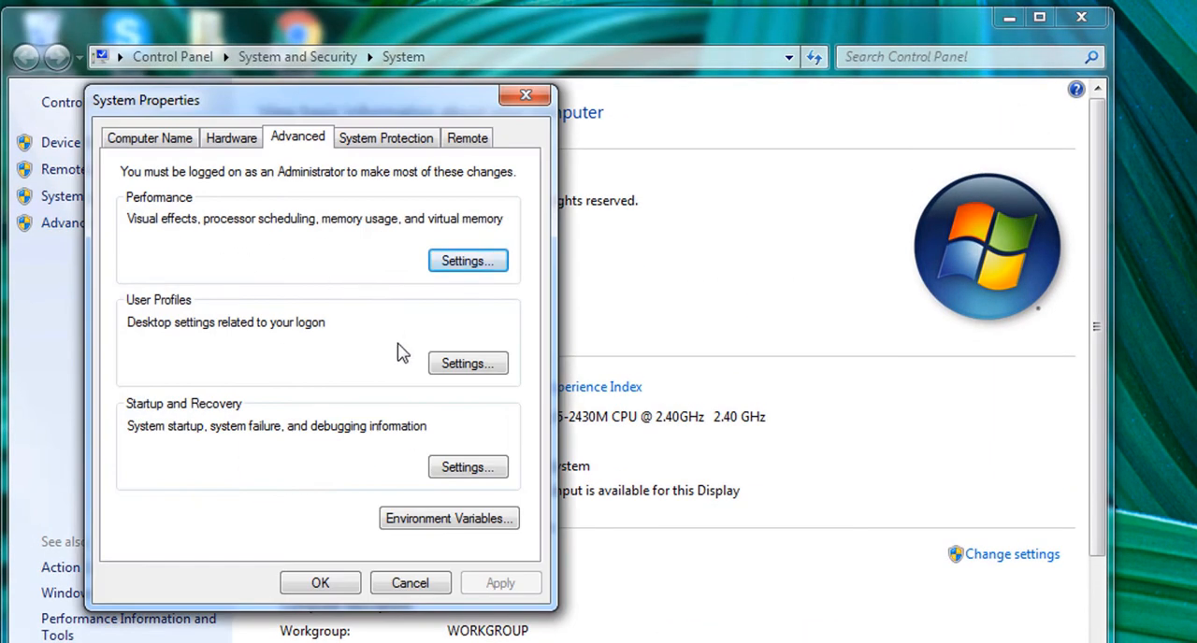
click(449, 519)
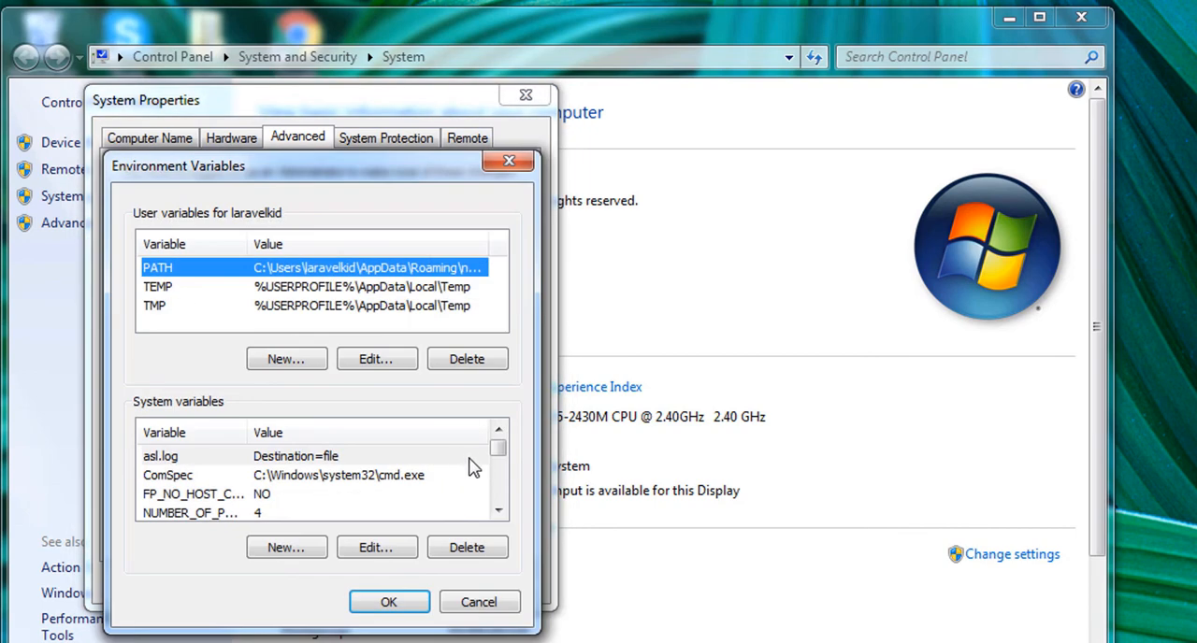
click(497, 456)
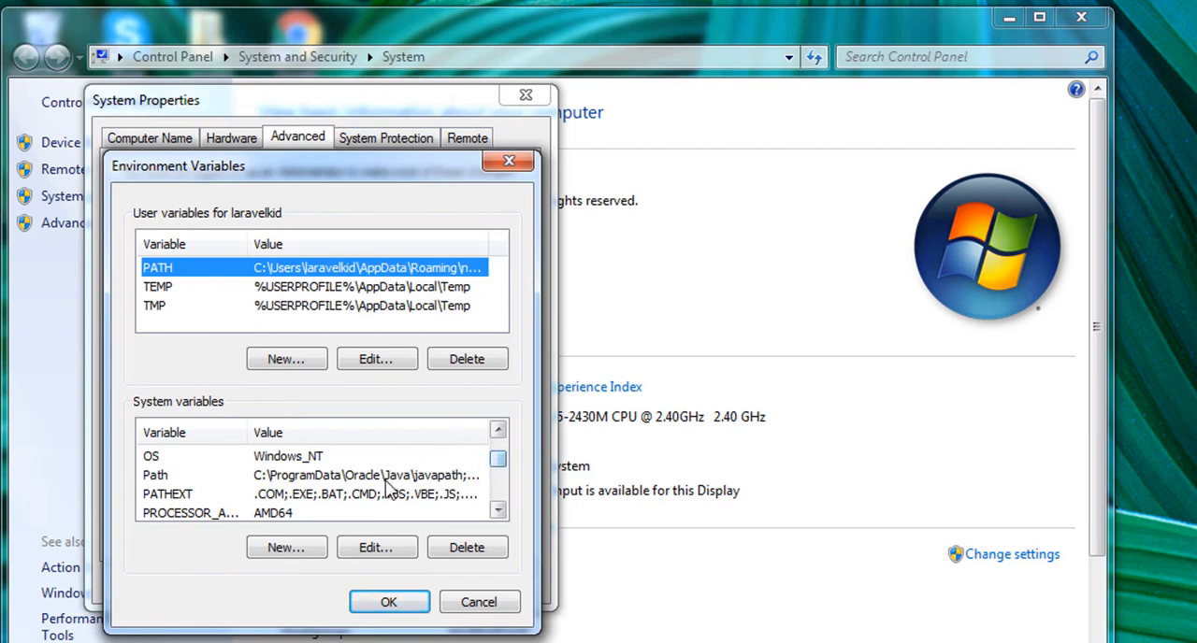
click(376, 546)
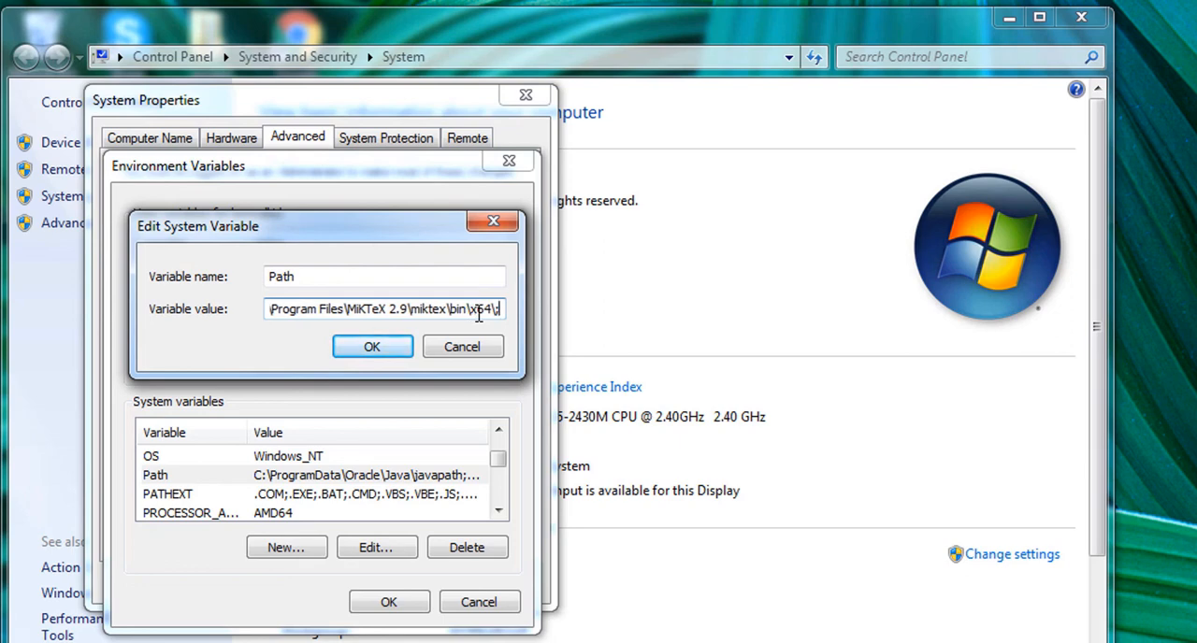
Step: Append ;C:\MinGW\bin to the system Path, confirm it and close System Properties
text(;C:\MinGW\bin;)
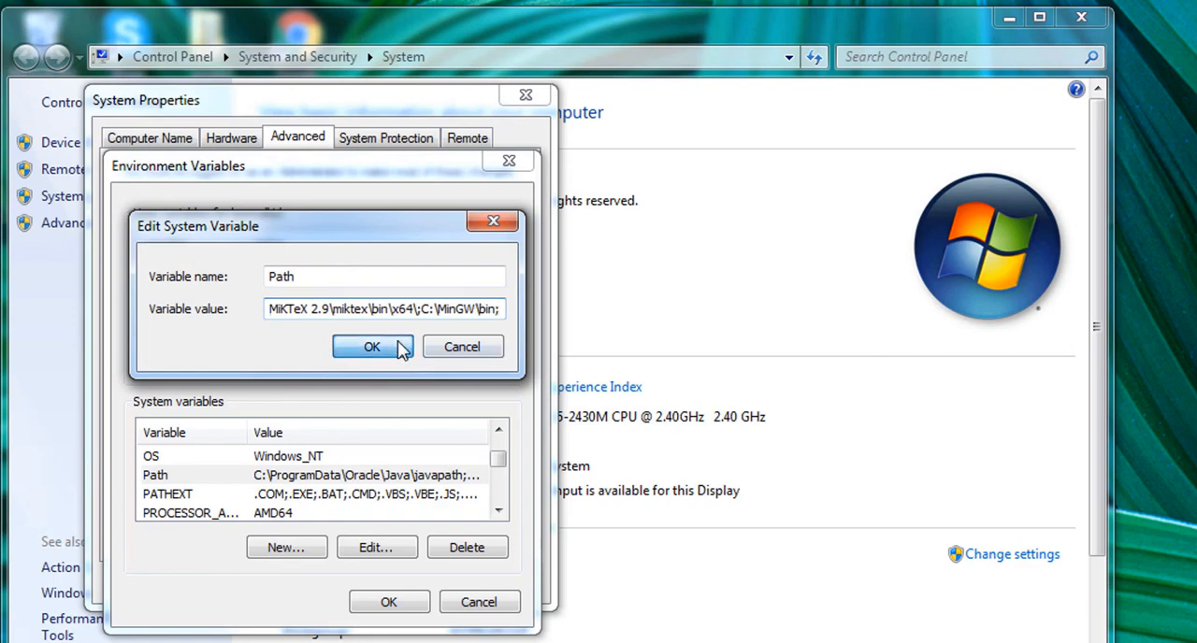
click(370, 346)
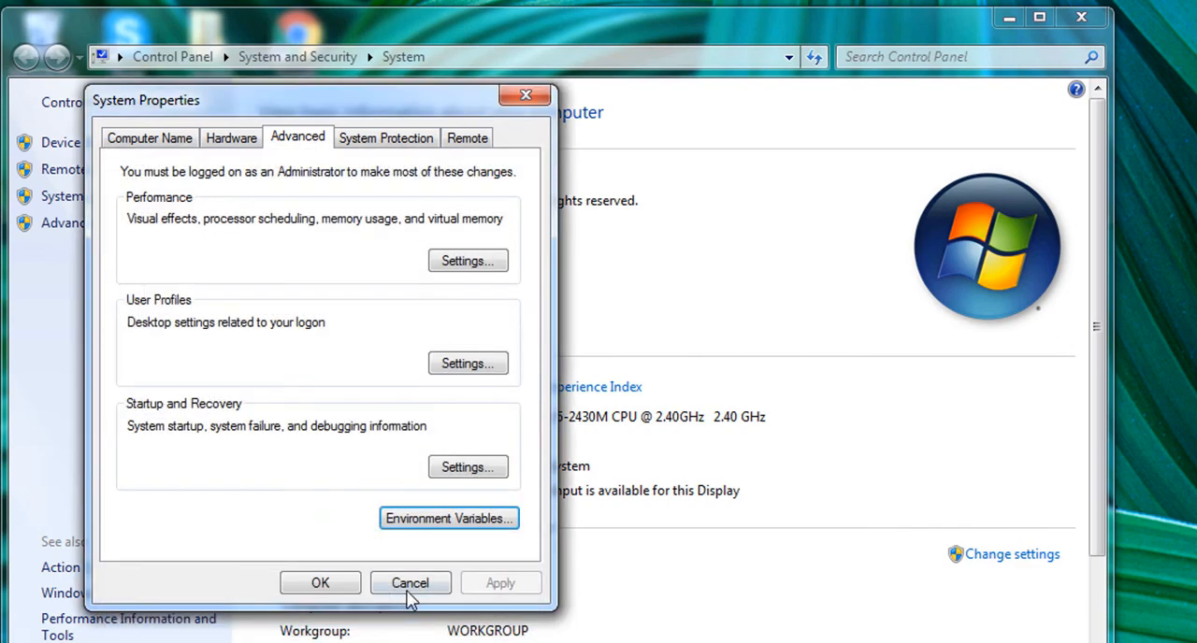
click(409, 583)
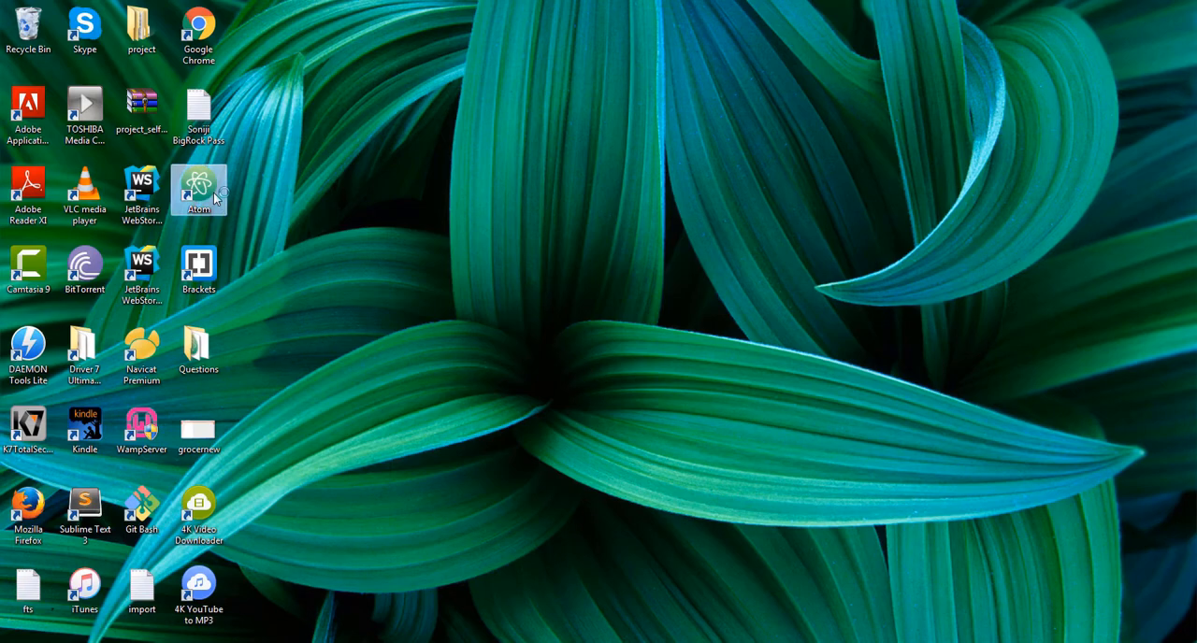
Step: Relaunch Atom from the desktop shortcut and switch to helloworld.c
double_click(198, 189)
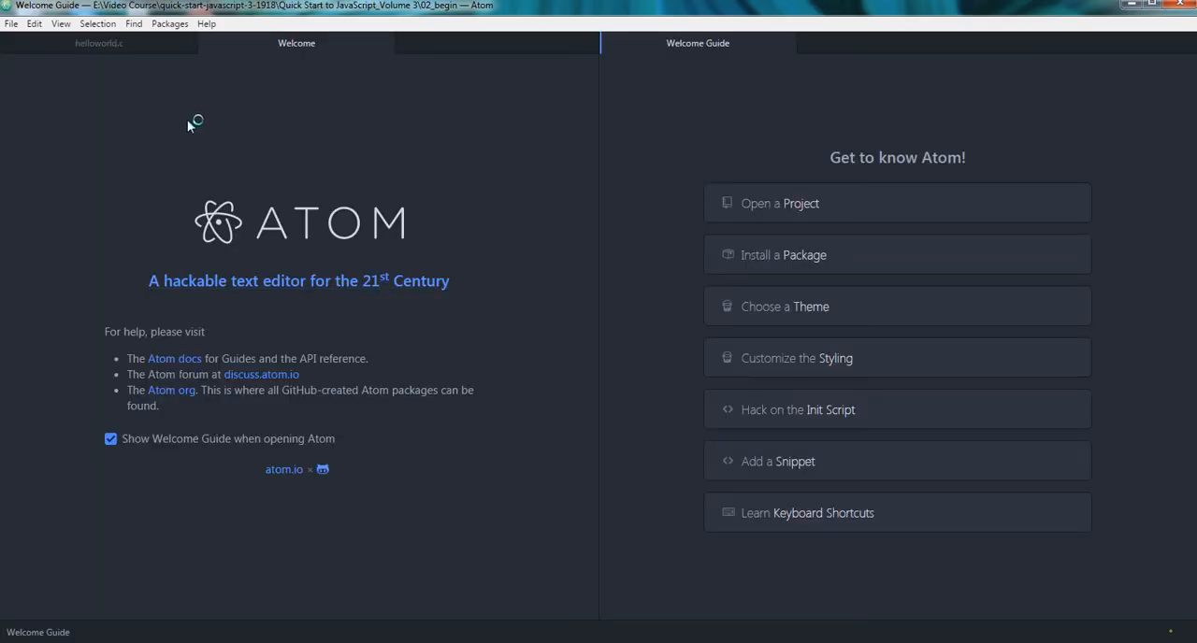
click(98, 43)
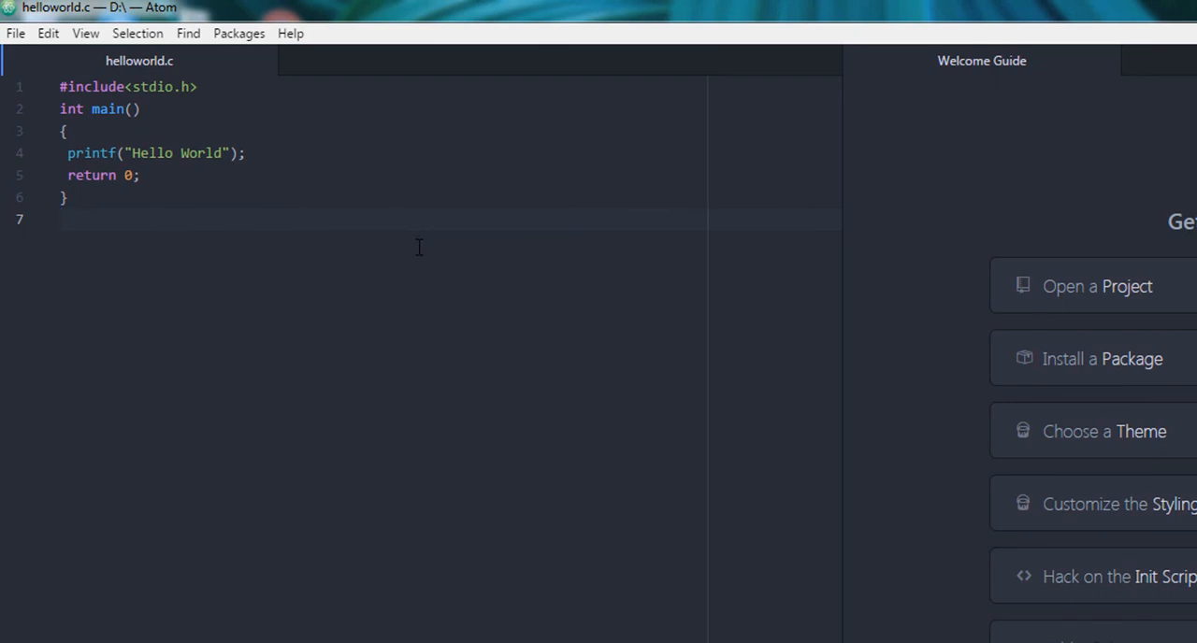
mouse_move(416, 254)
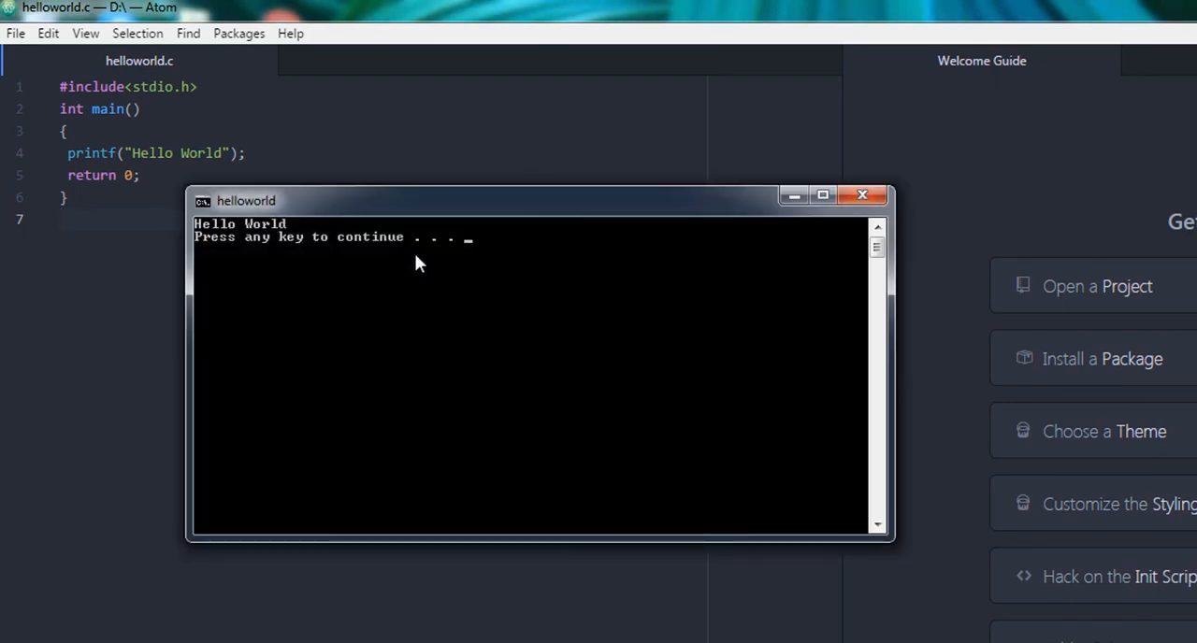
mouse_move(348, 247)
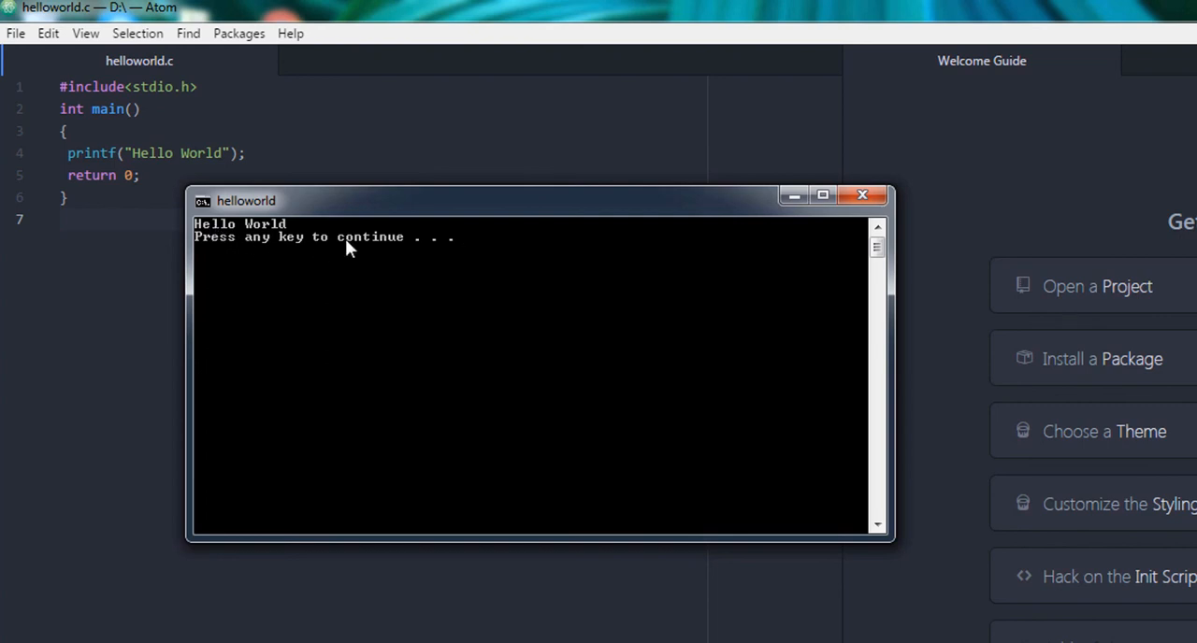
mouse_move(347, 247)
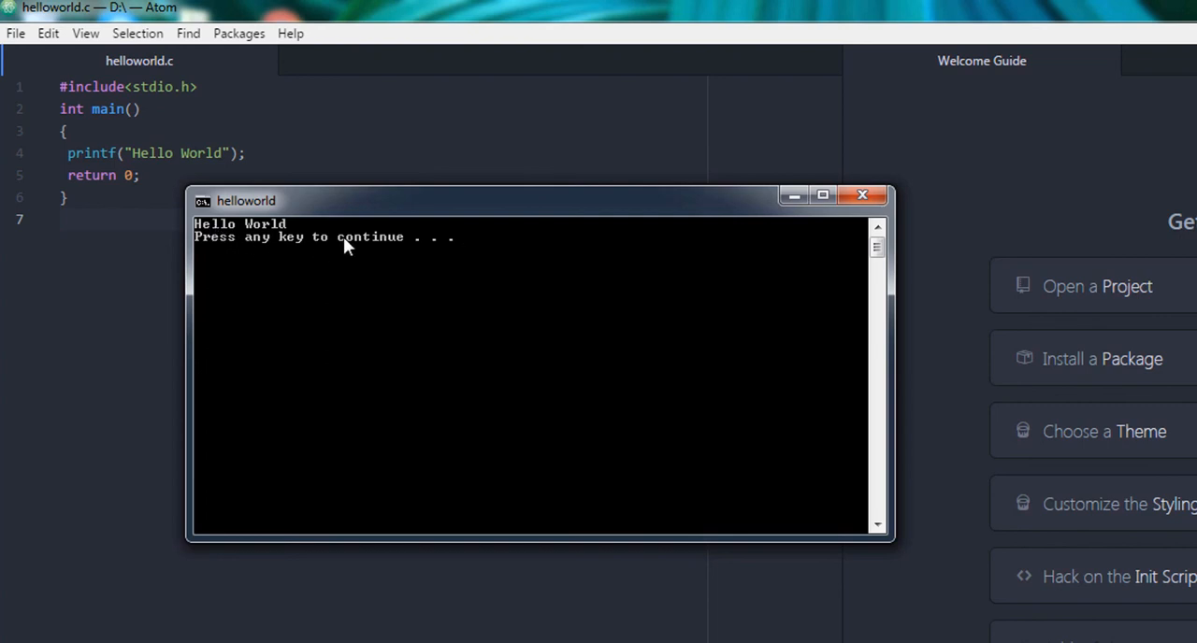
Step: Close the Hello World console after the F5 gpp-compiler run and refocus the editor
key(enter)
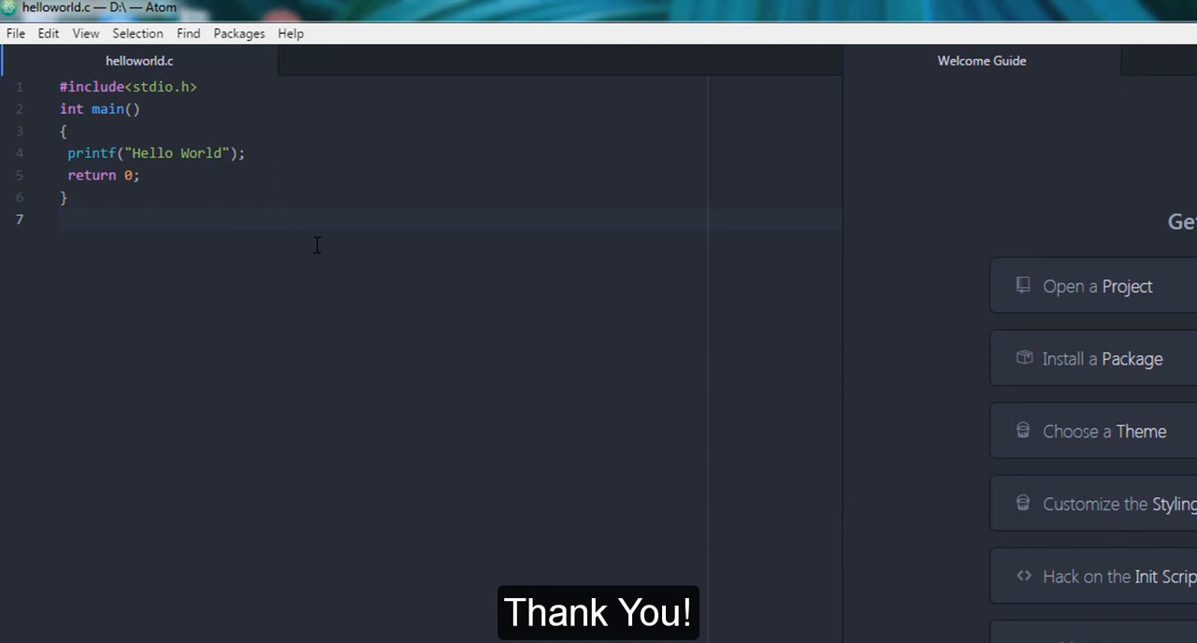
click(60, 219)
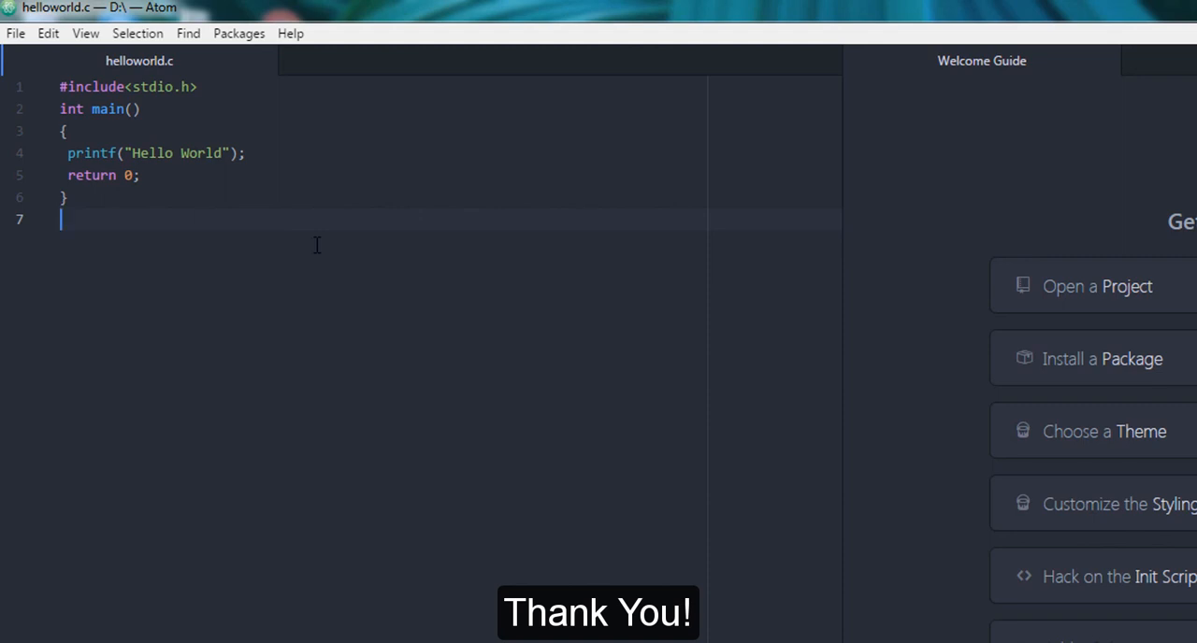